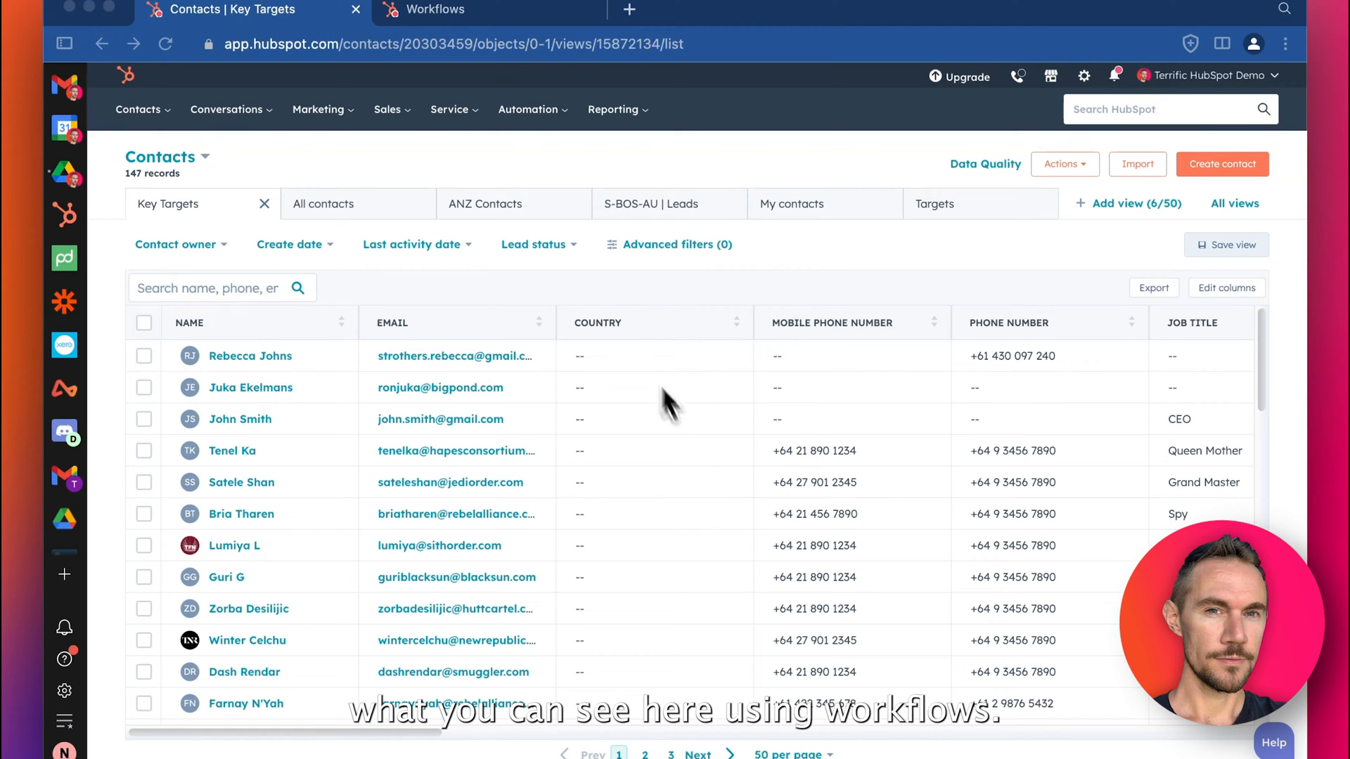
pyautogui.moveTo(734, 296)
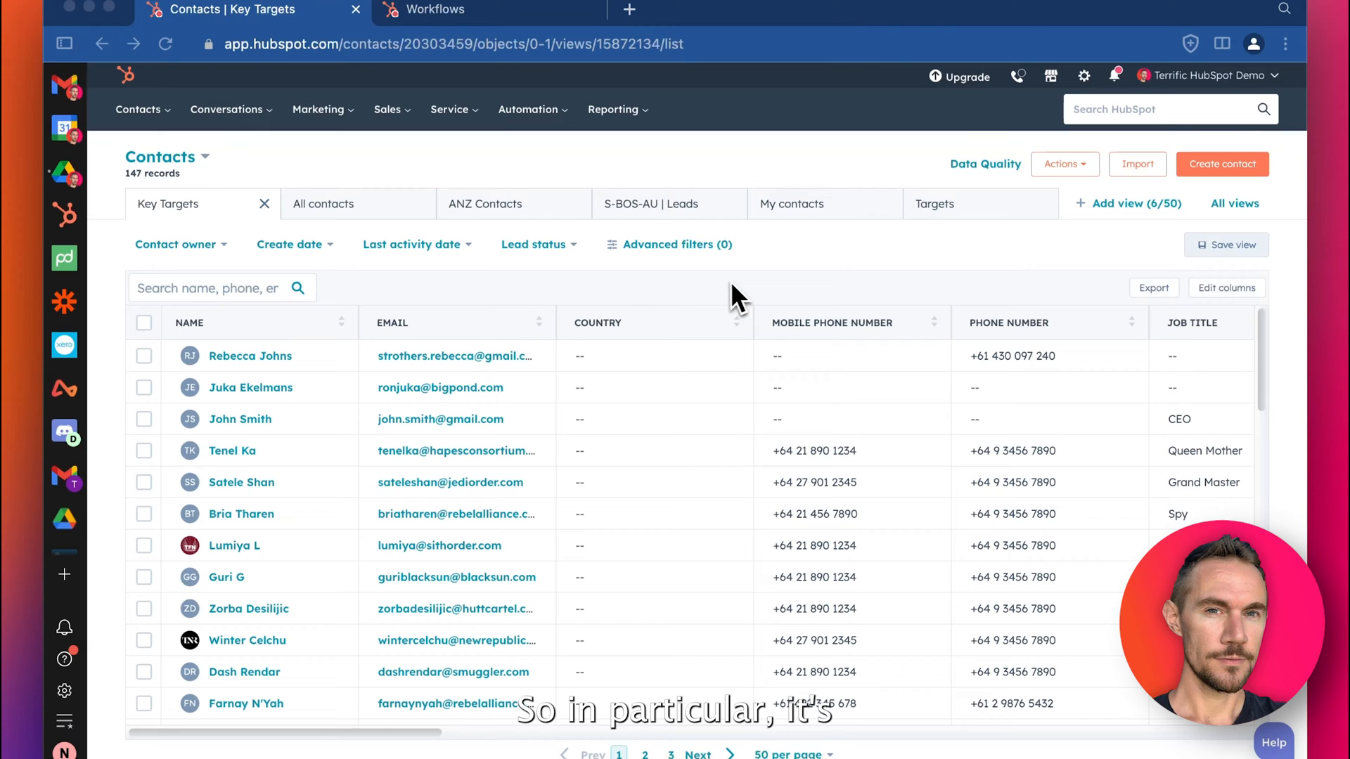
pyautogui.moveTo(680, 305)
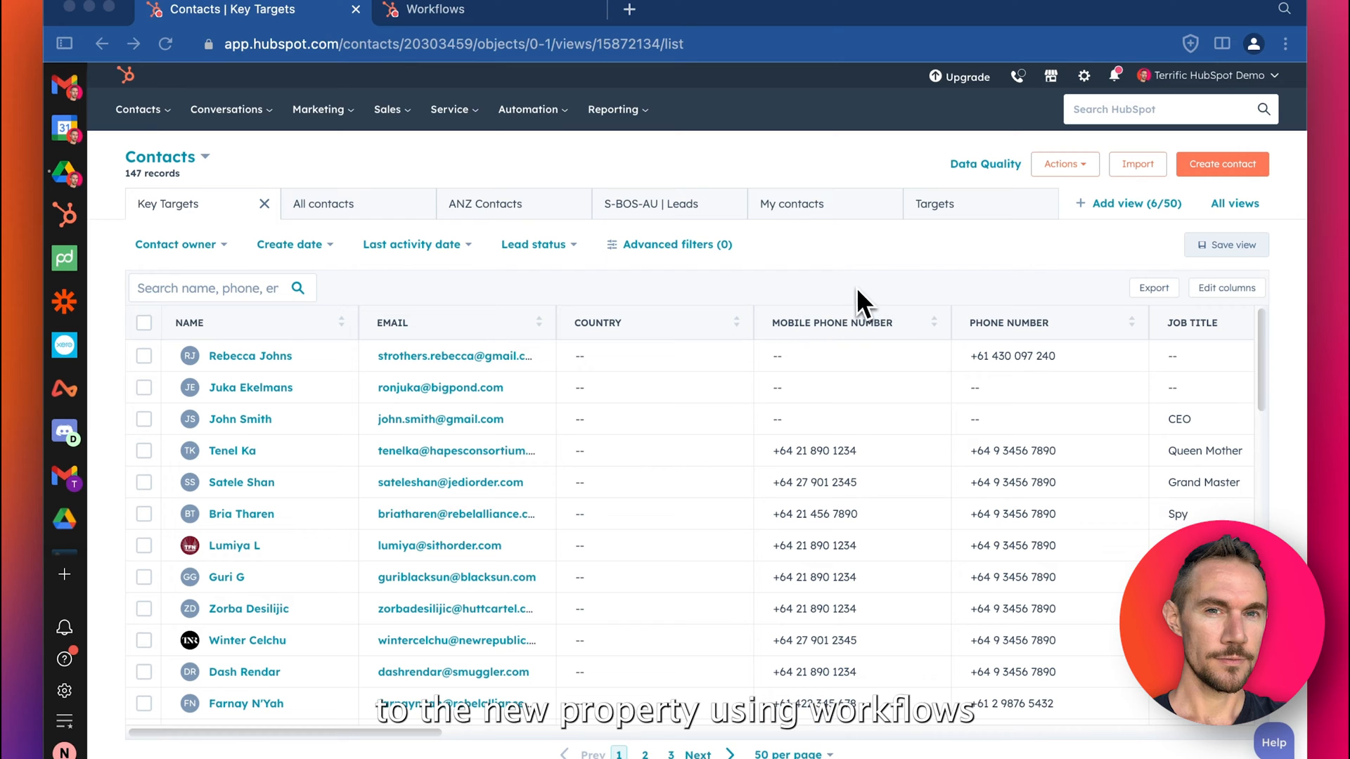
pyautogui.moveTo(694, 304)
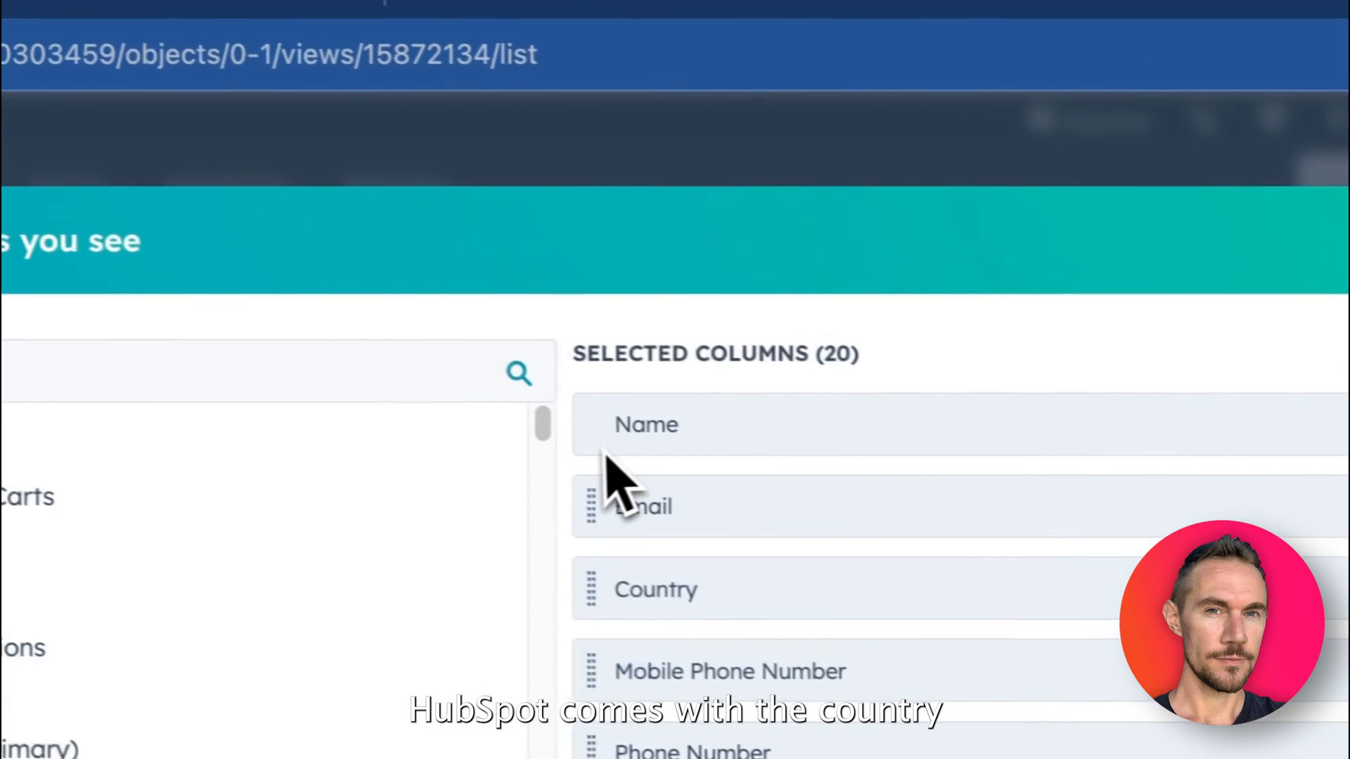
# Search the column editor for 'coun' to find the Country custom property.
pyautogui.write('coun')
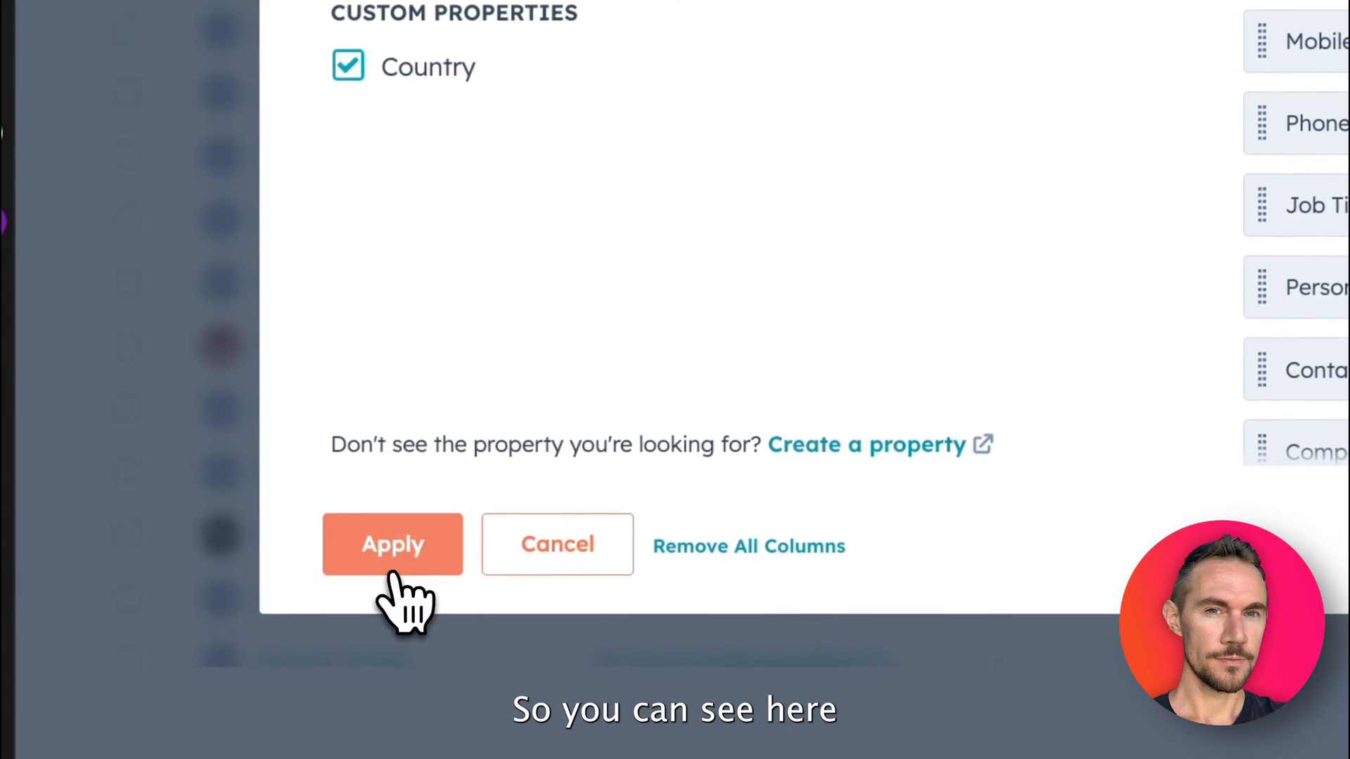
# Apply the new columns and set one contact's Country dropdown to Australia.
pyautogui.click(392, 544)
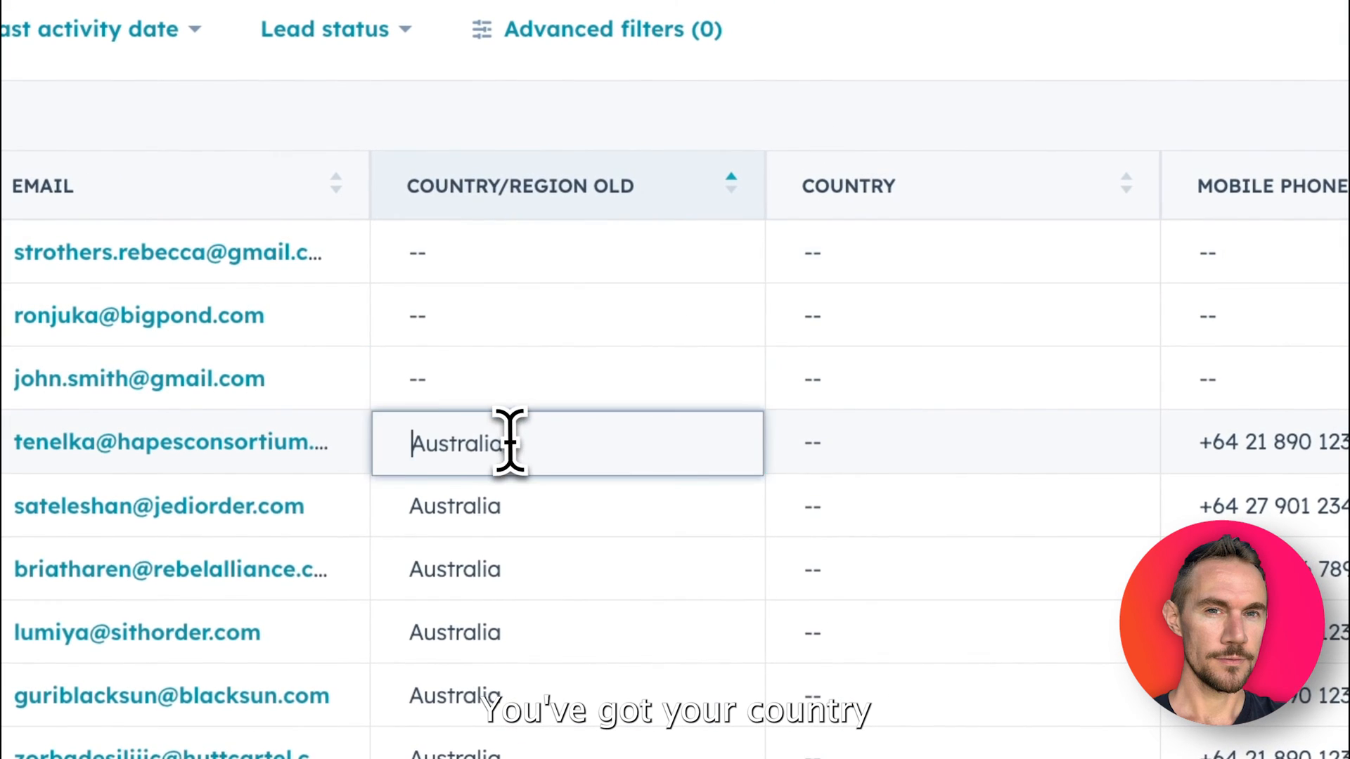
pyautogui.scroll(-3)
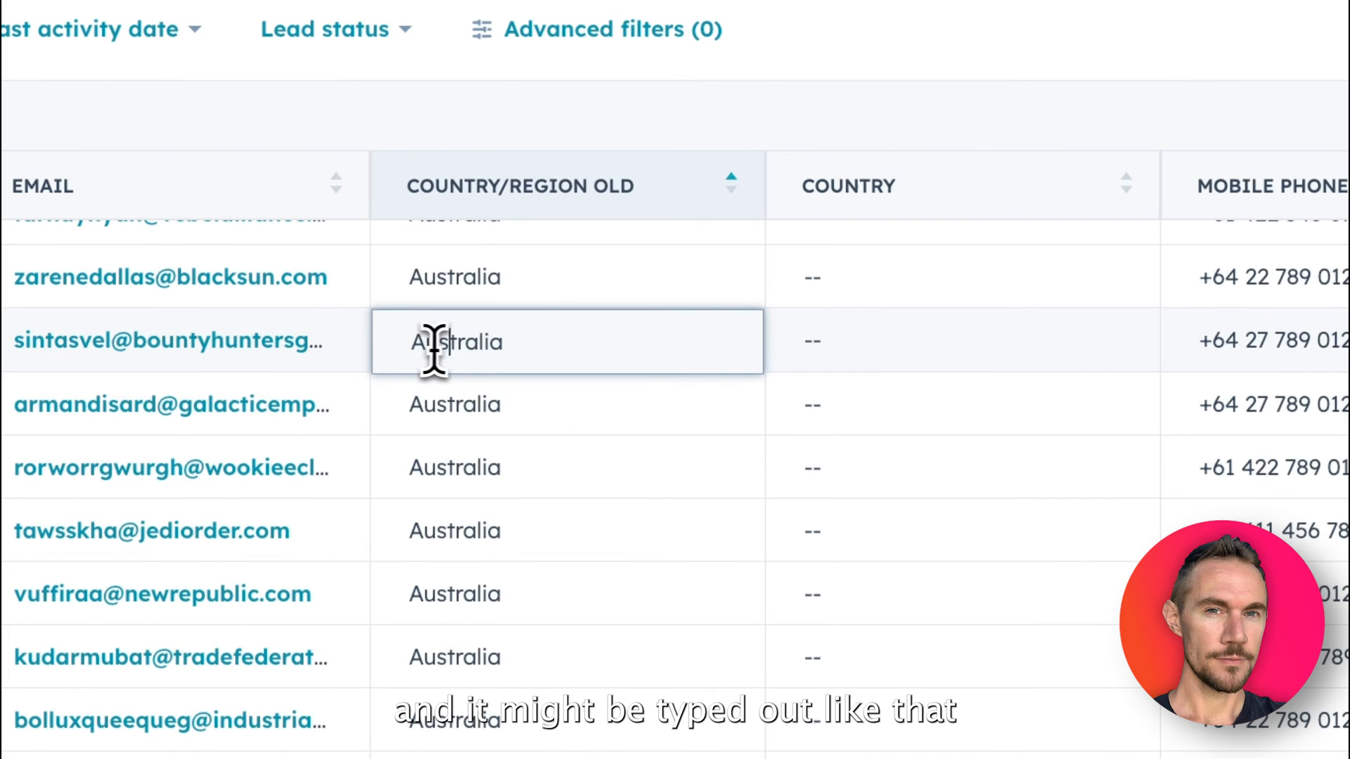
pyautogui.click(811, 338)
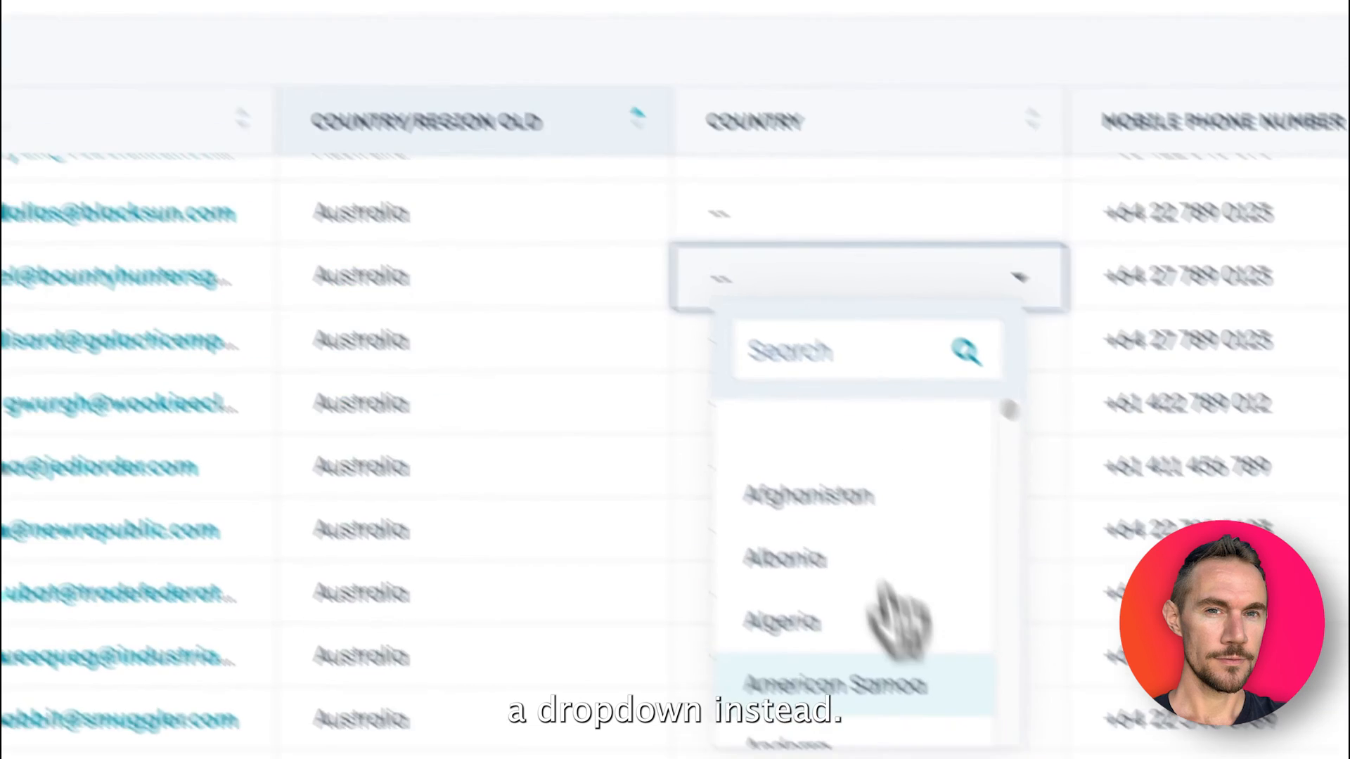
pyautogui.scroll(-3)
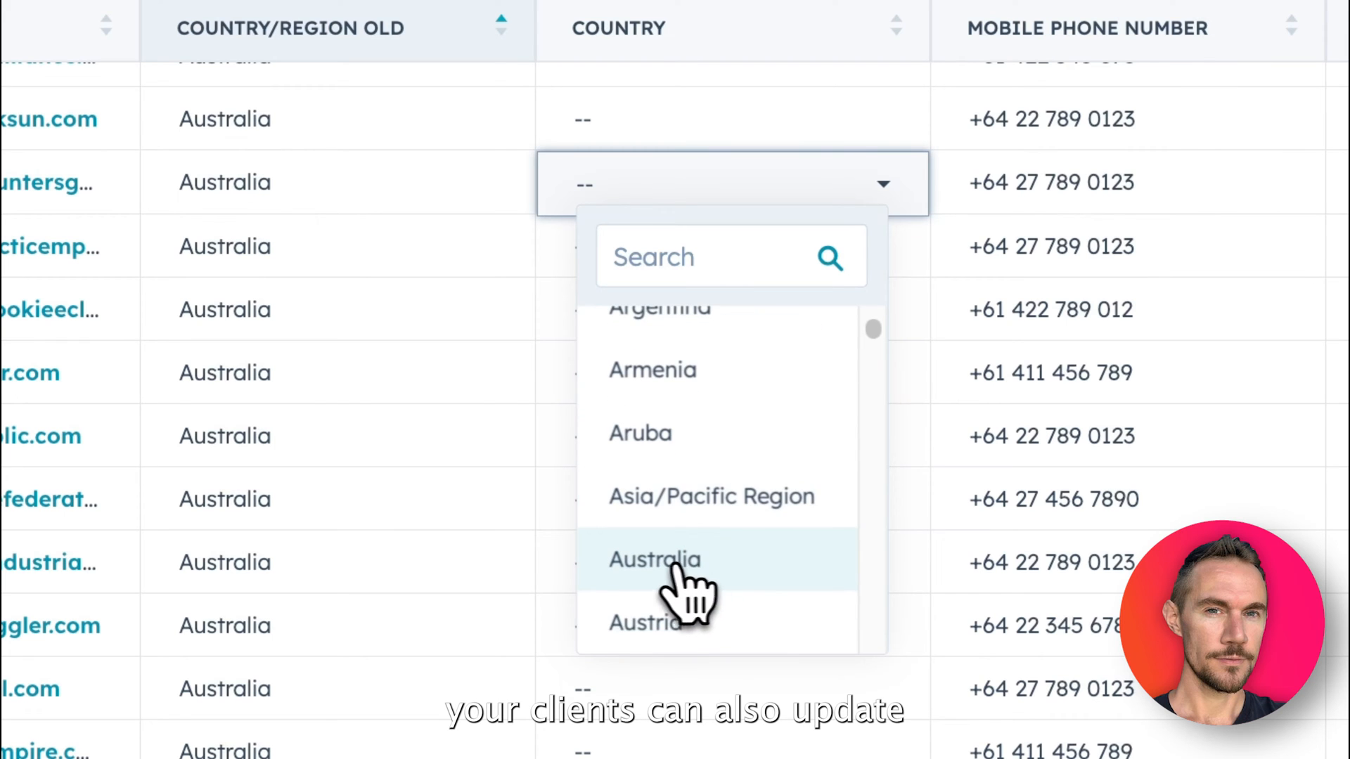
pyautogui.click(652, 559)
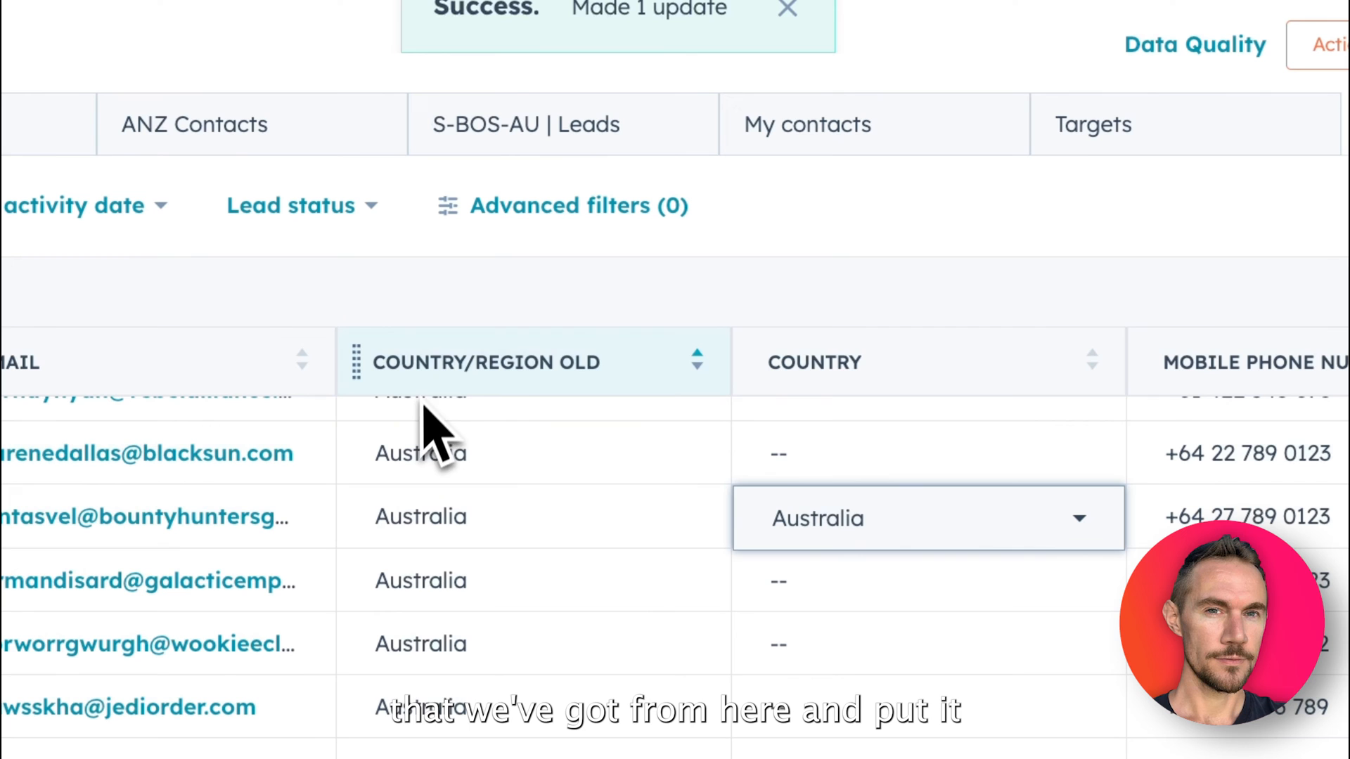
pyautogui.moveTo(862, 441)
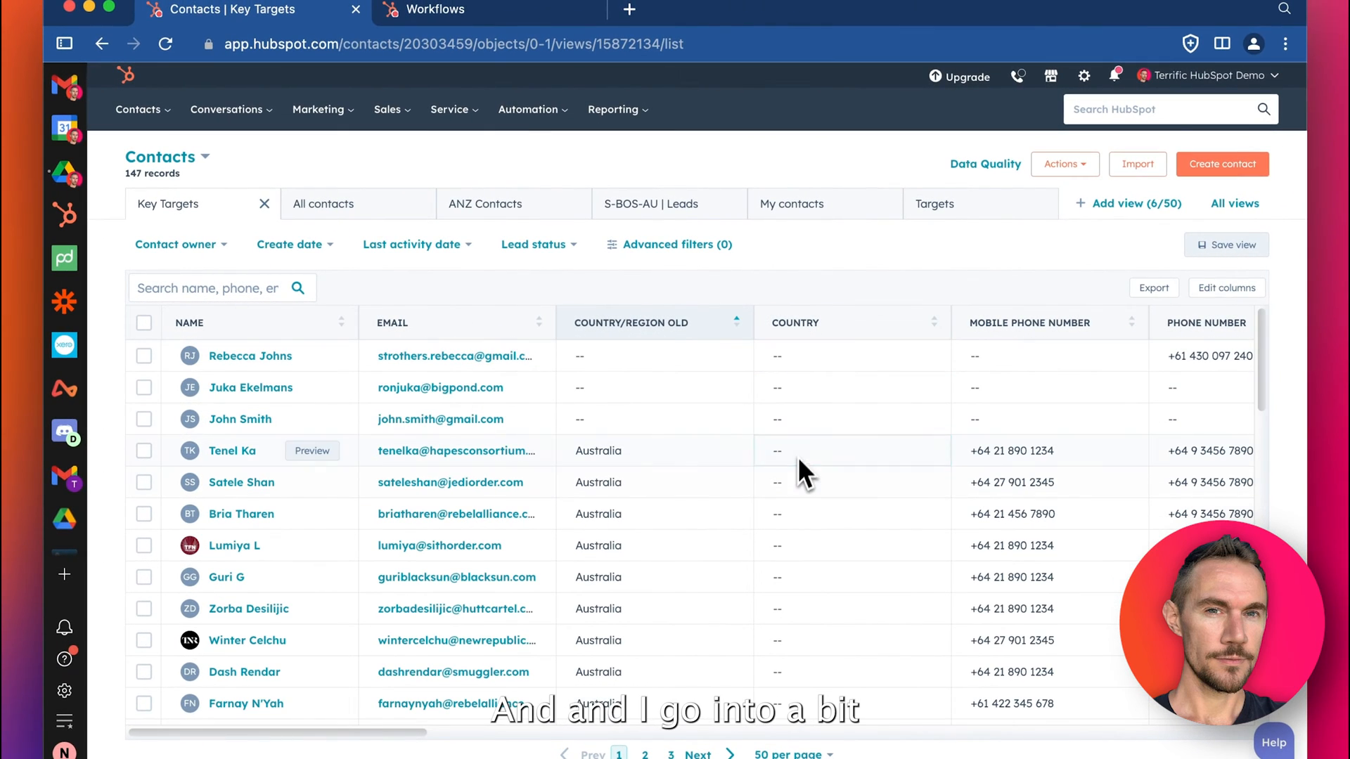
pyautogui.click(654, 450)
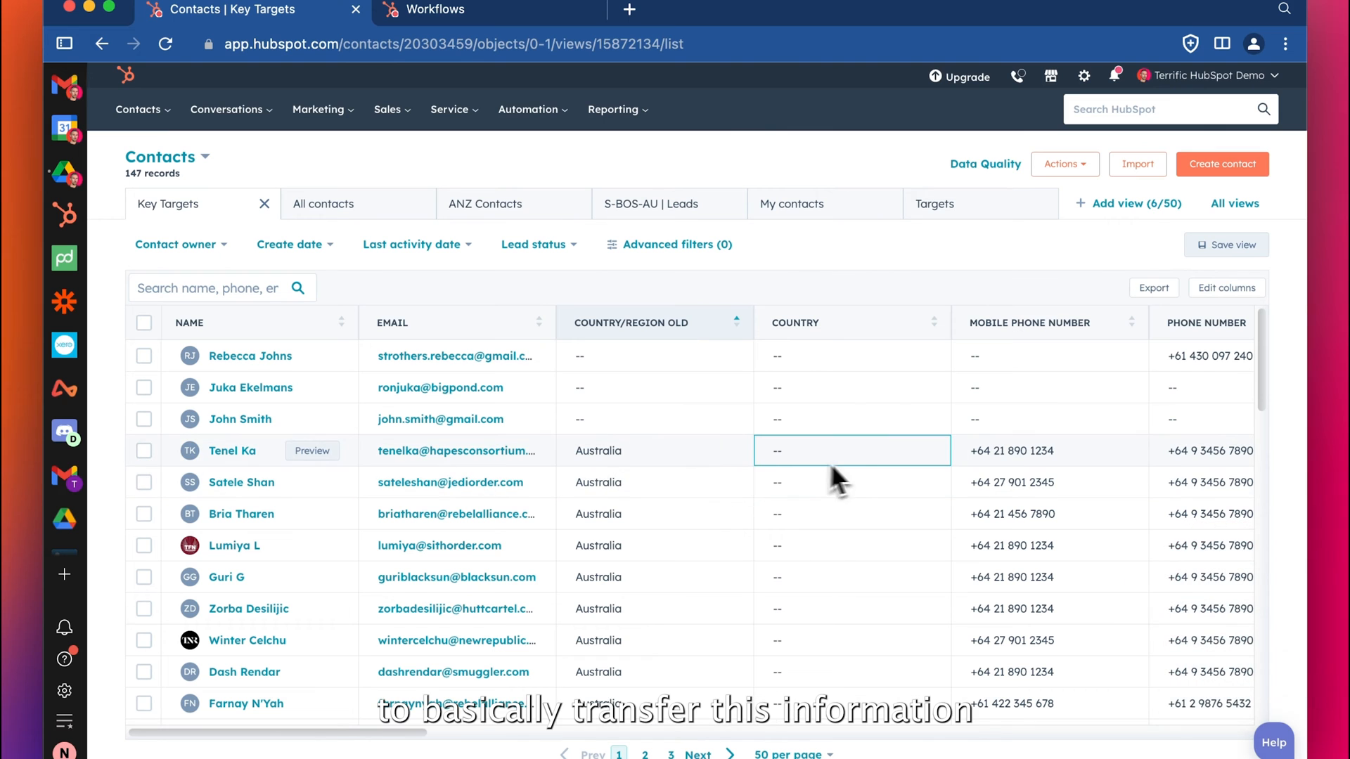
pyautogui.moveTo(866, 461)
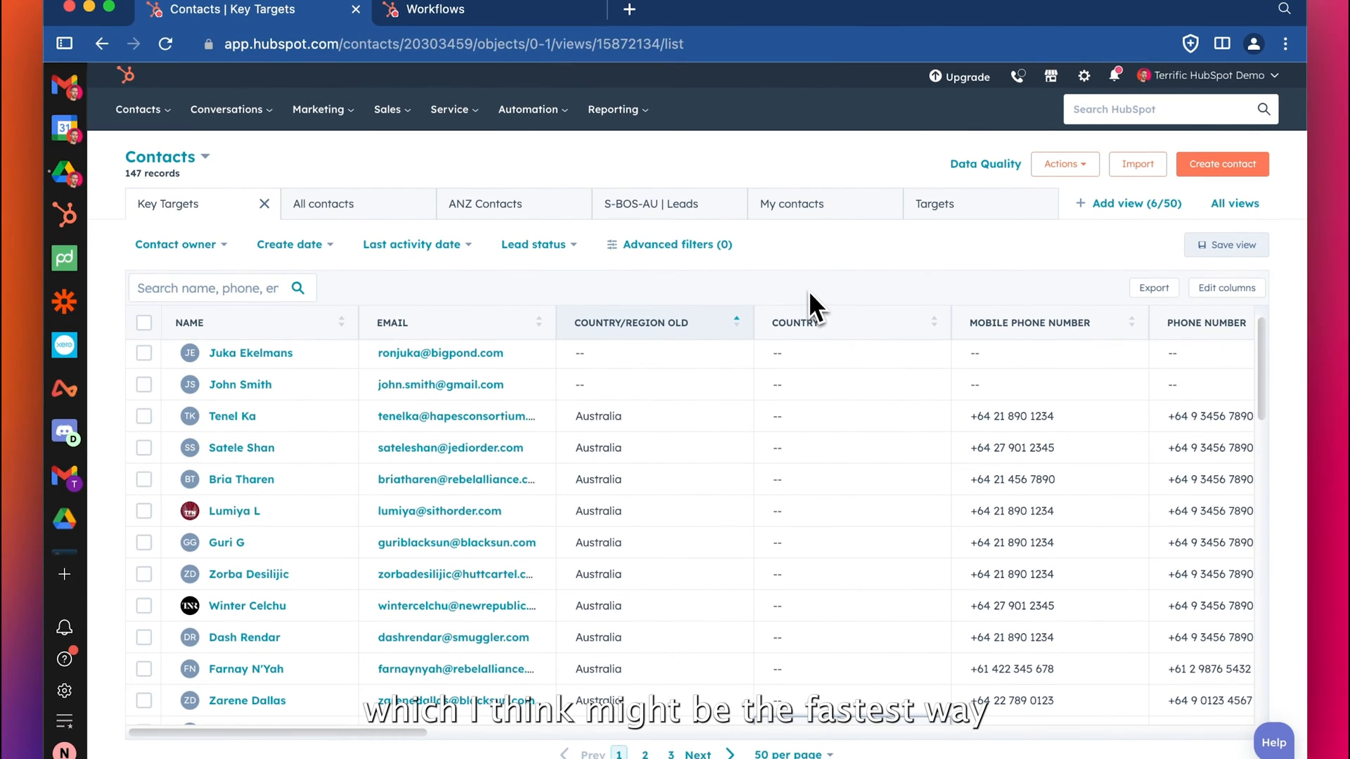
pyautogui.moveTo(796, 308)
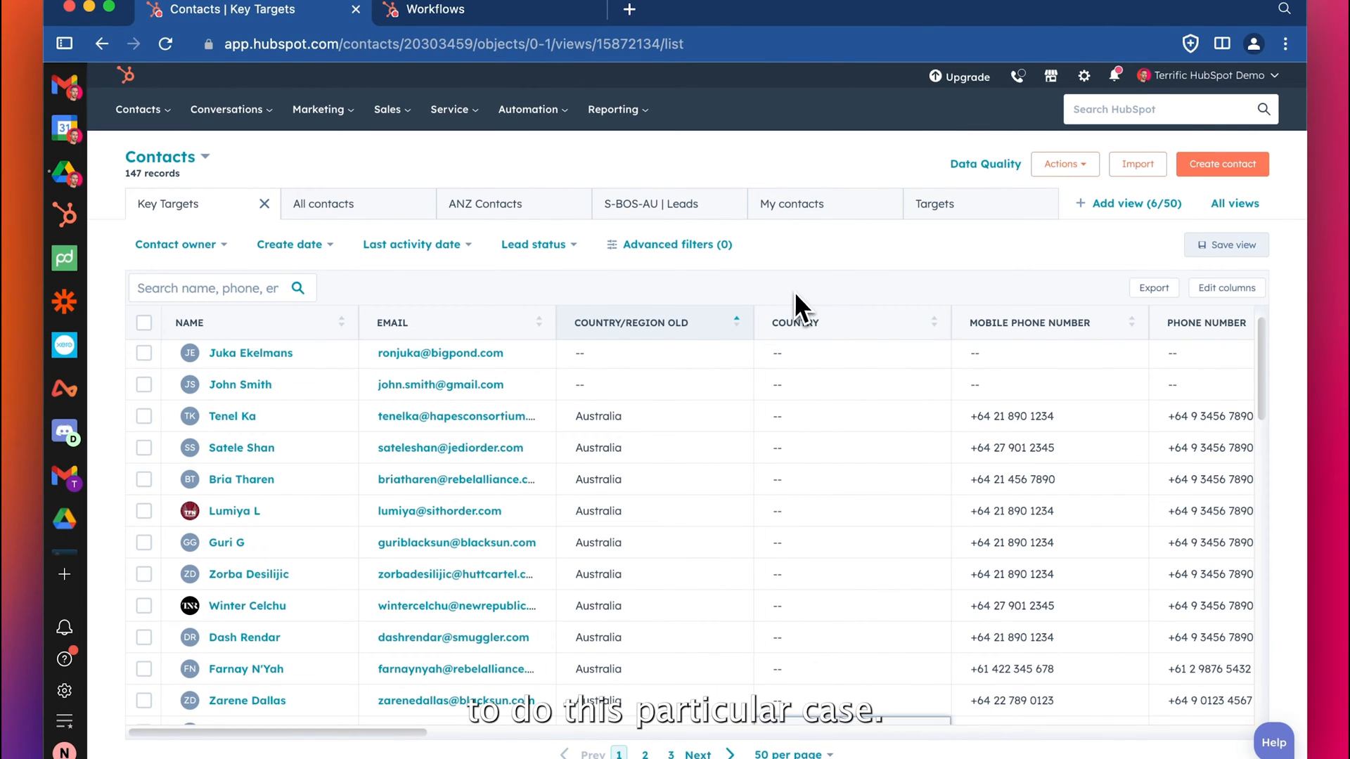
pyautogui.moveTo(708, 312)
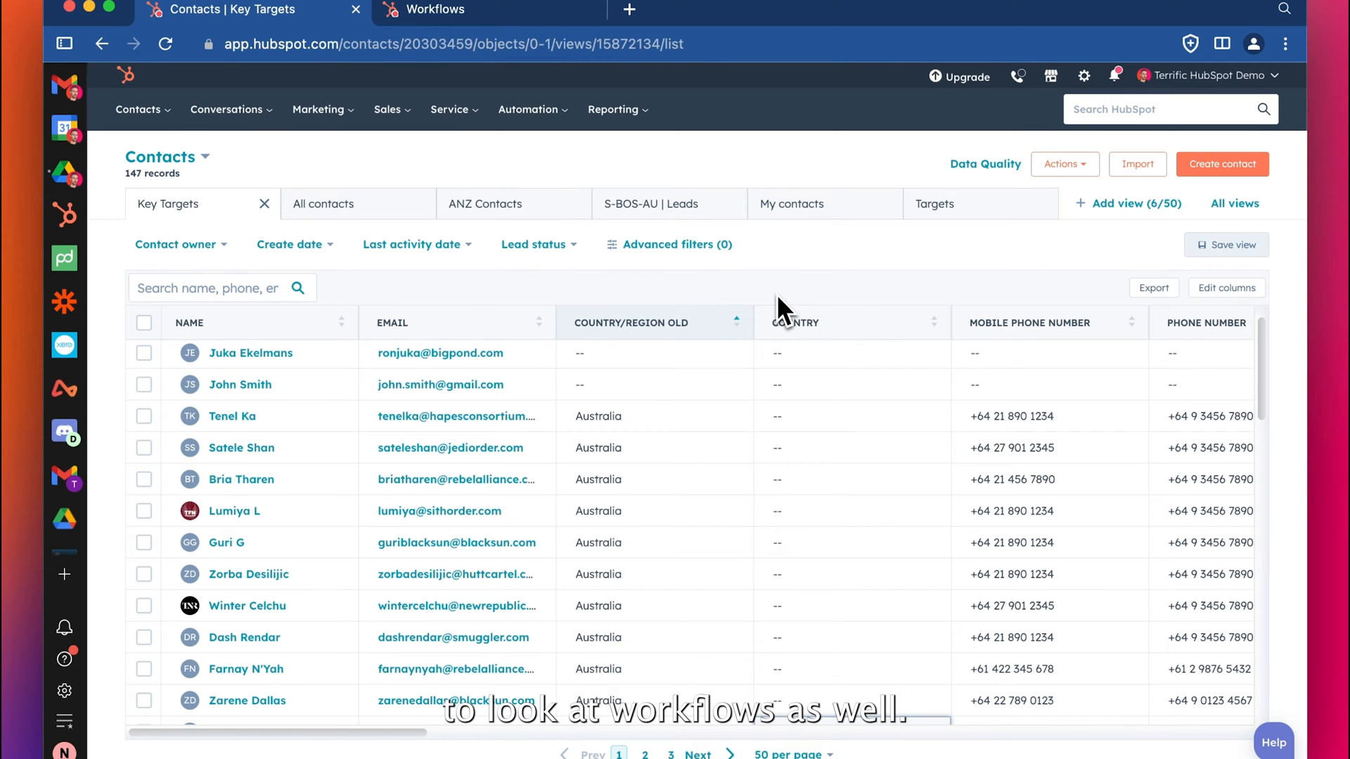
pyautogui.moveTo(716, 182)
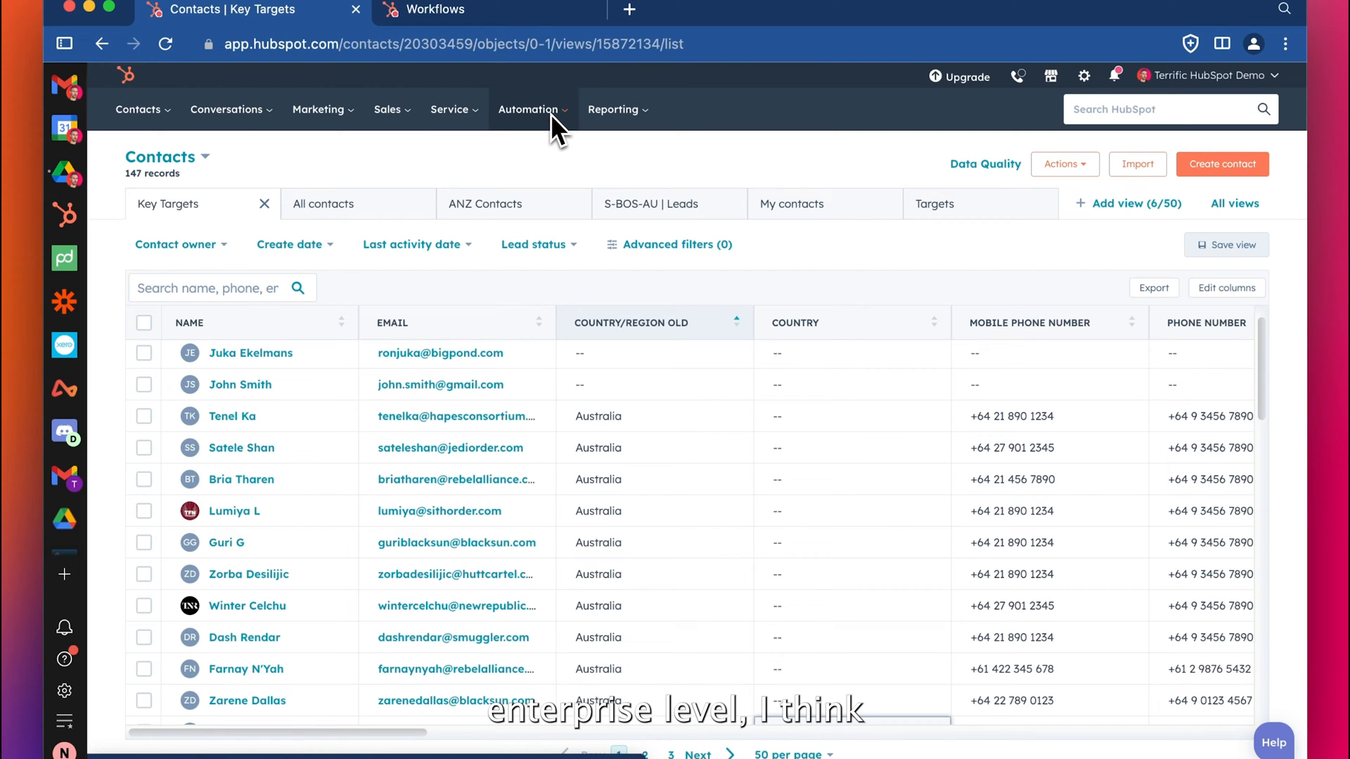
pyautogui.moveTo(656, 152)
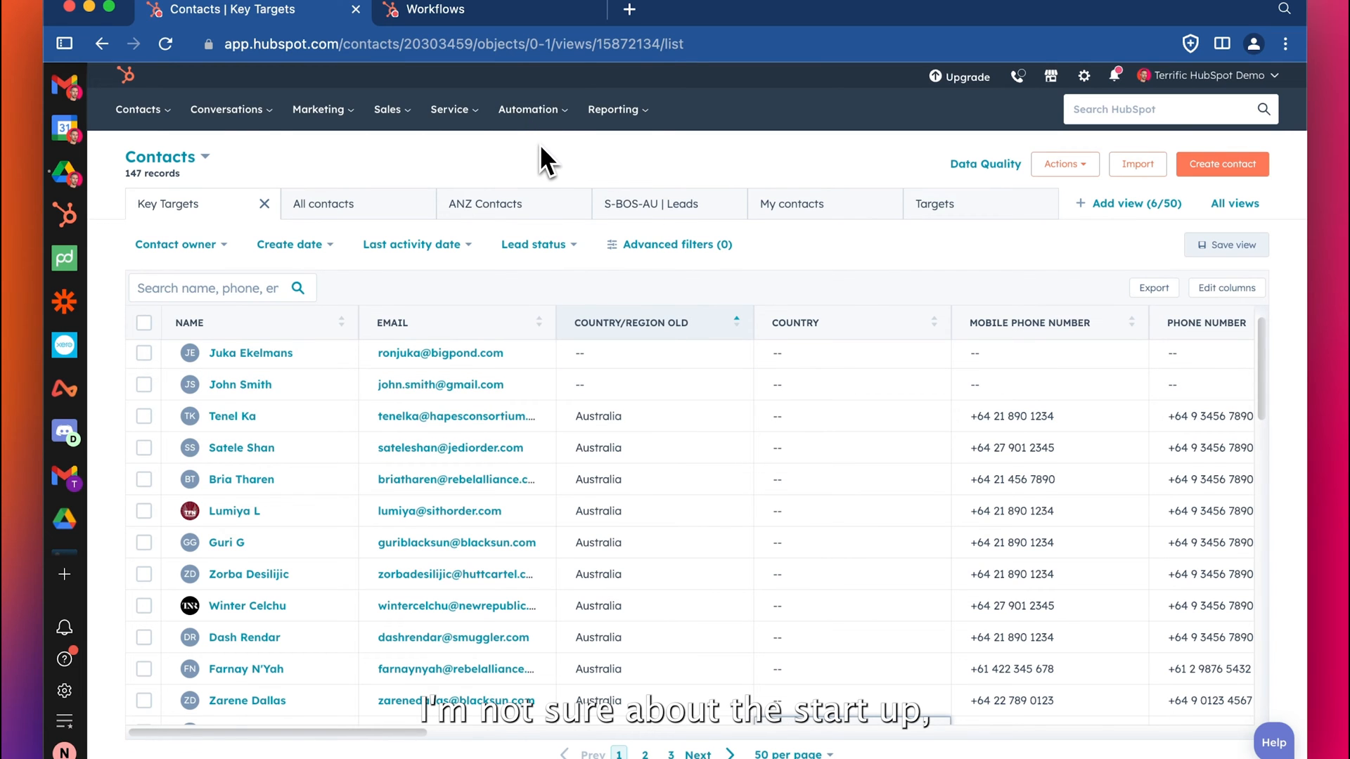
pyautogui.moveTo(568, 176)
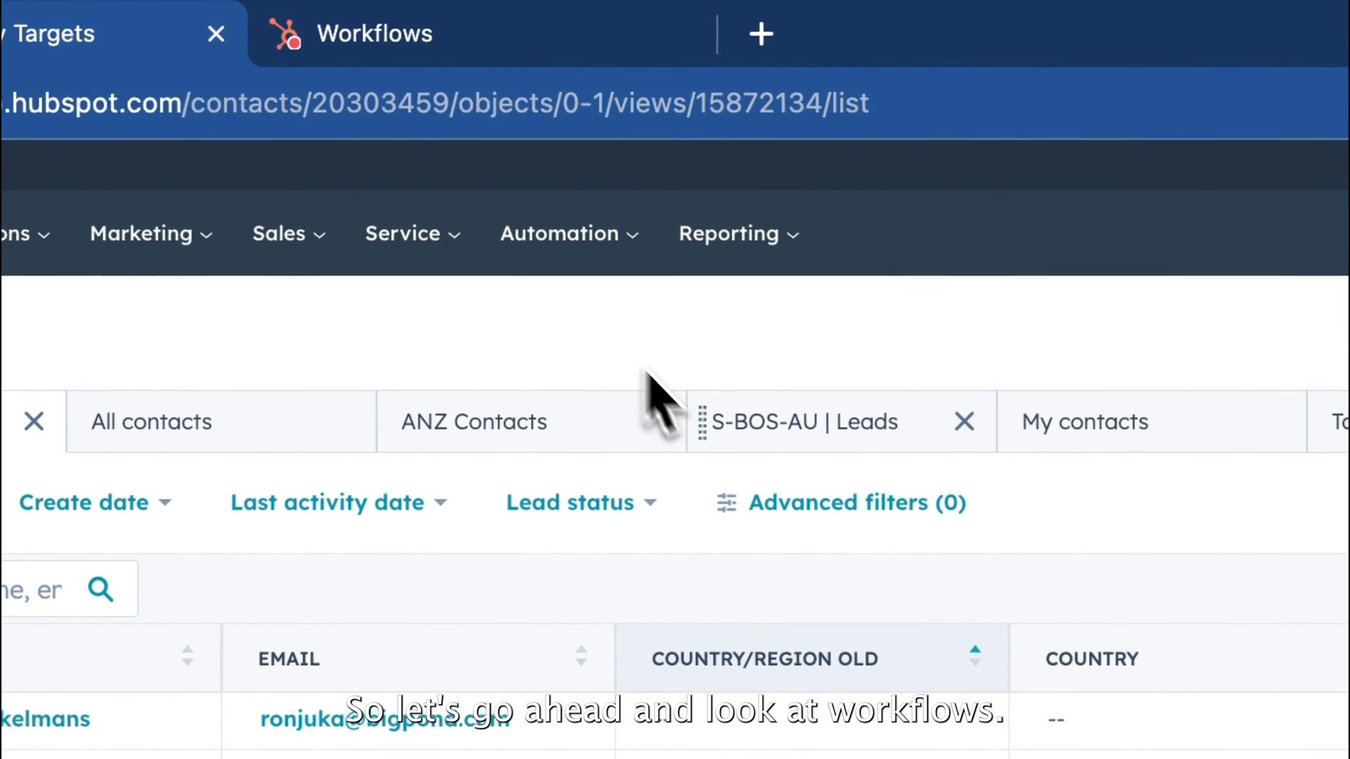
pyautogui.click(374, 33)
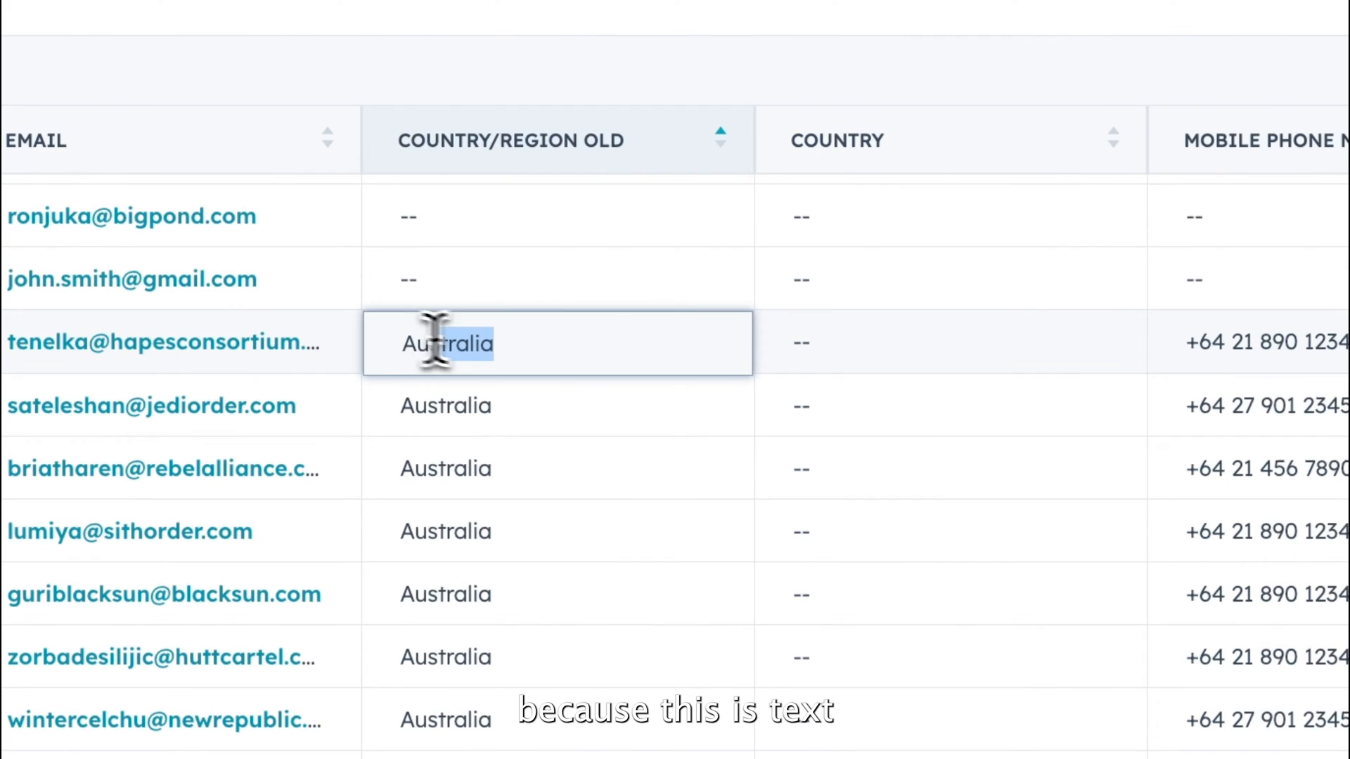
pyautogui.click(946, 343)
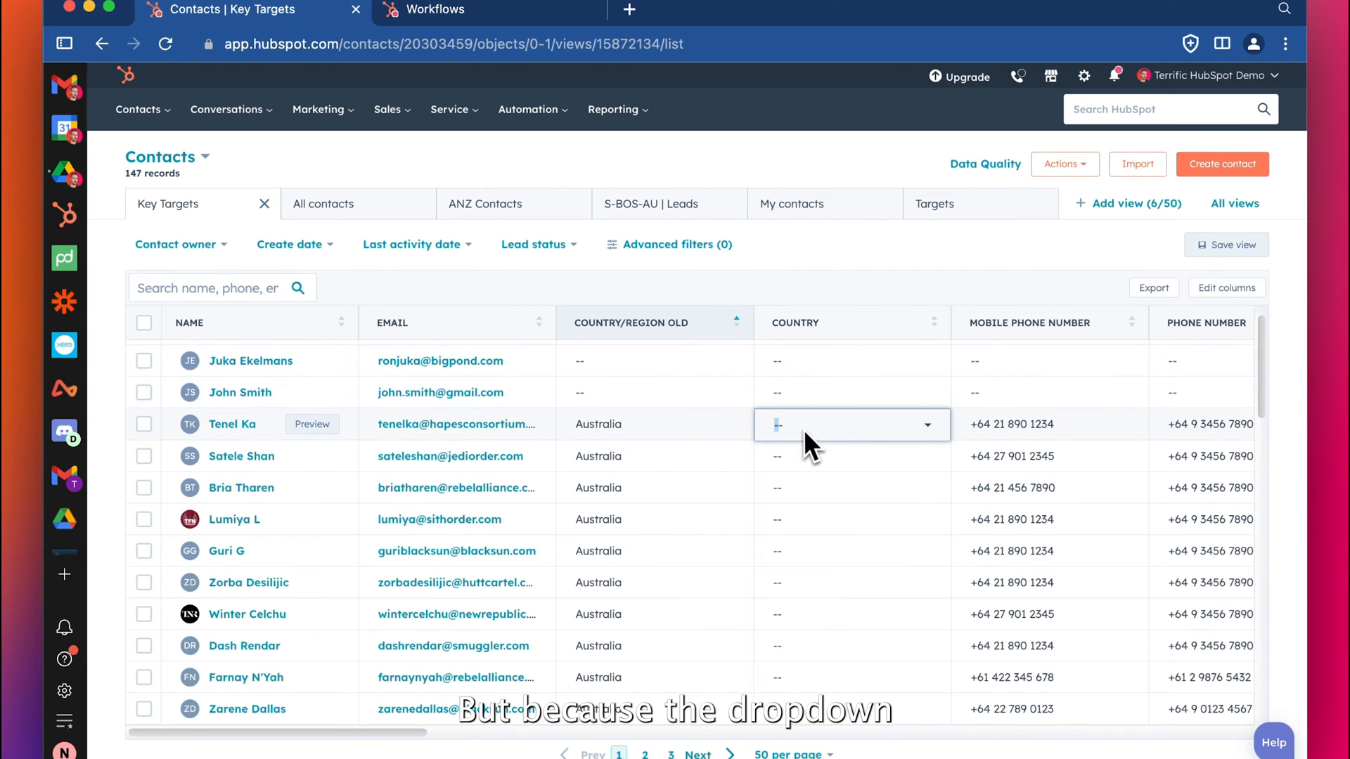
pyautogui.moveTo(654, 189)
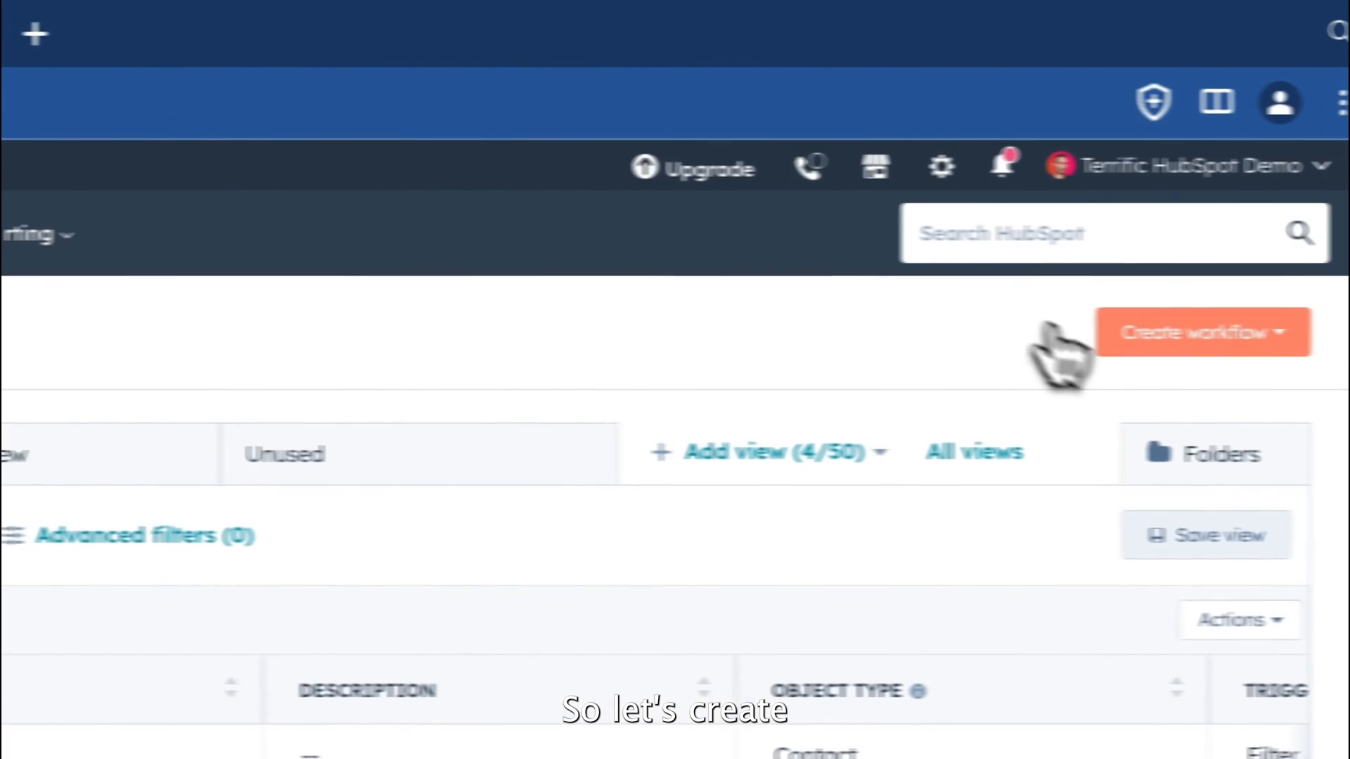
# Create a workflow and save its name as 'Admin | Copy Country Old to Country Dropdown Property'.
pyautogui.click(1201, 332)
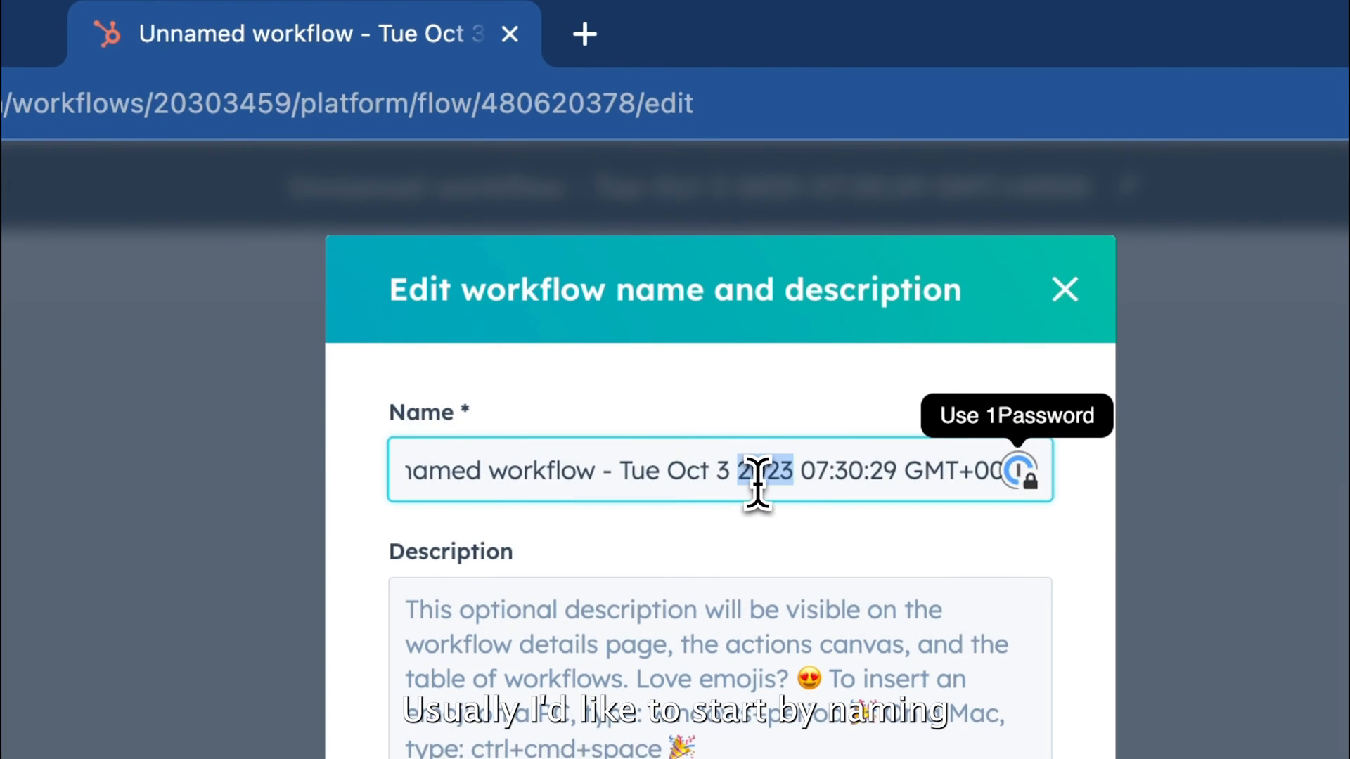
pyautogui.tripleClick(758, 470)
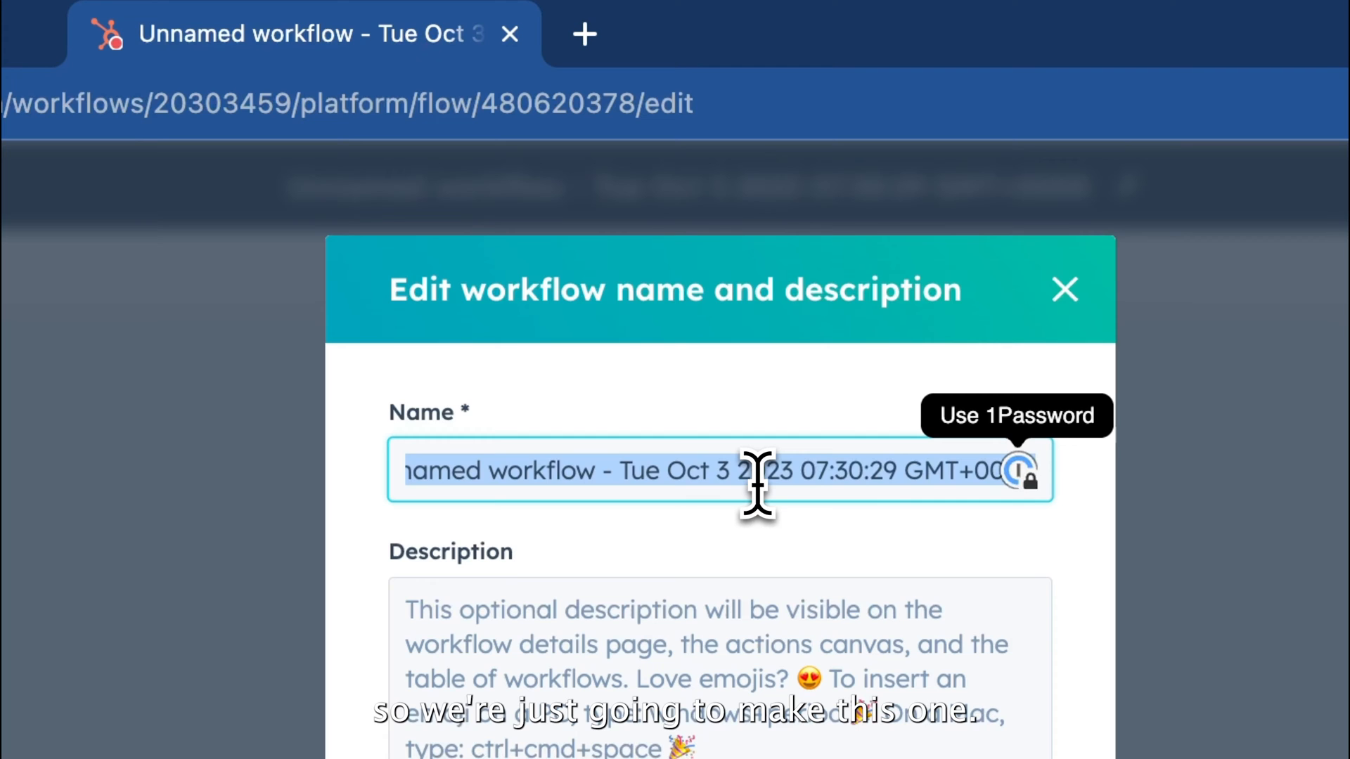
pyautogui.write('Admin')
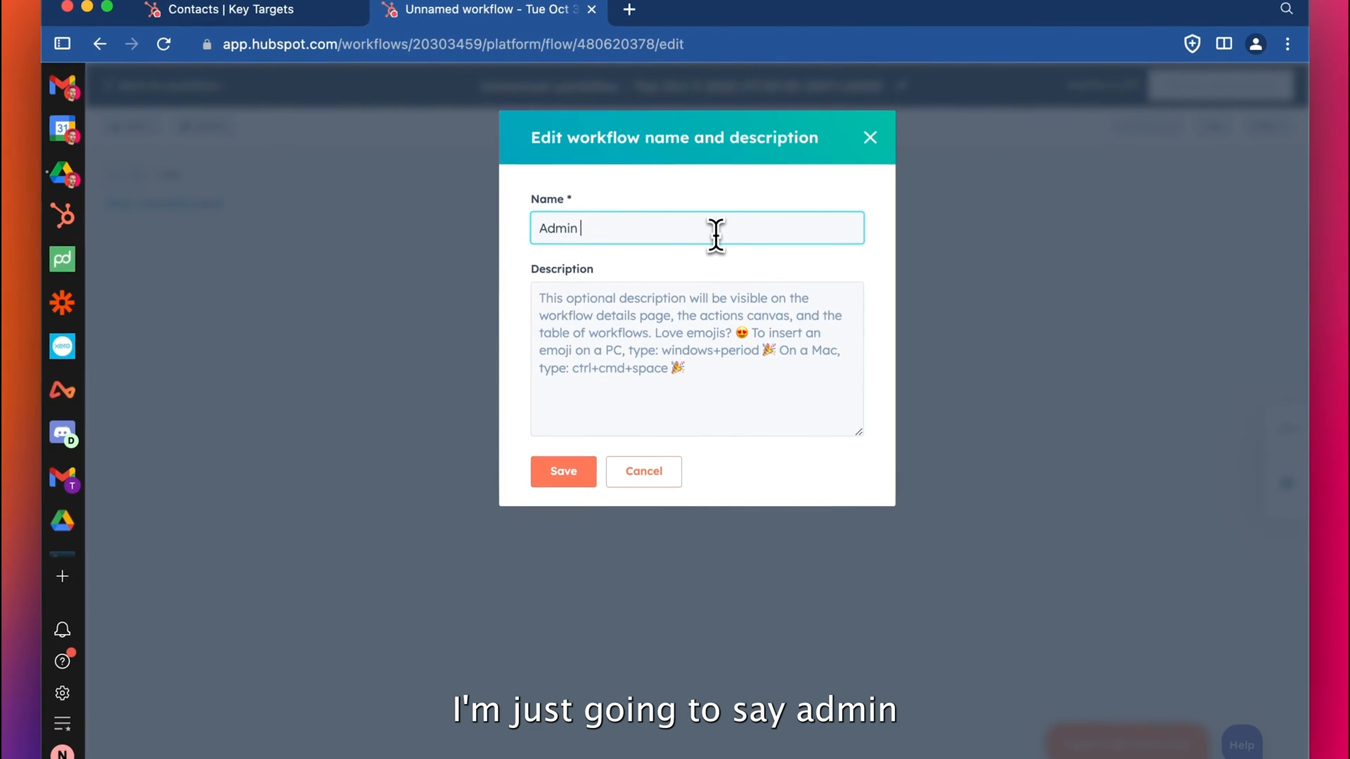
pyautogui.write('|')
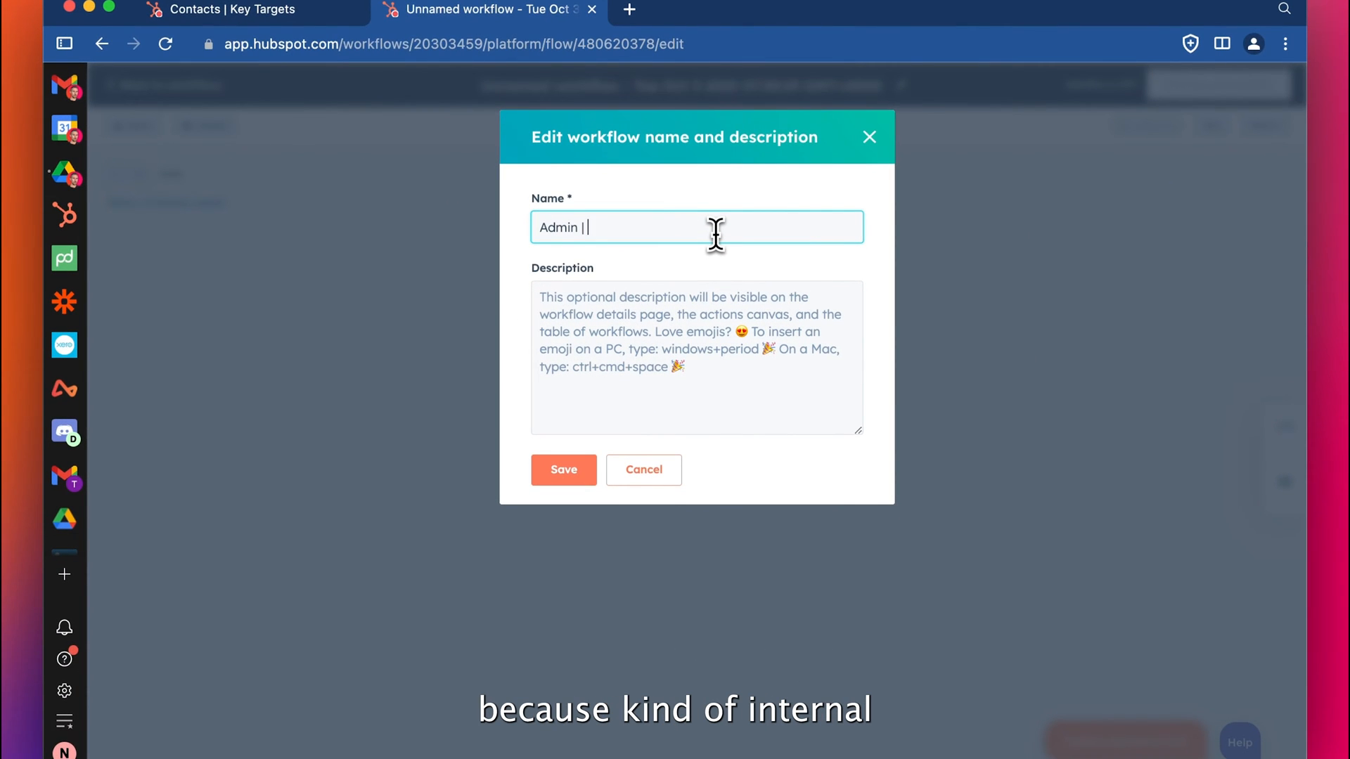
pyautogui.write('Copy Country O')
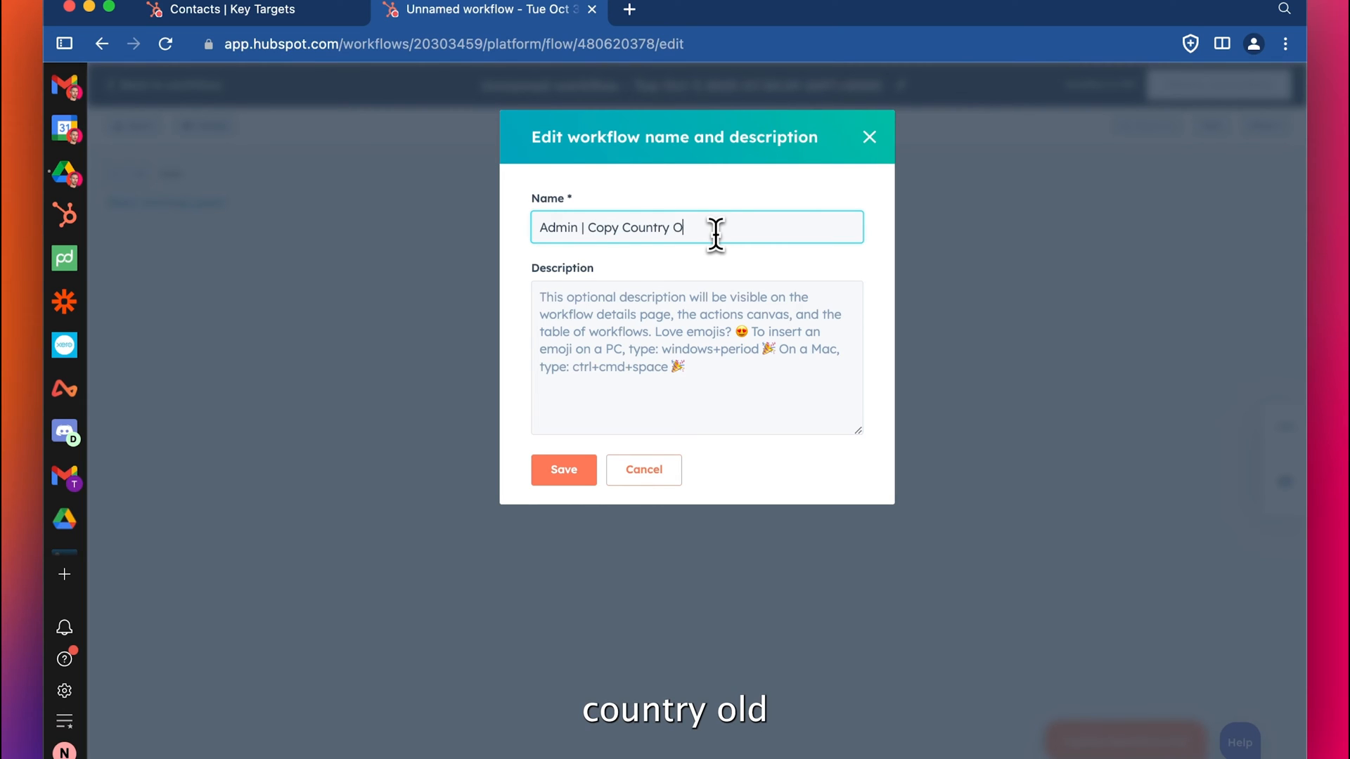
pyautogui.write('ld to')
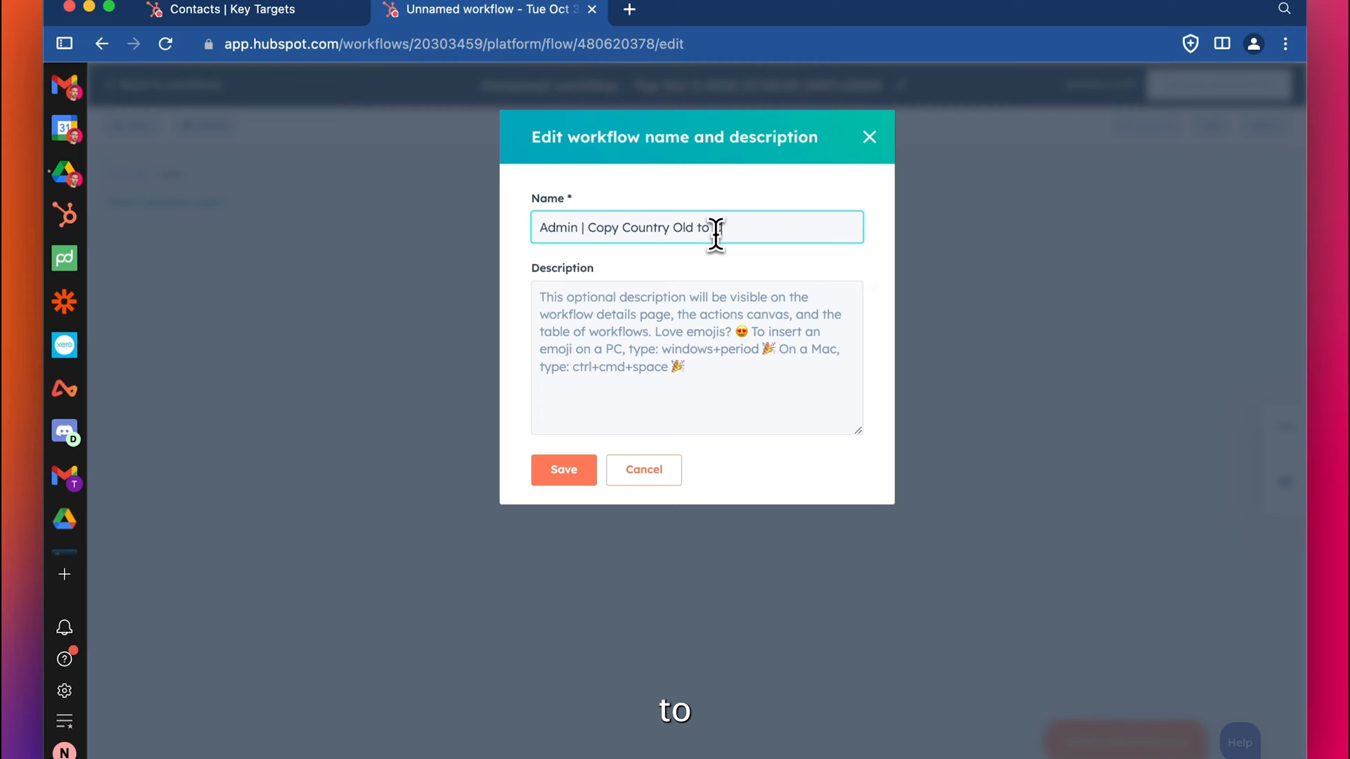
pyautogui.write('Country Dro')
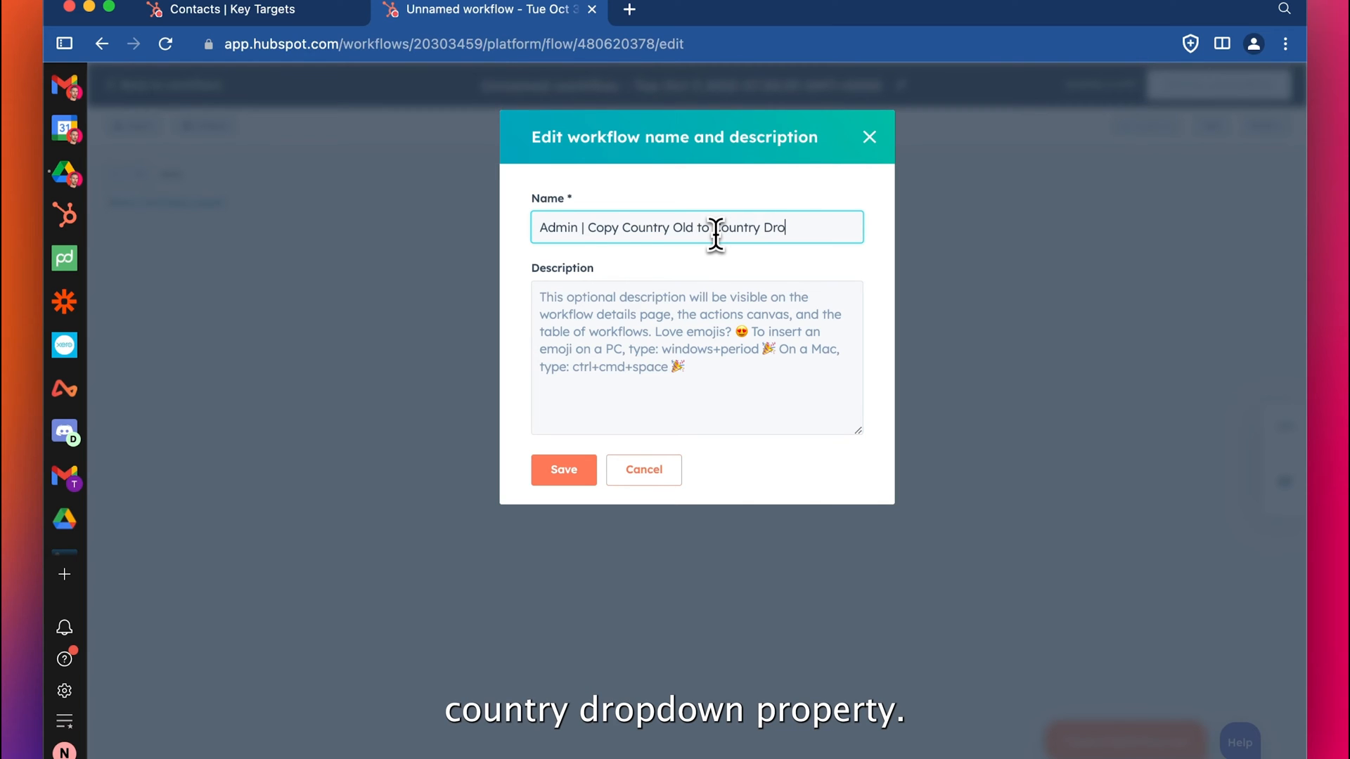
pyautogui.write('pdown')
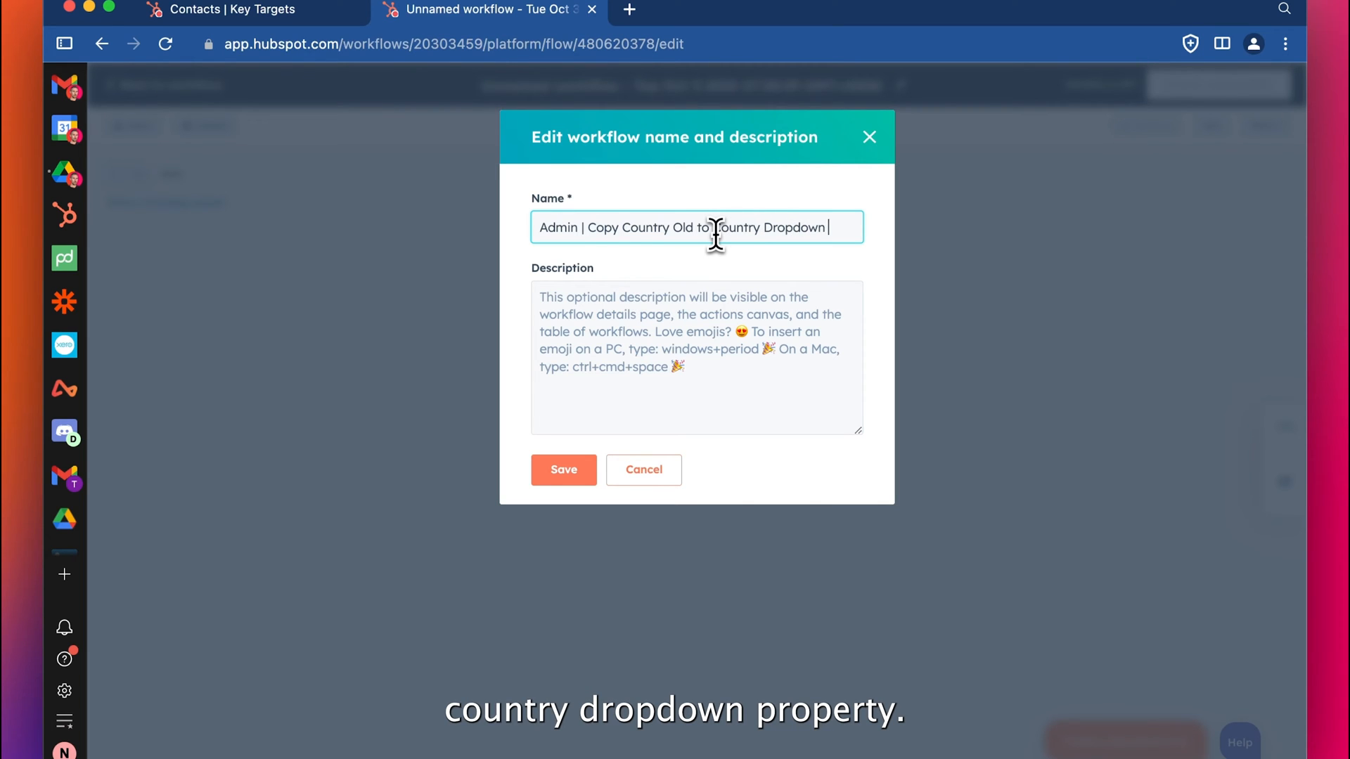
pyautogui.write('Property')
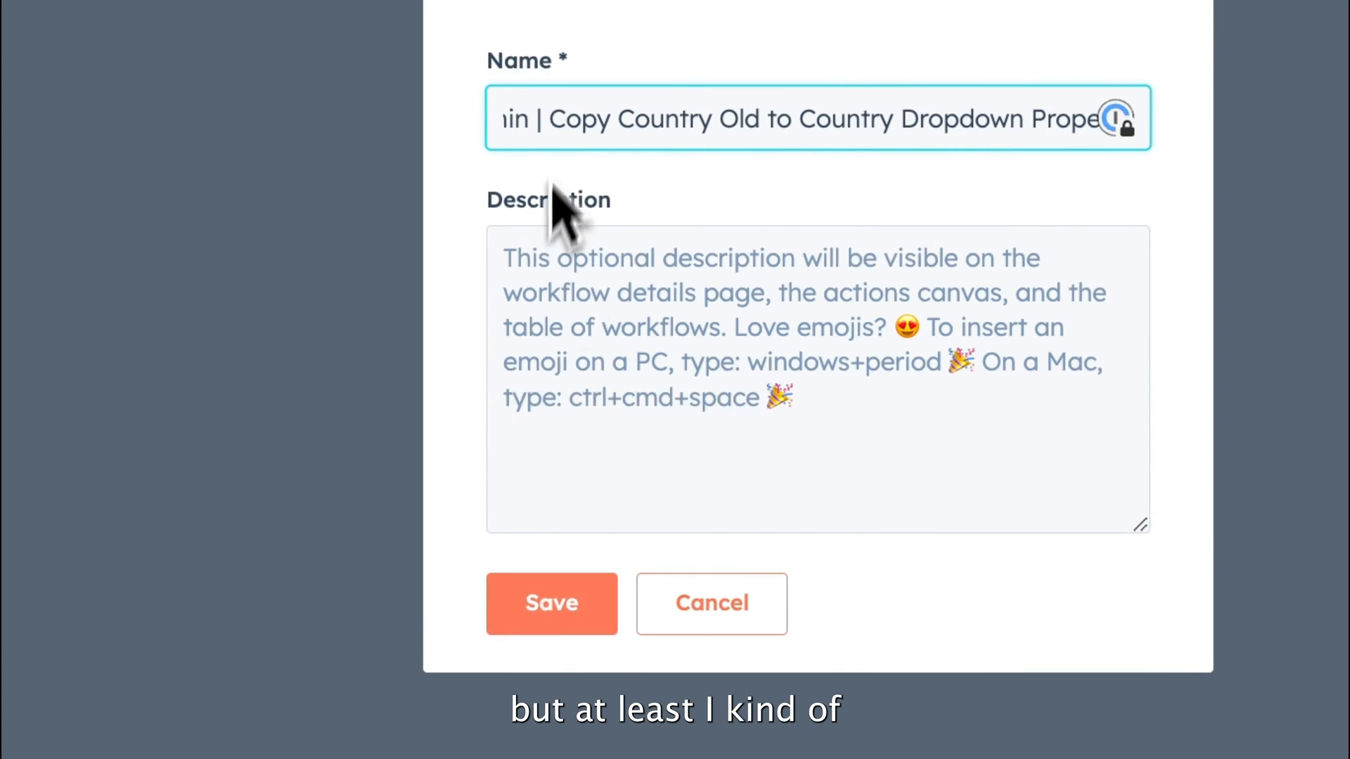
pyautogui.click(551, 603)
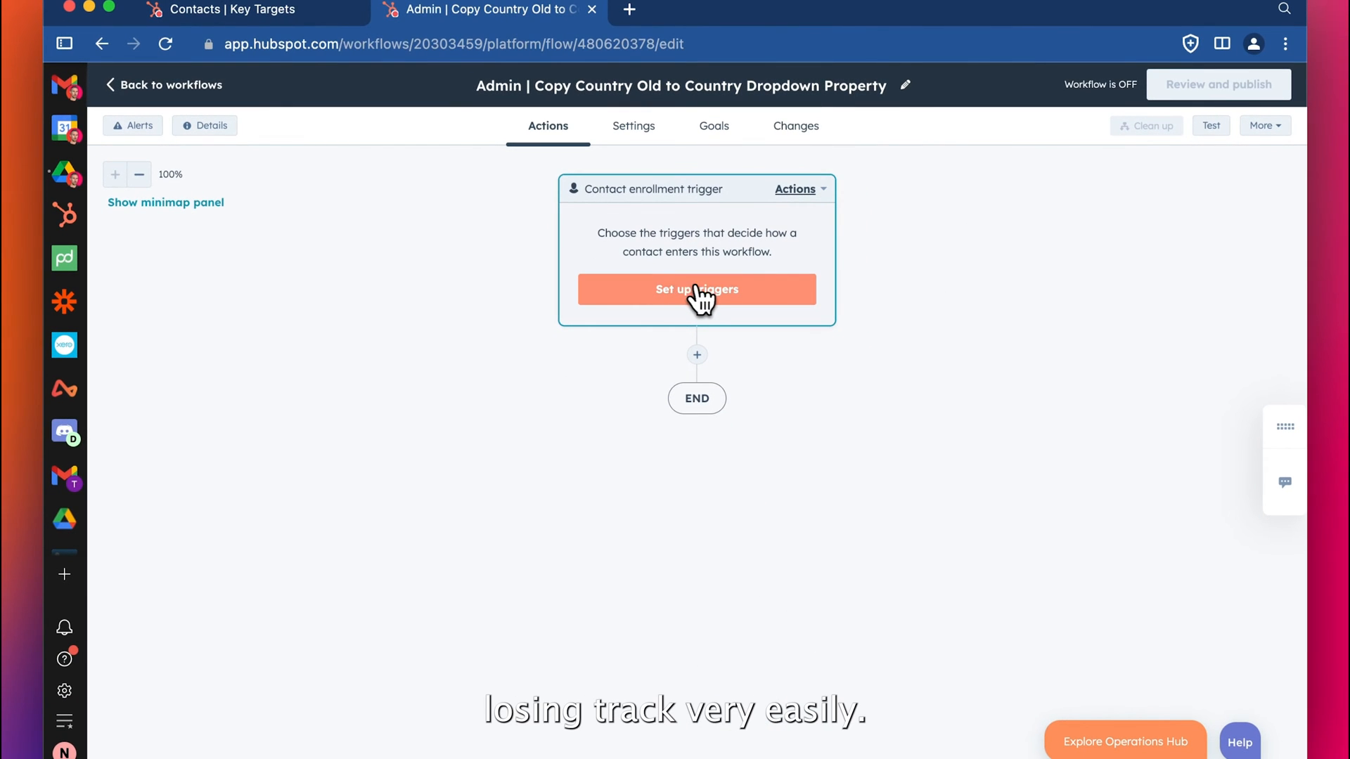
# Set the enrollment trigger to 'When filter criteria is met', dismissing the trigger tour.
pyautogui.click(697, 290)
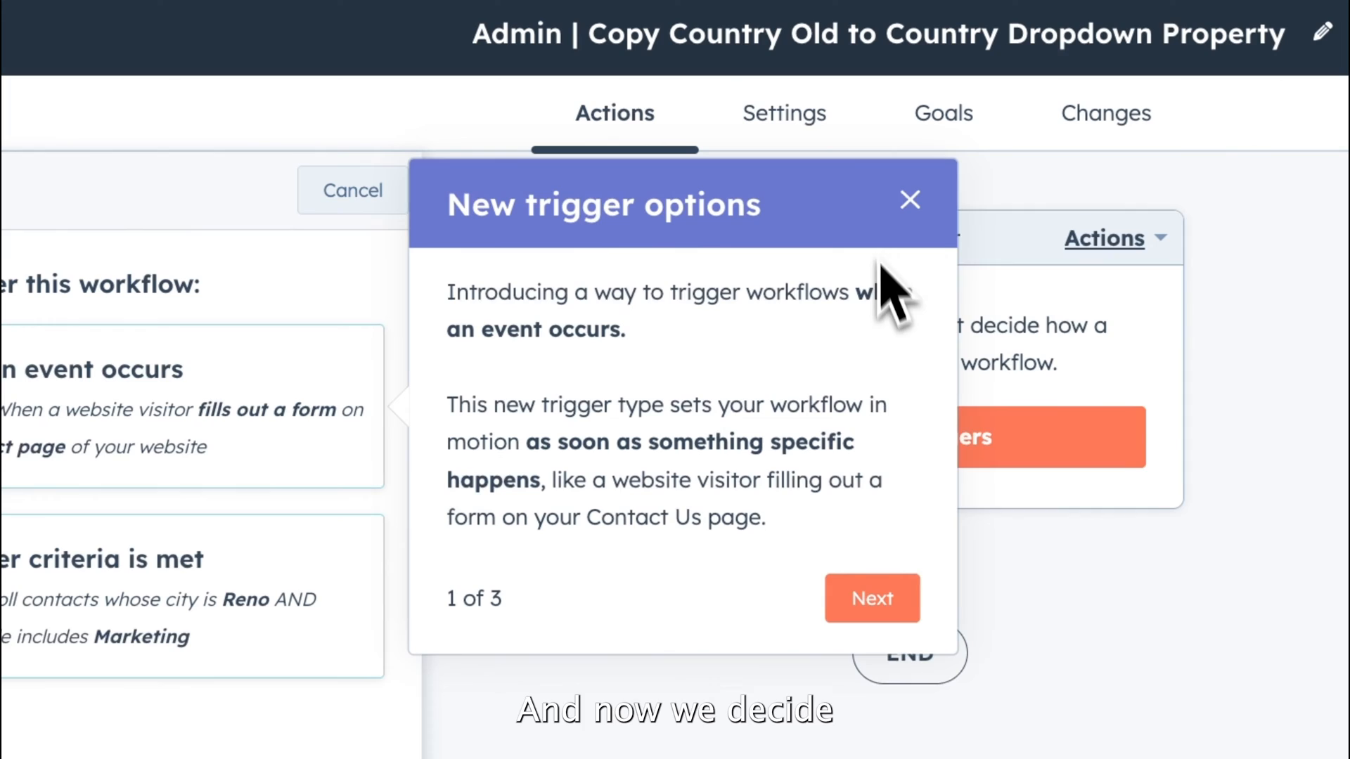
pyautogui.click(909, 200)
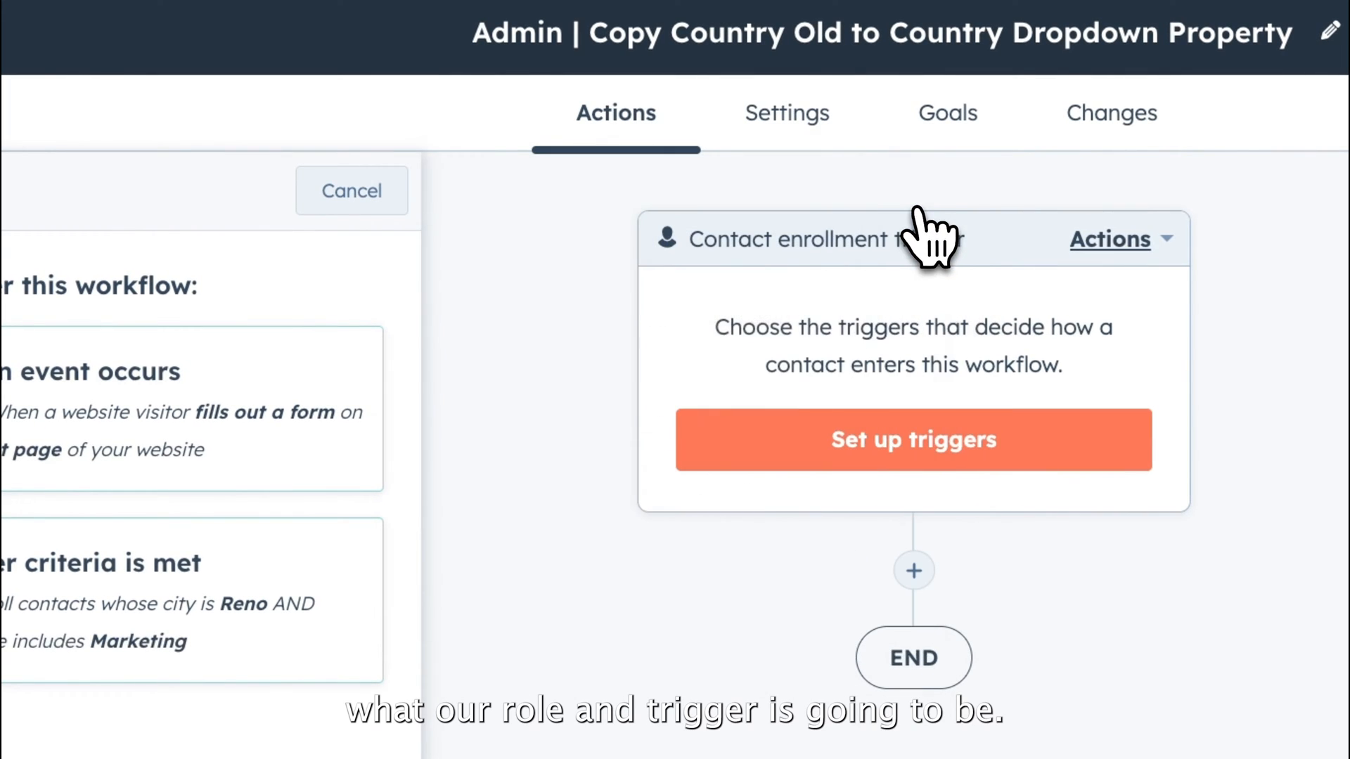
pyautogui.click(914, 439)
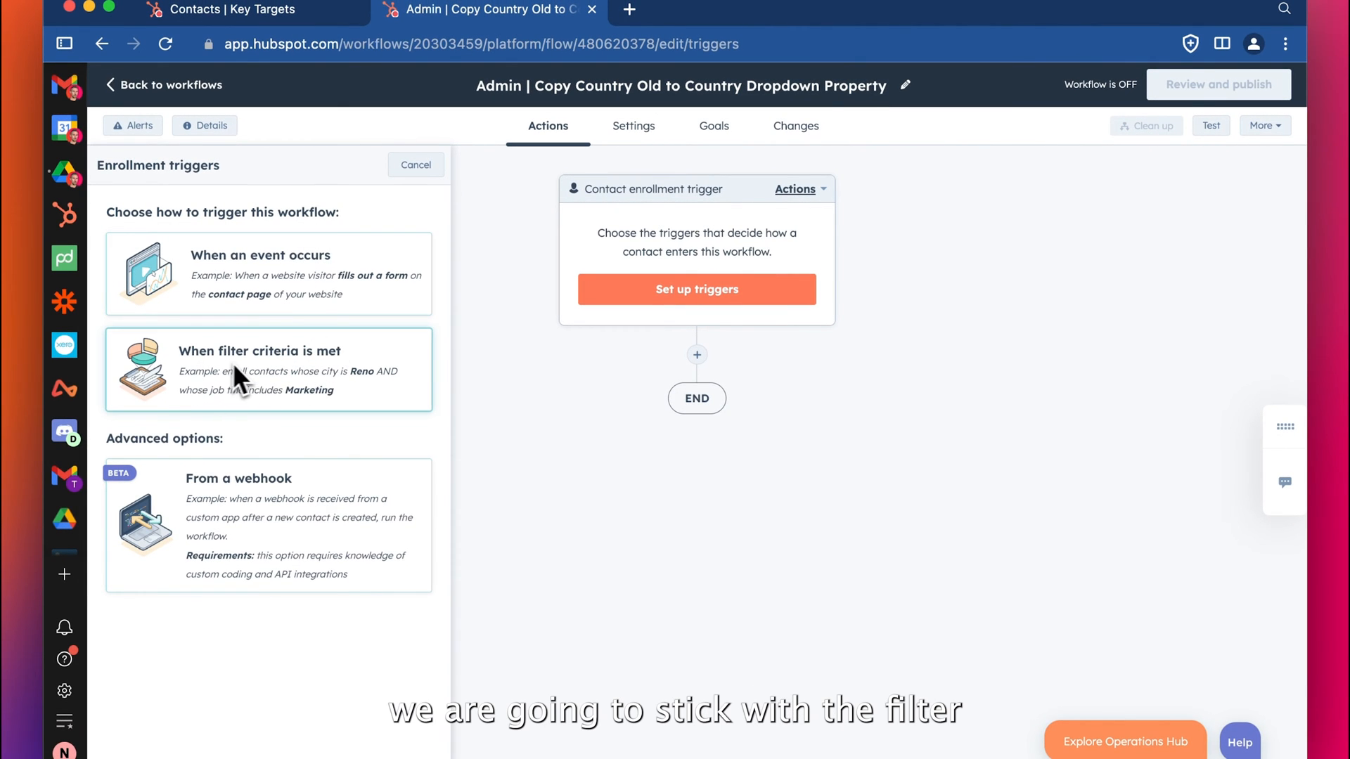
pyautogui.moveTo(293, 378)
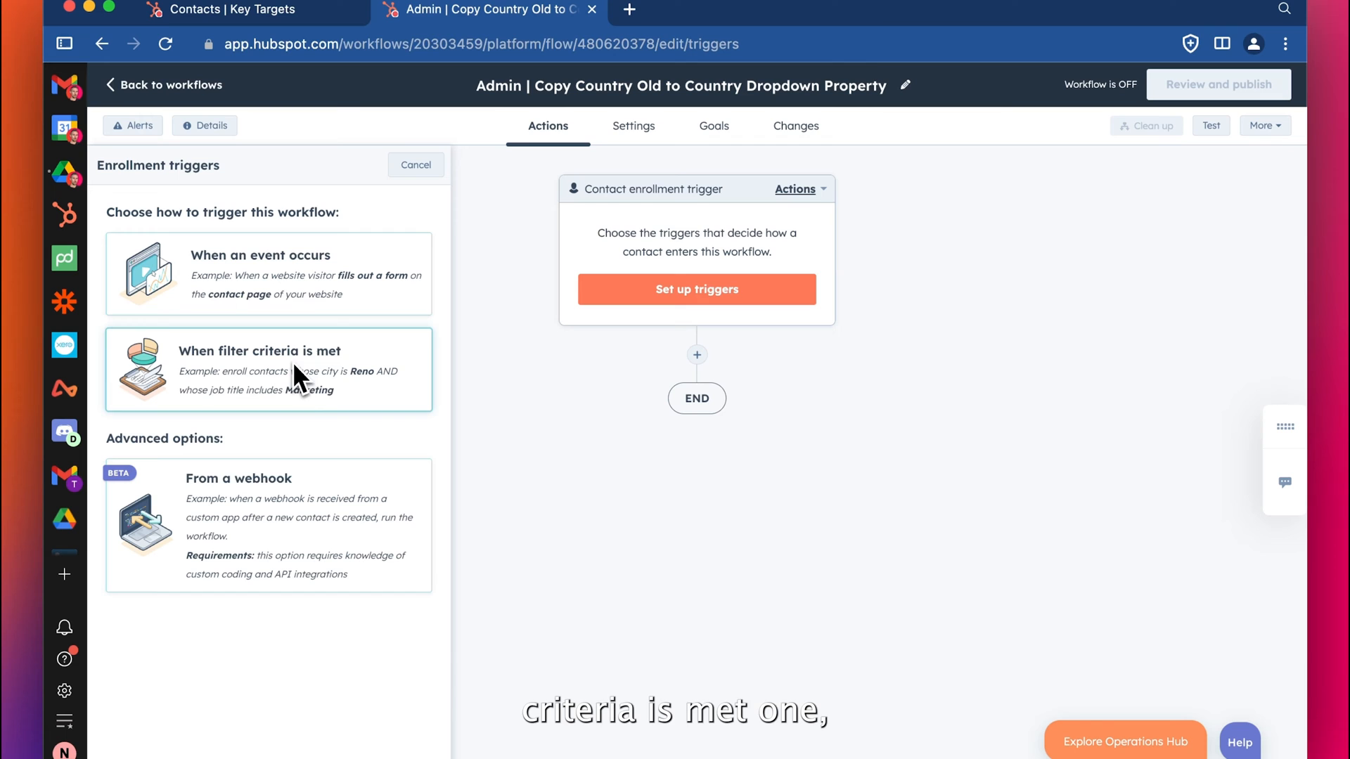
pyautogui.moveTo(259, 267)
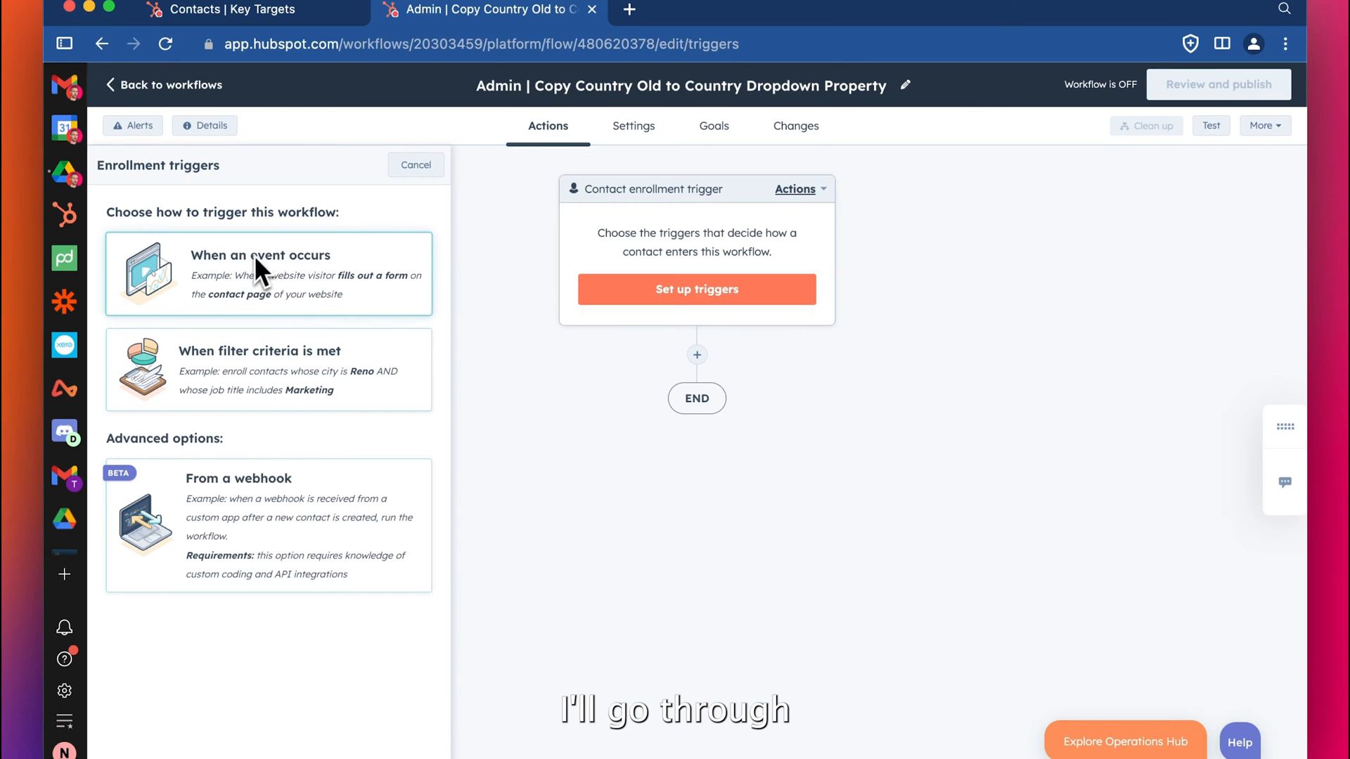
pyautogui.moveTo(318, 284)
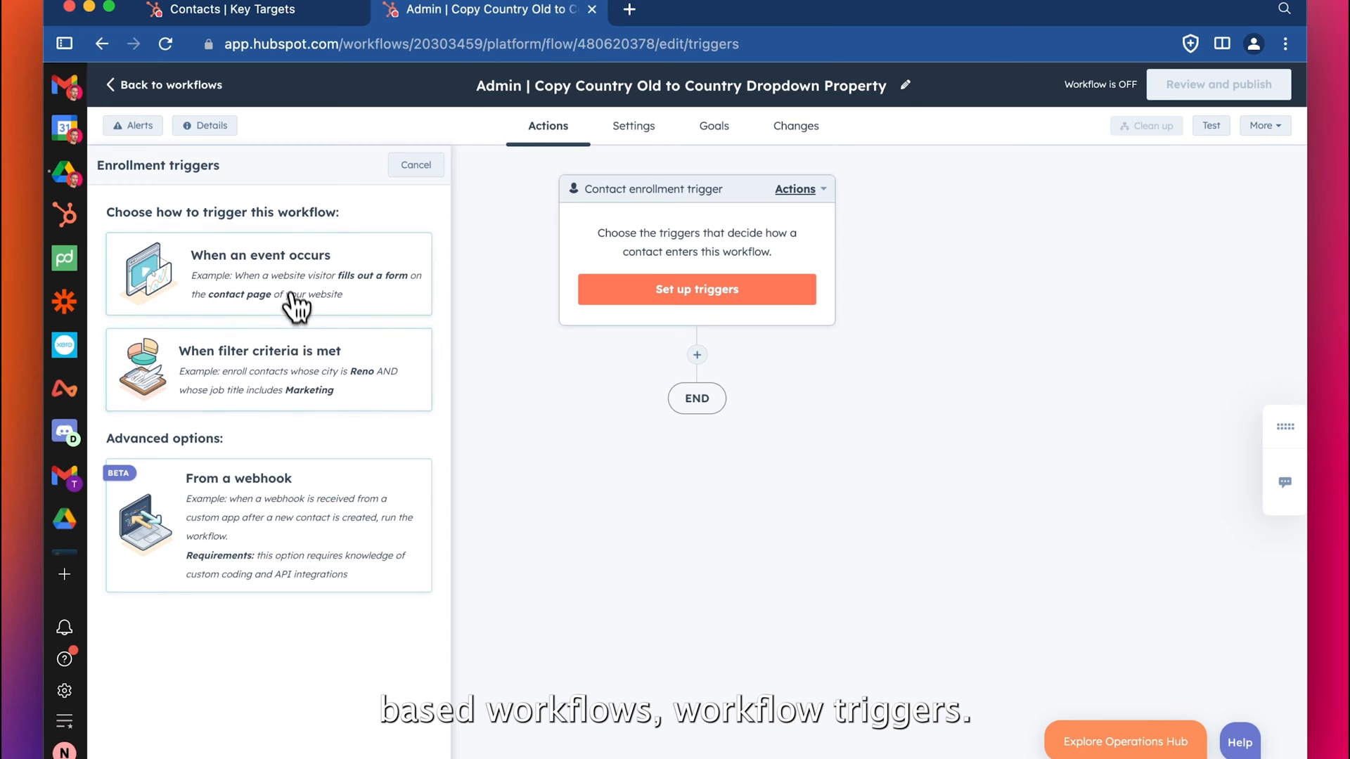
pyautogui.click(268, 368)
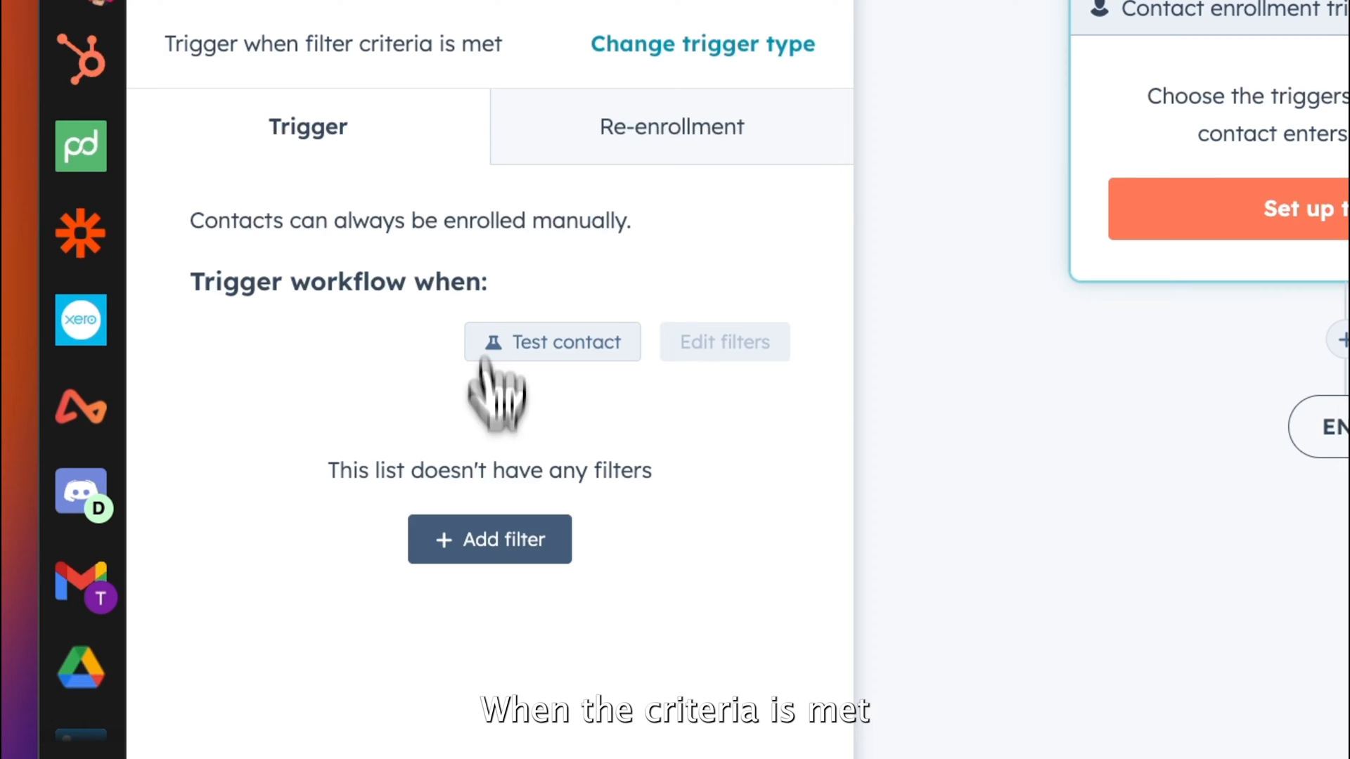
# Add contact-property filters Country/Region Old is known AND Country is unknown.
pyautogui.click(490, 540)
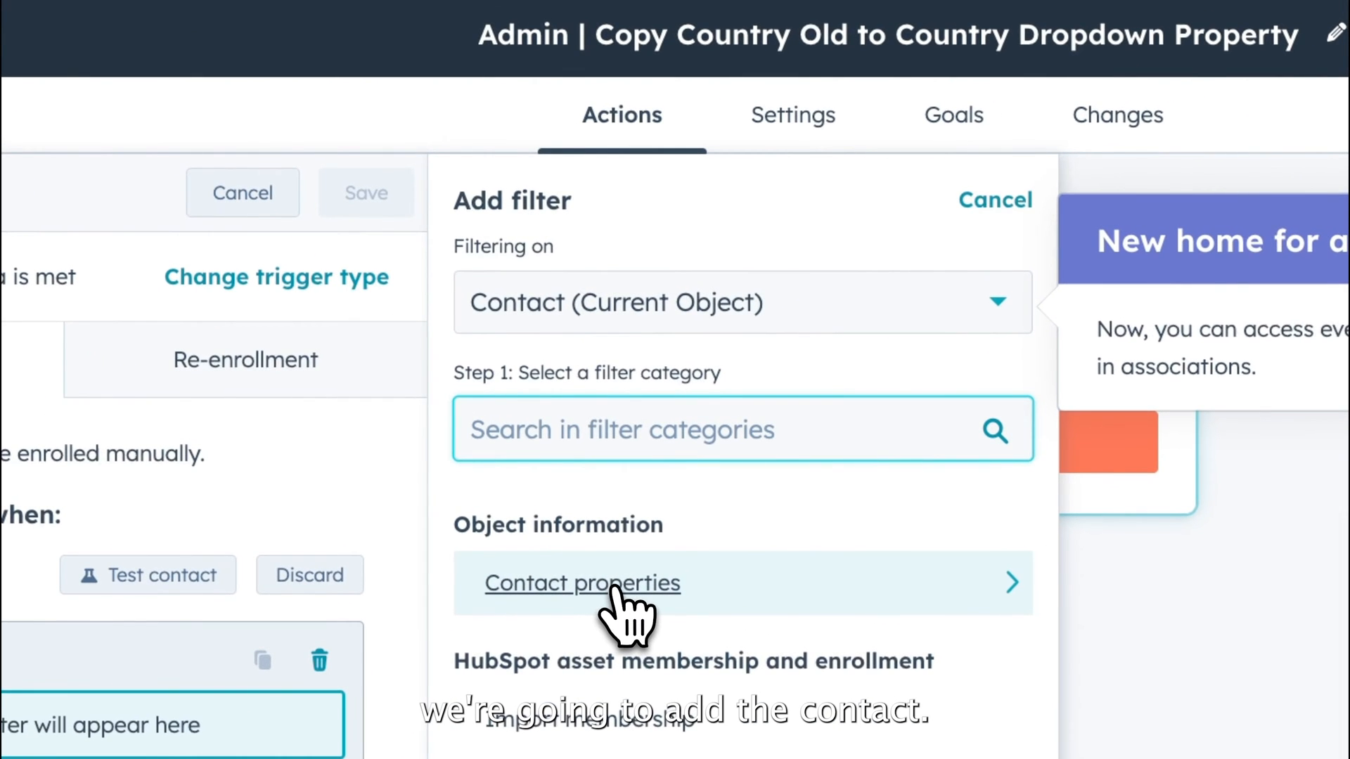
pyautogui.click(582, 583)
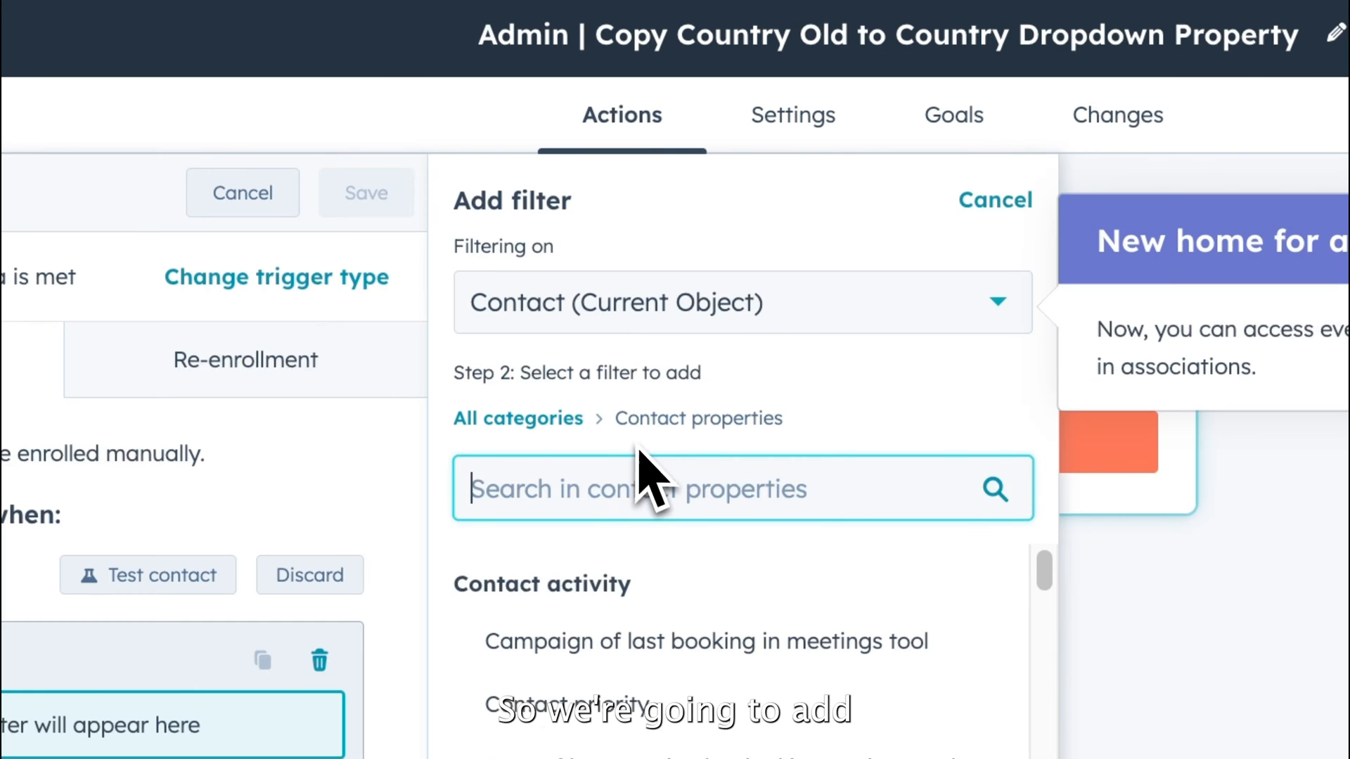
pyautogui.write('c')
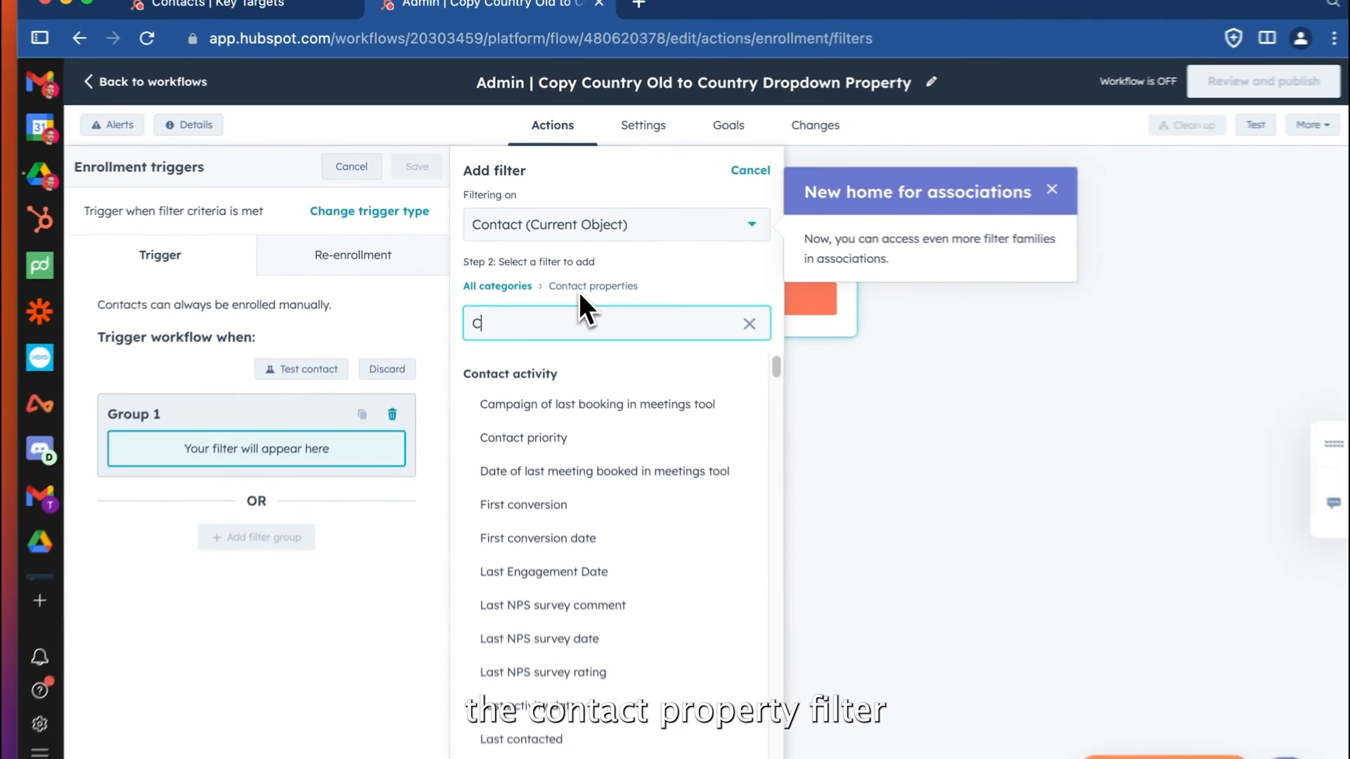
pyautogui.write('Country')
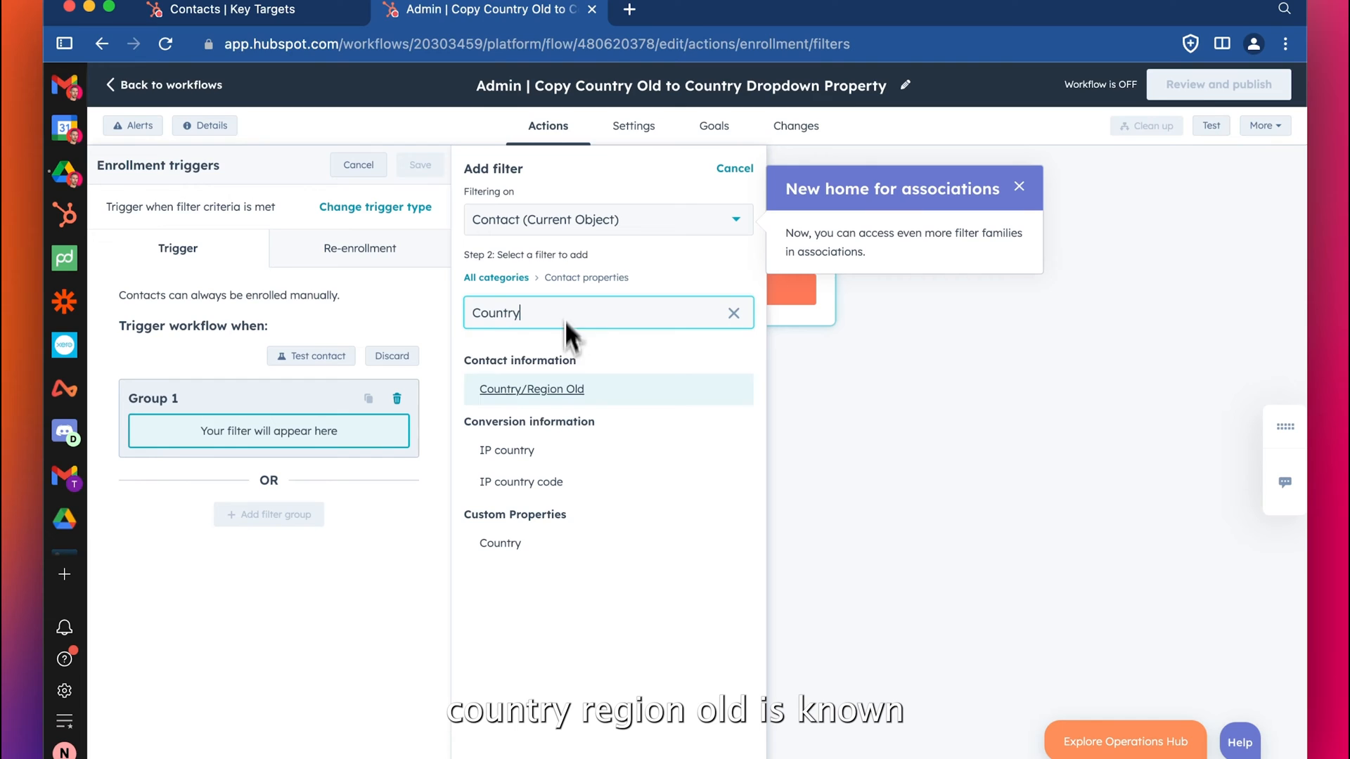
pyautogui.click(531, 388)
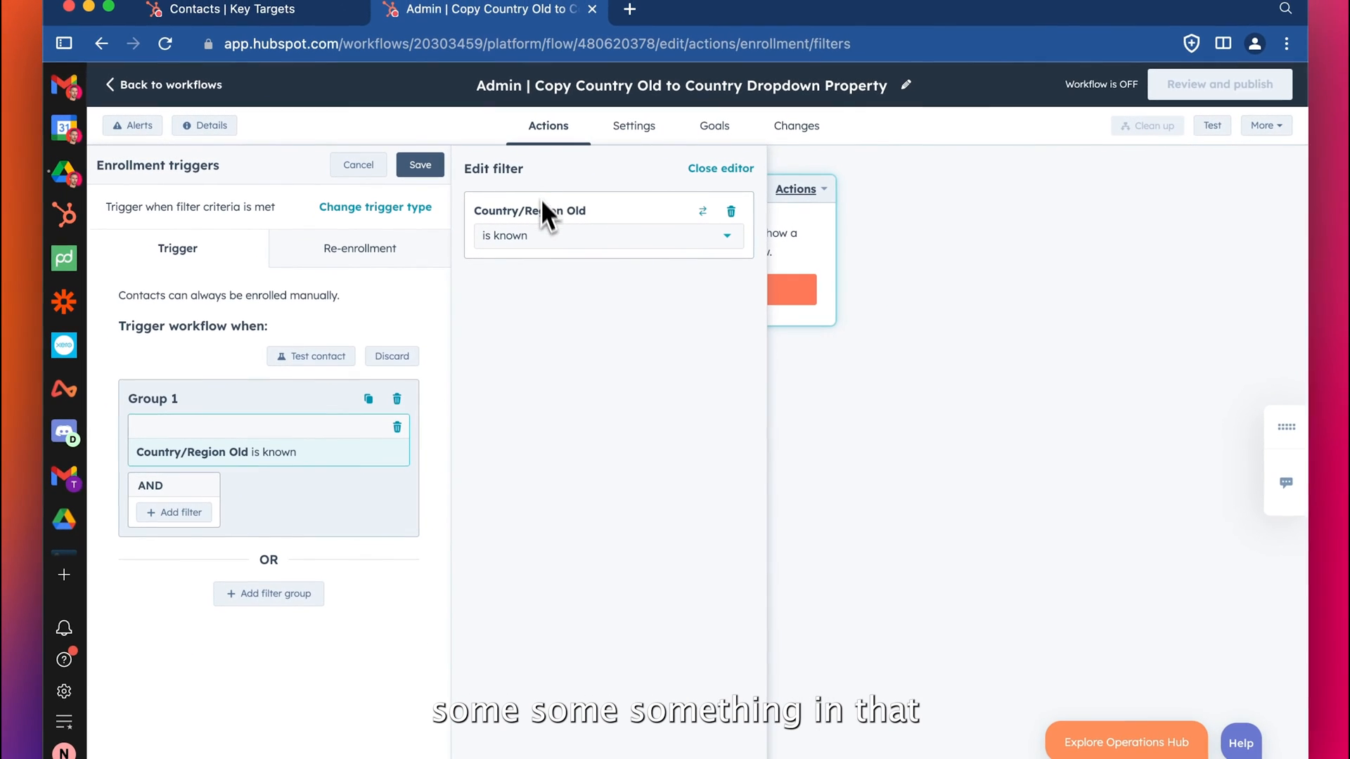
pyautogui.moveTo(420, 501)
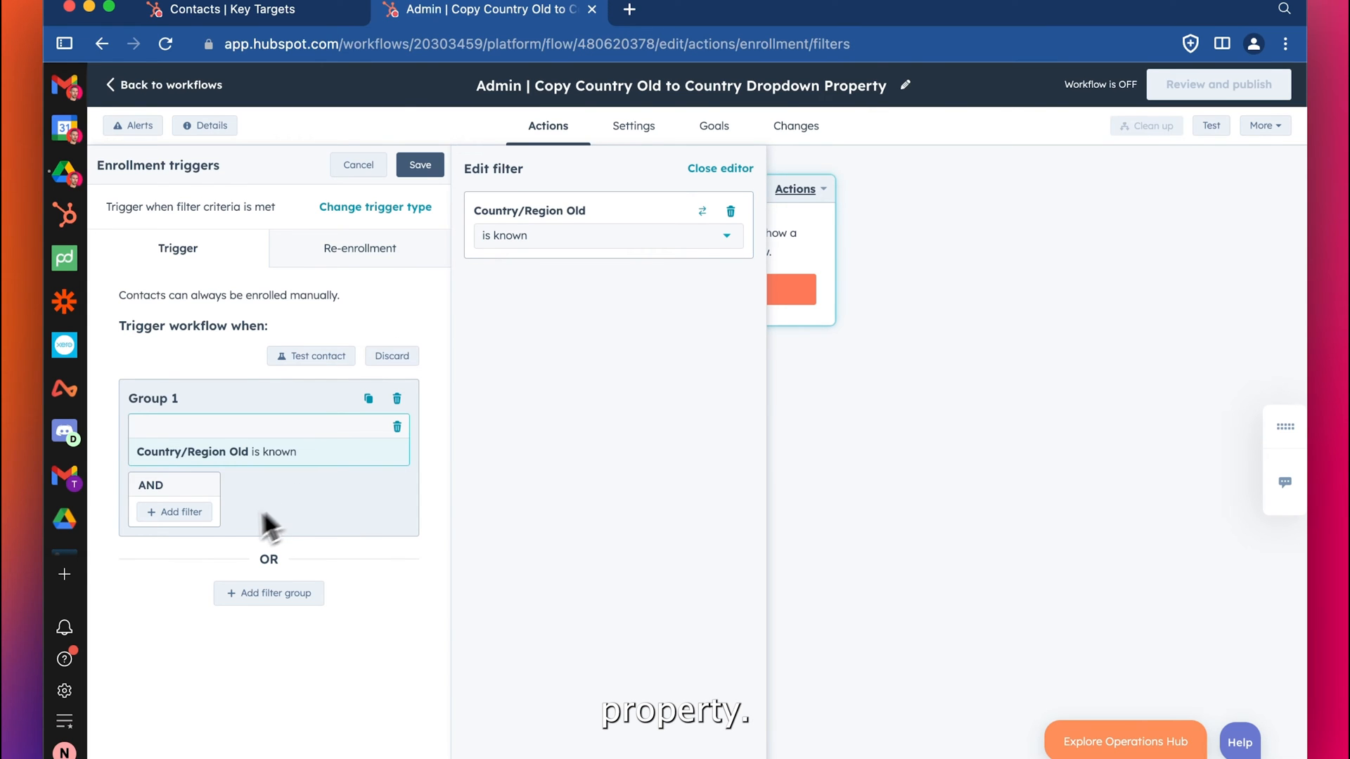
pyautogui.click(175, 512)
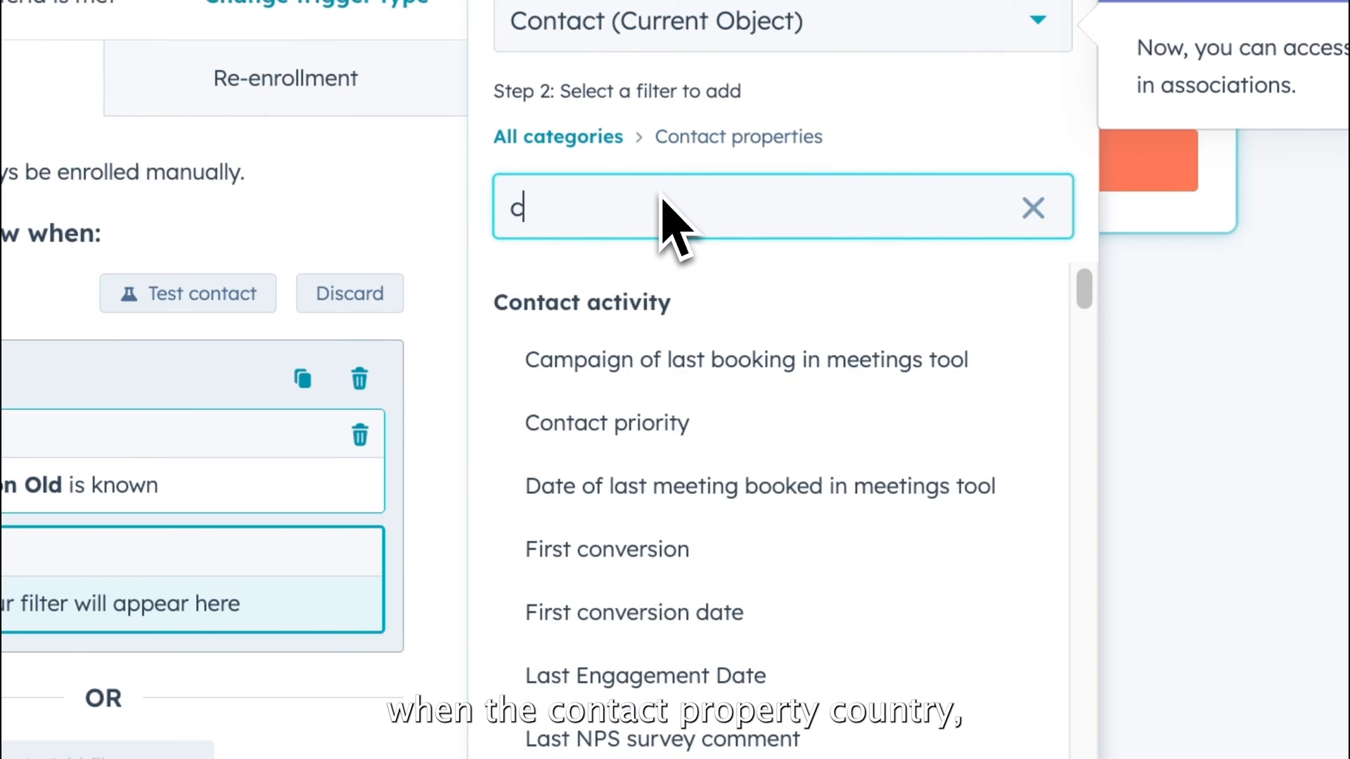
pyautogui.write('country')
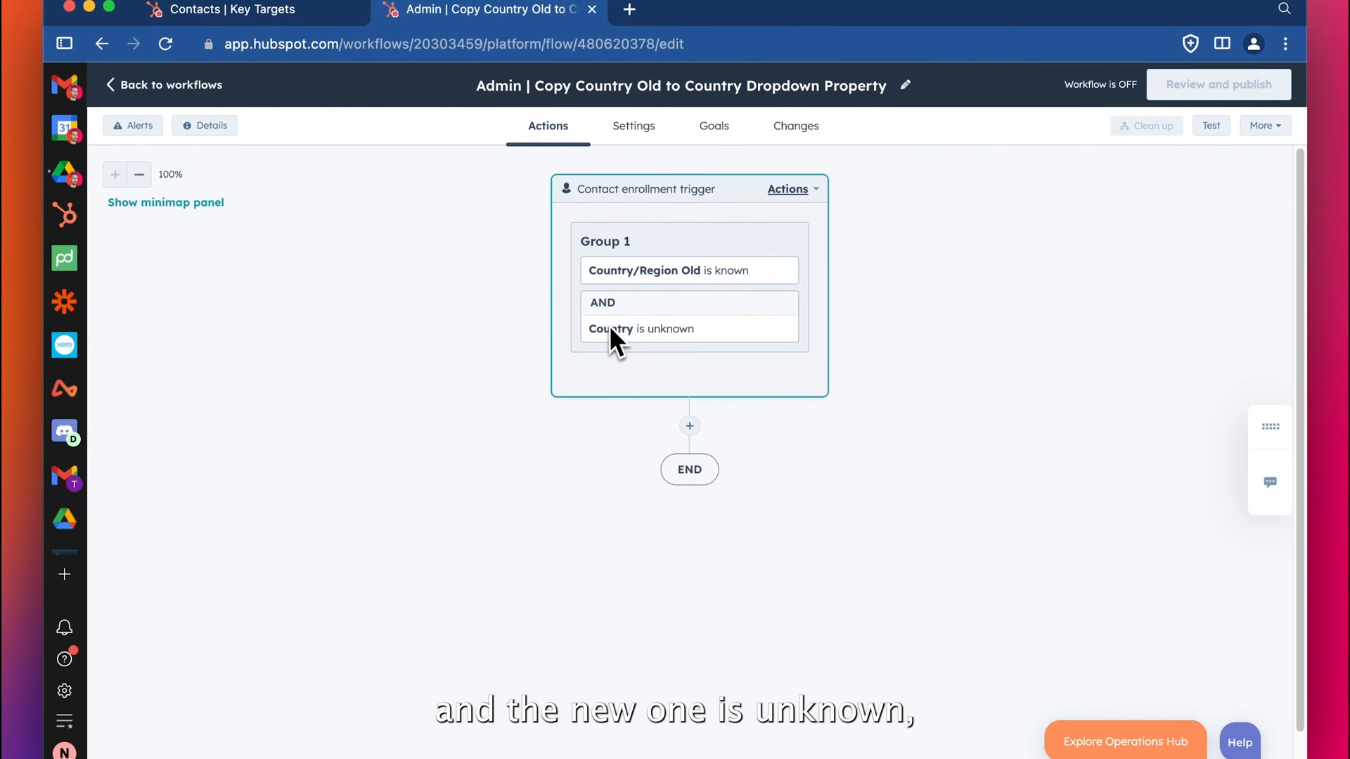
pyautogui.moveTo(675, 343)
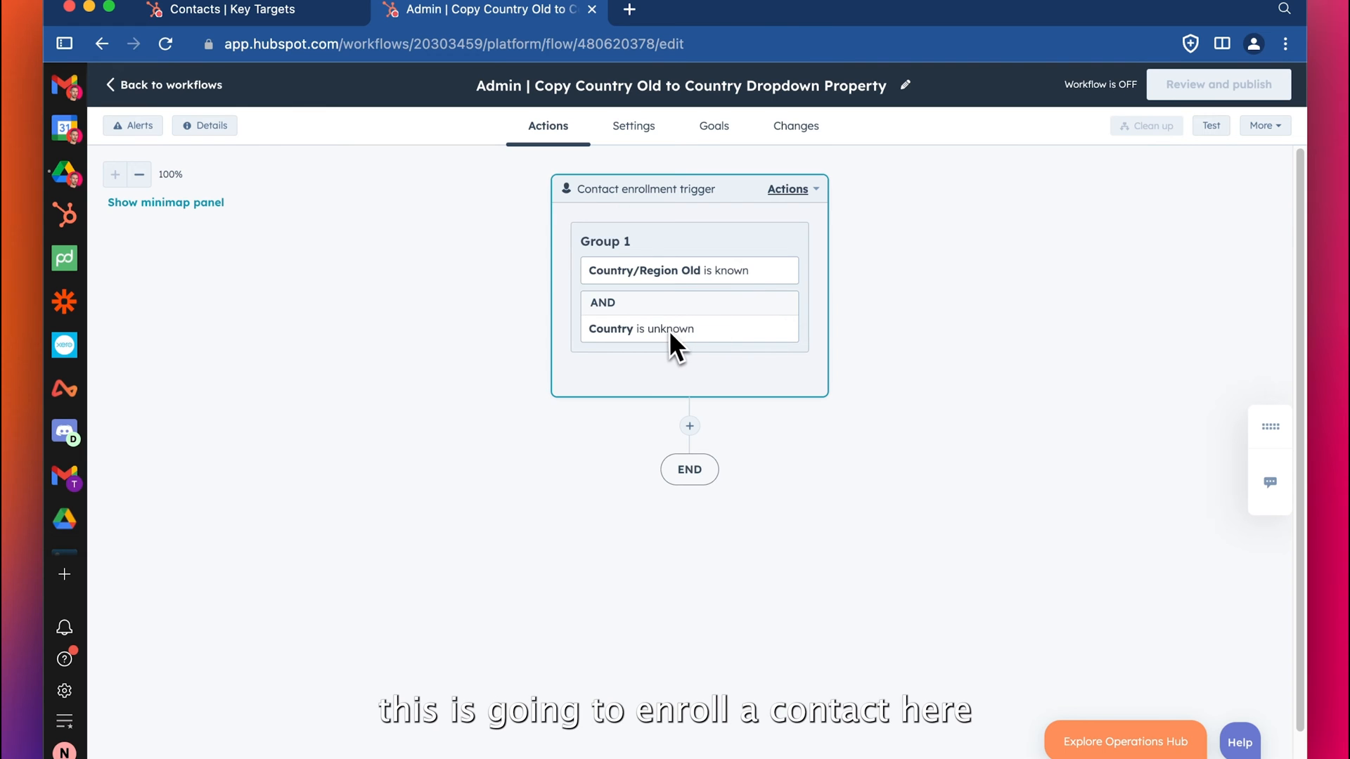
# Add a Copy property value action after the trigger, skipping the data access tour.
pyautogui.click(689, 424)
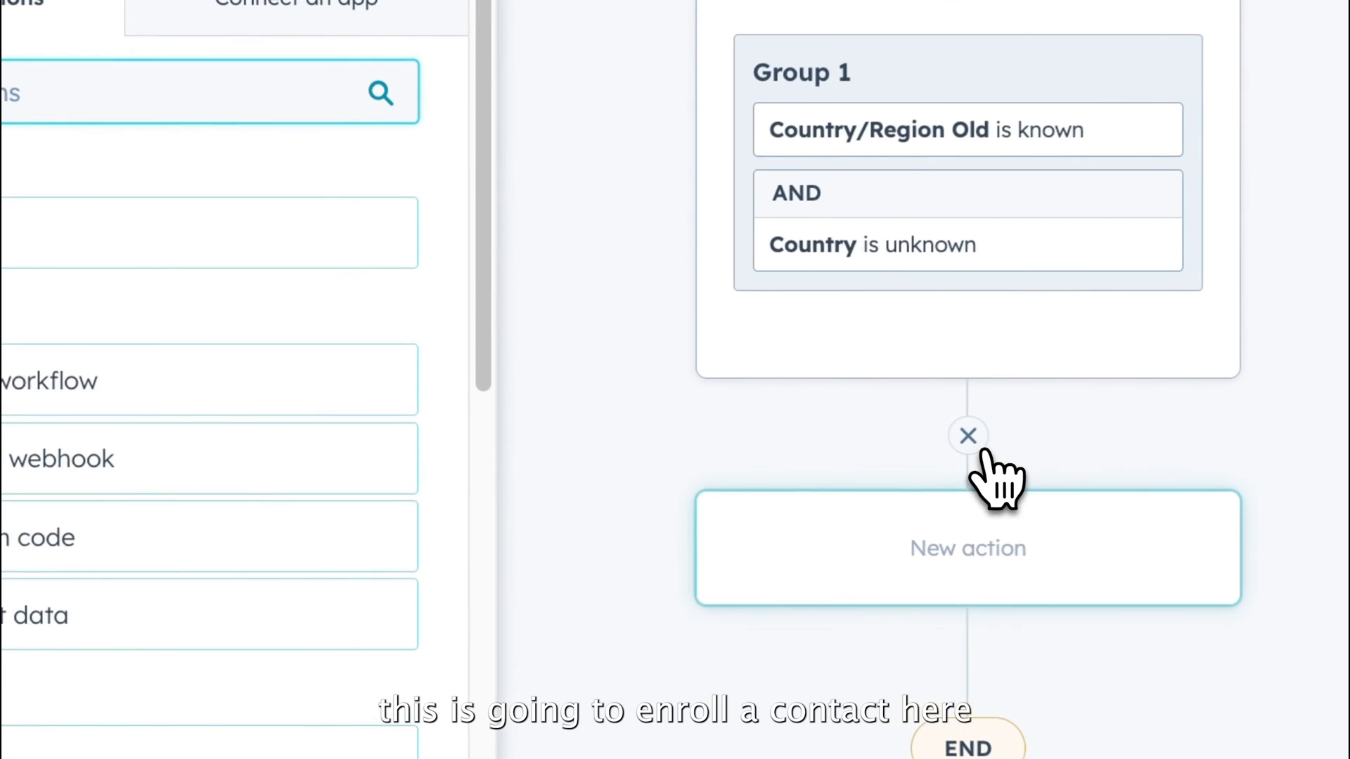
pyautogui.click(967, 548)
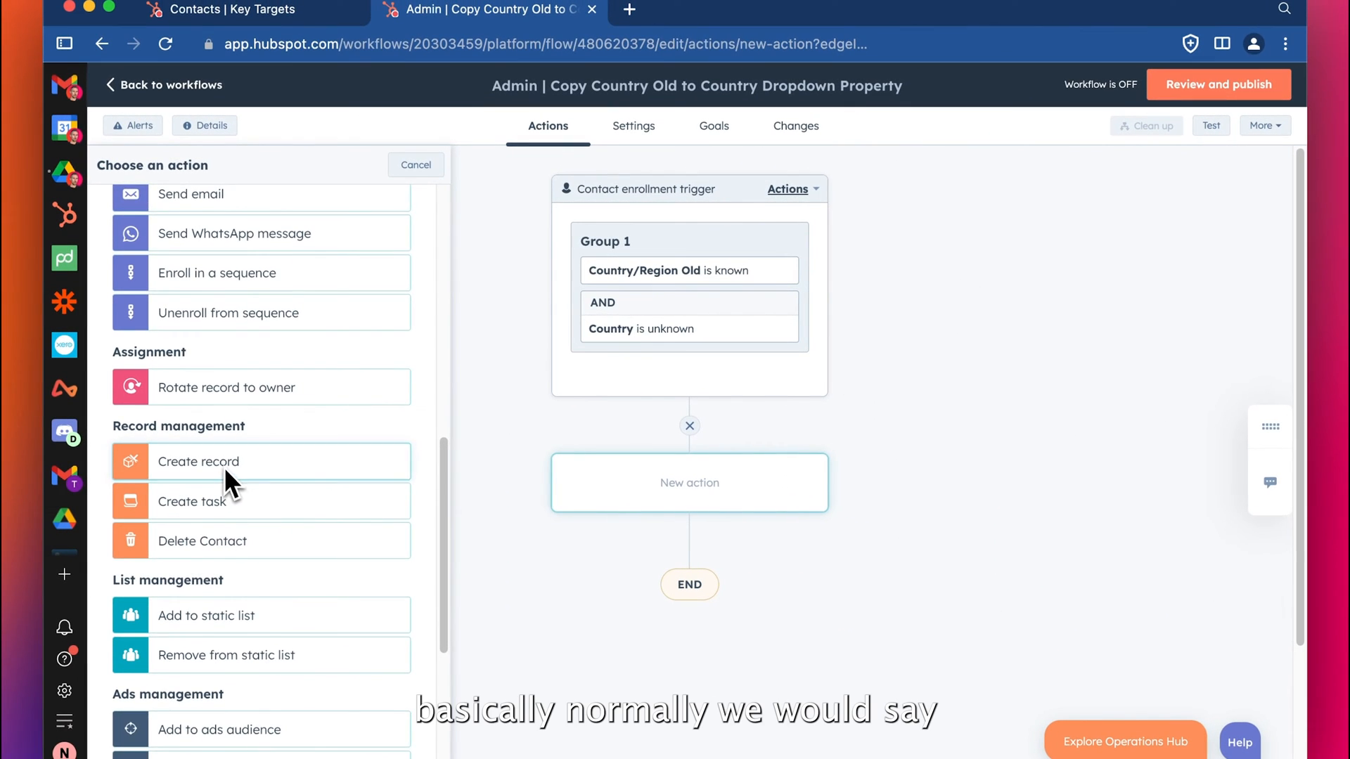
pyautogui.scroll(-3)
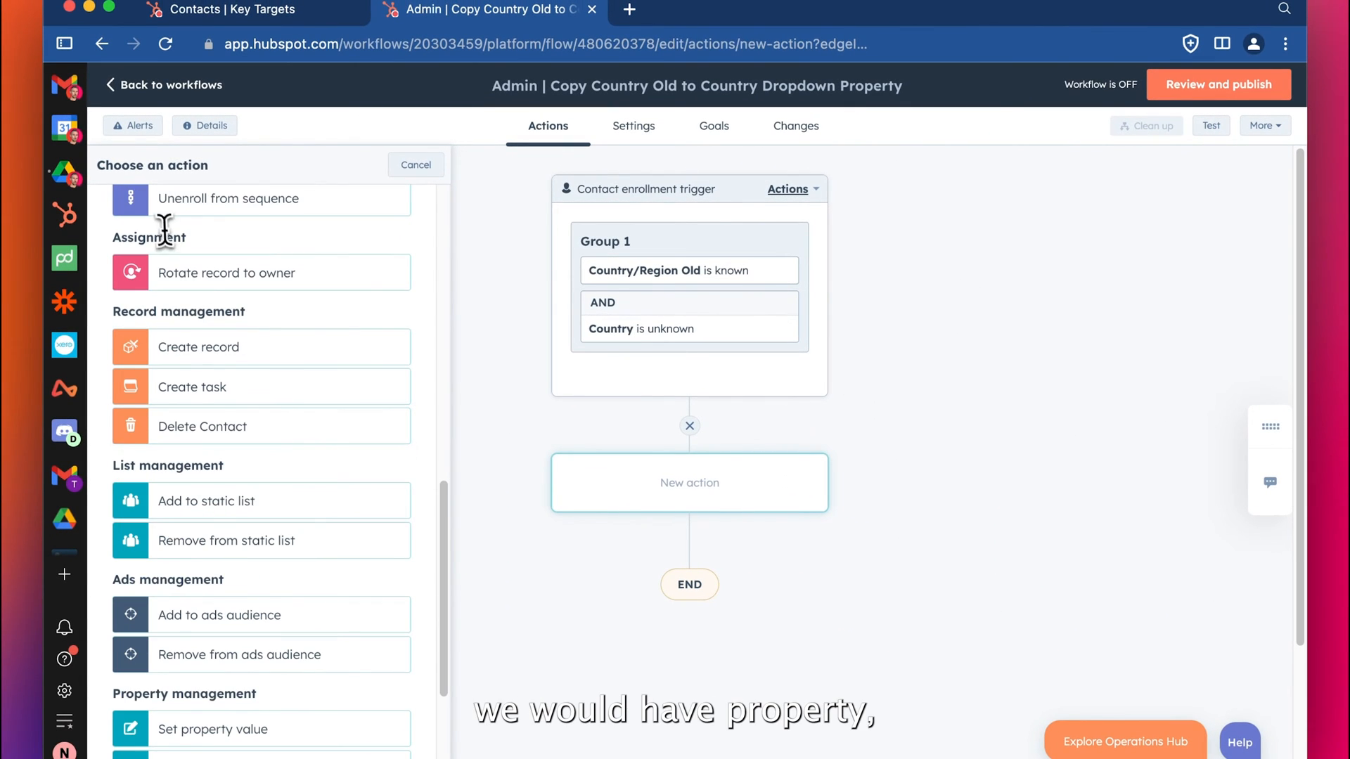
pyautogui.write('prop')
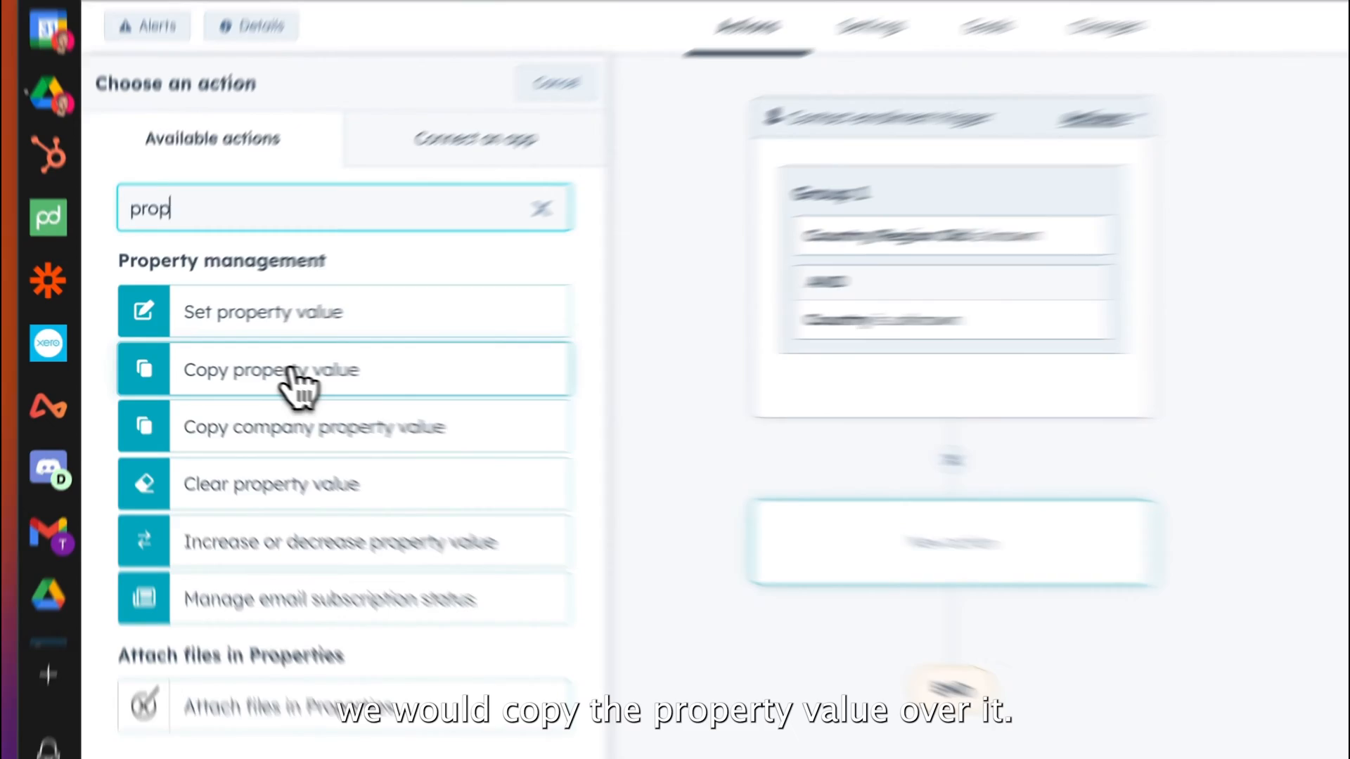
pyautogui.click(270, 370)
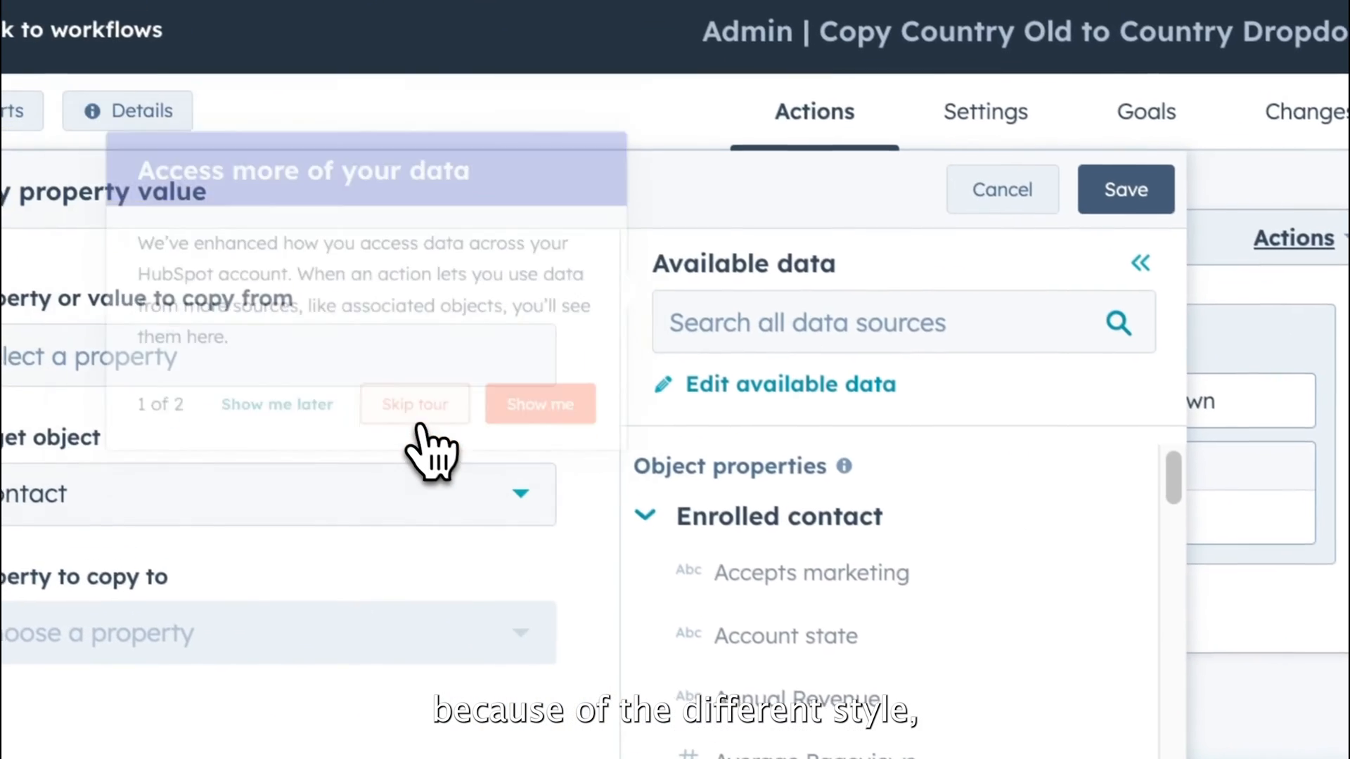
pyautogui.click(415, 405)
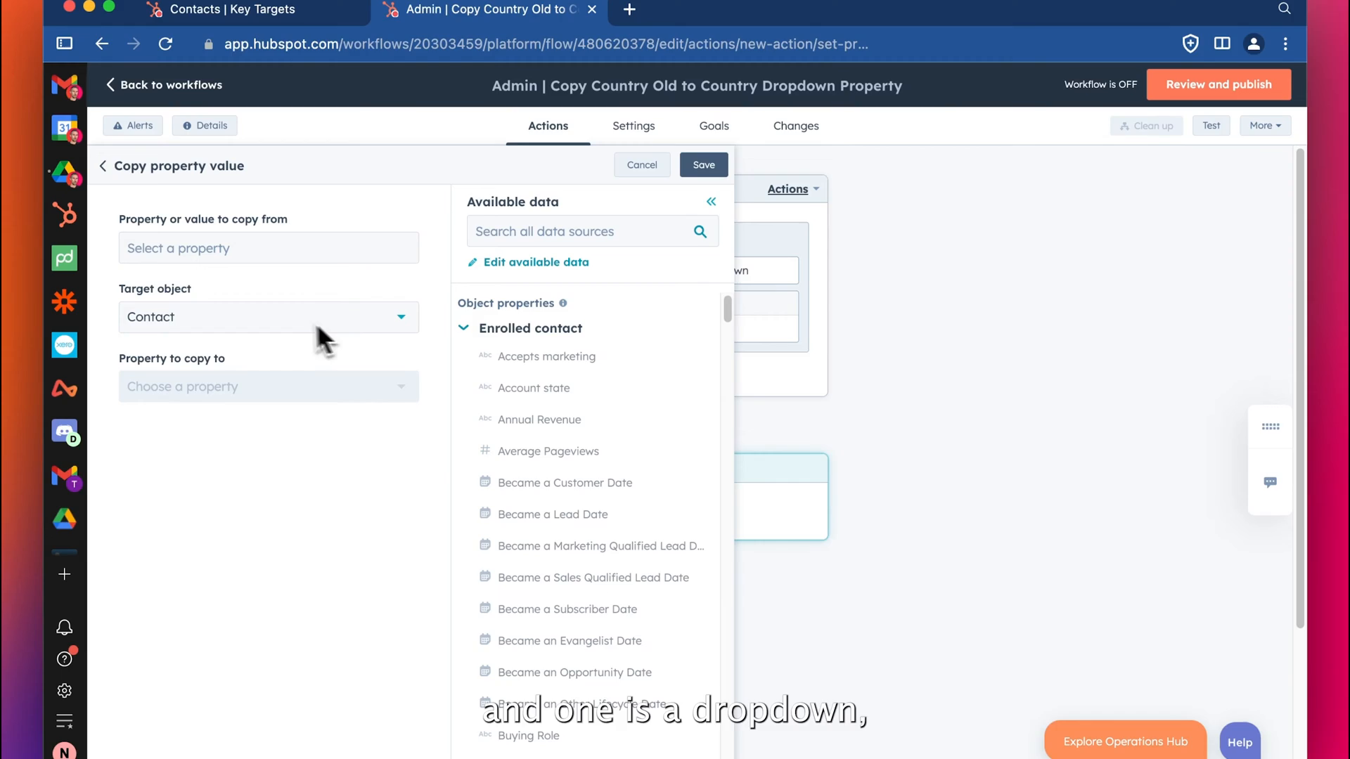
# Choose Country/Region Old as the source and search the target list for Country.
pyautogui.write('count')
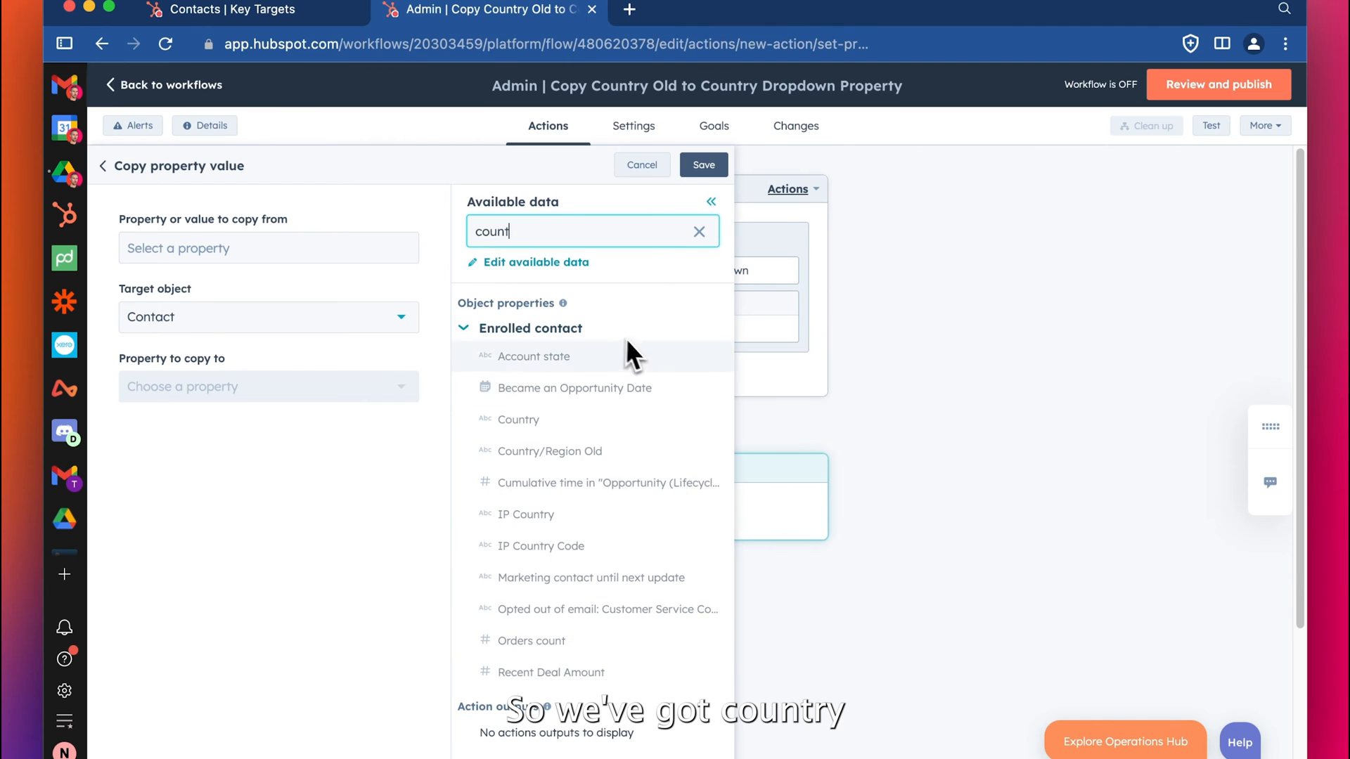
pyautogui.moveTo(517, 419)
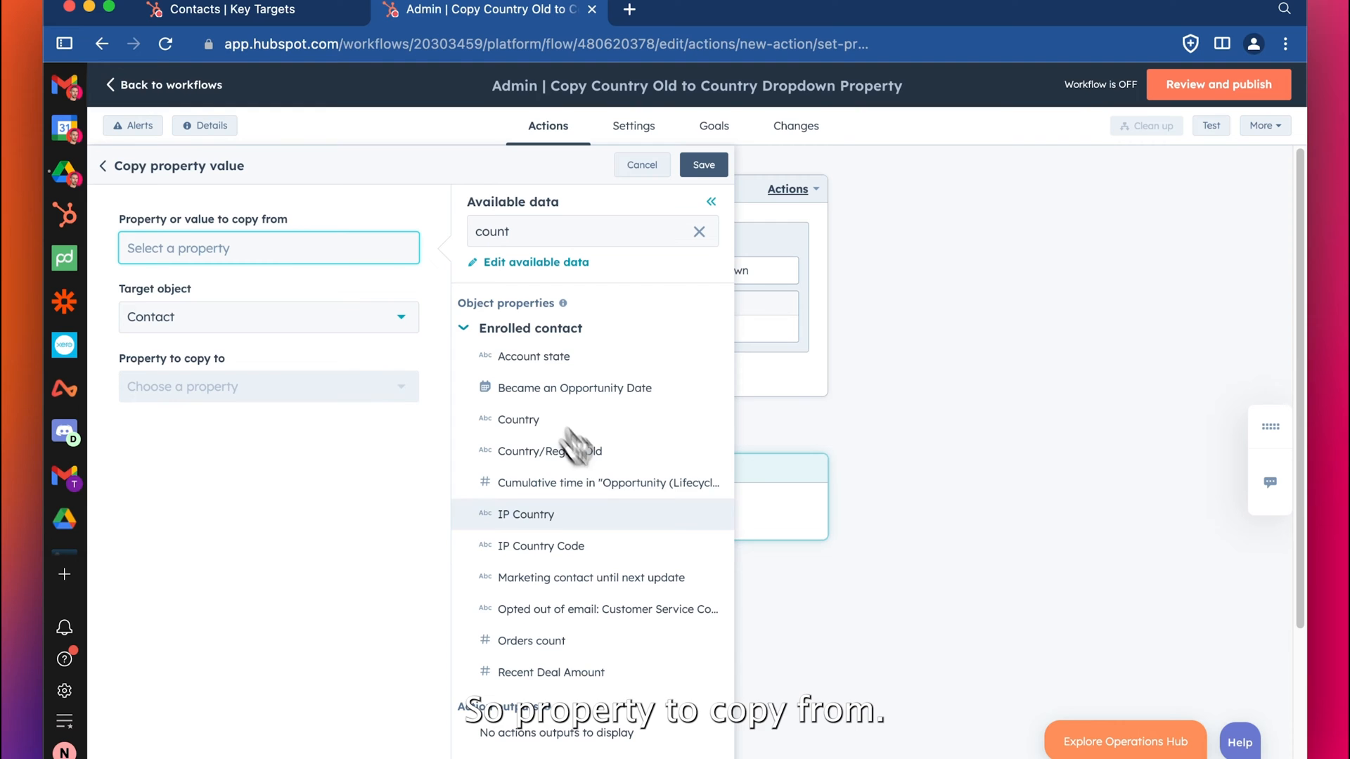
pyautogui.click(550, 450)
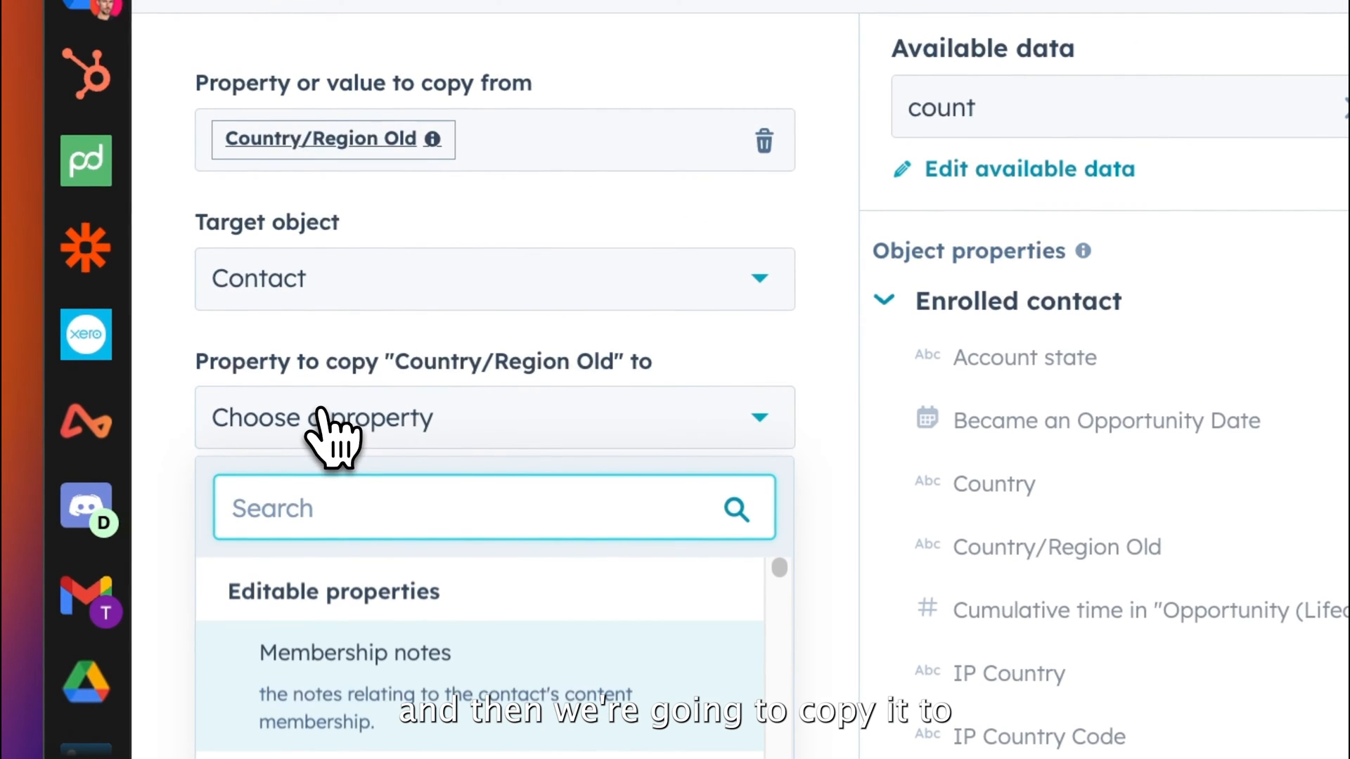
pyautogui.write('countr')
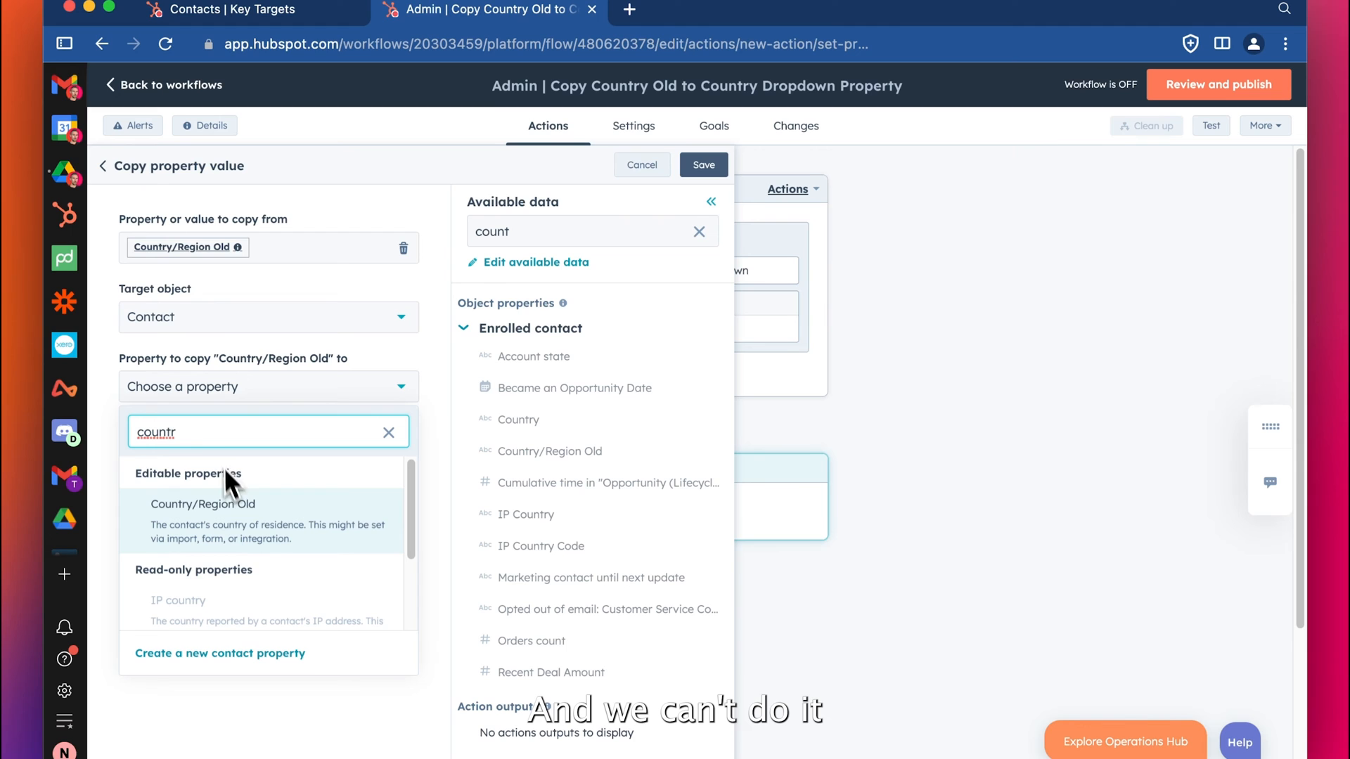
pyautogui.press('Backspace')
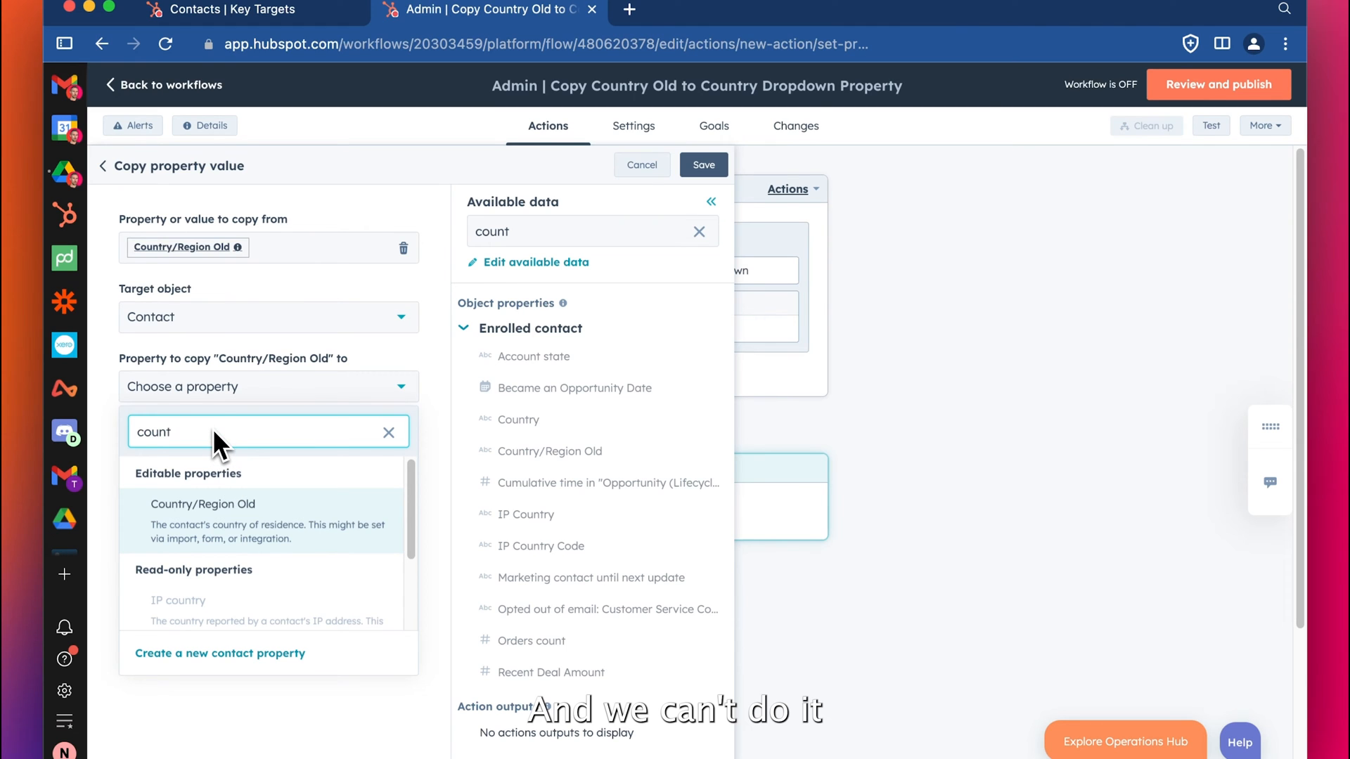
pyautogui.moveTo(275, 443)
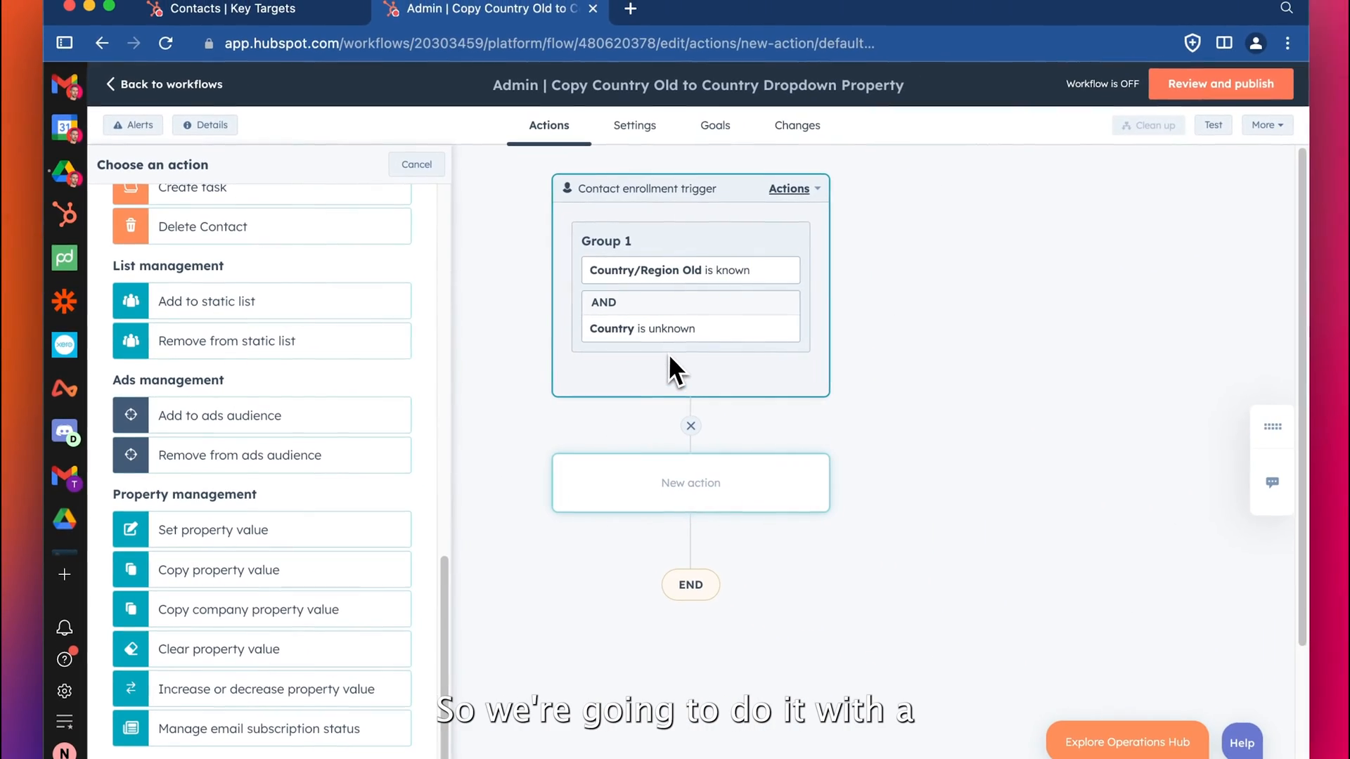
pyautogui.moveTo(707, 394)
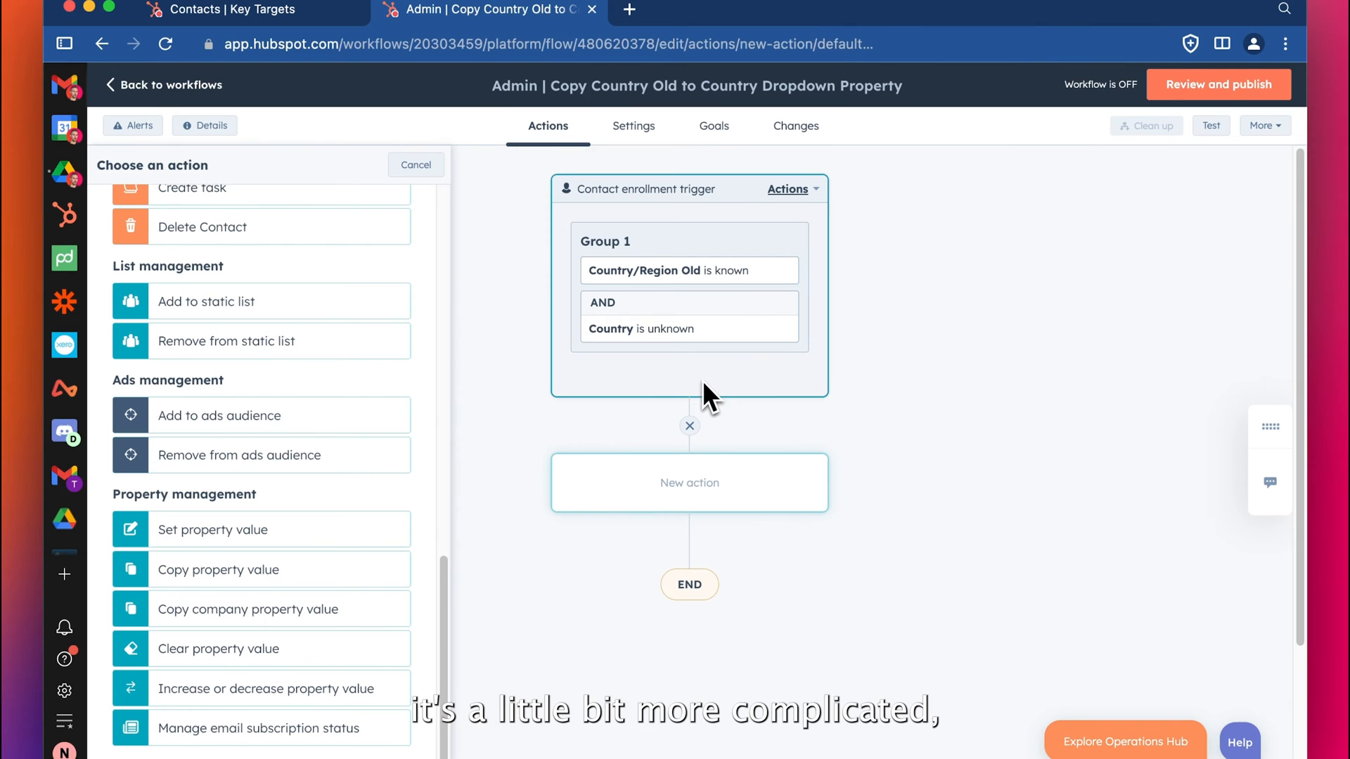
pyautogui.moveTo(691, 391)
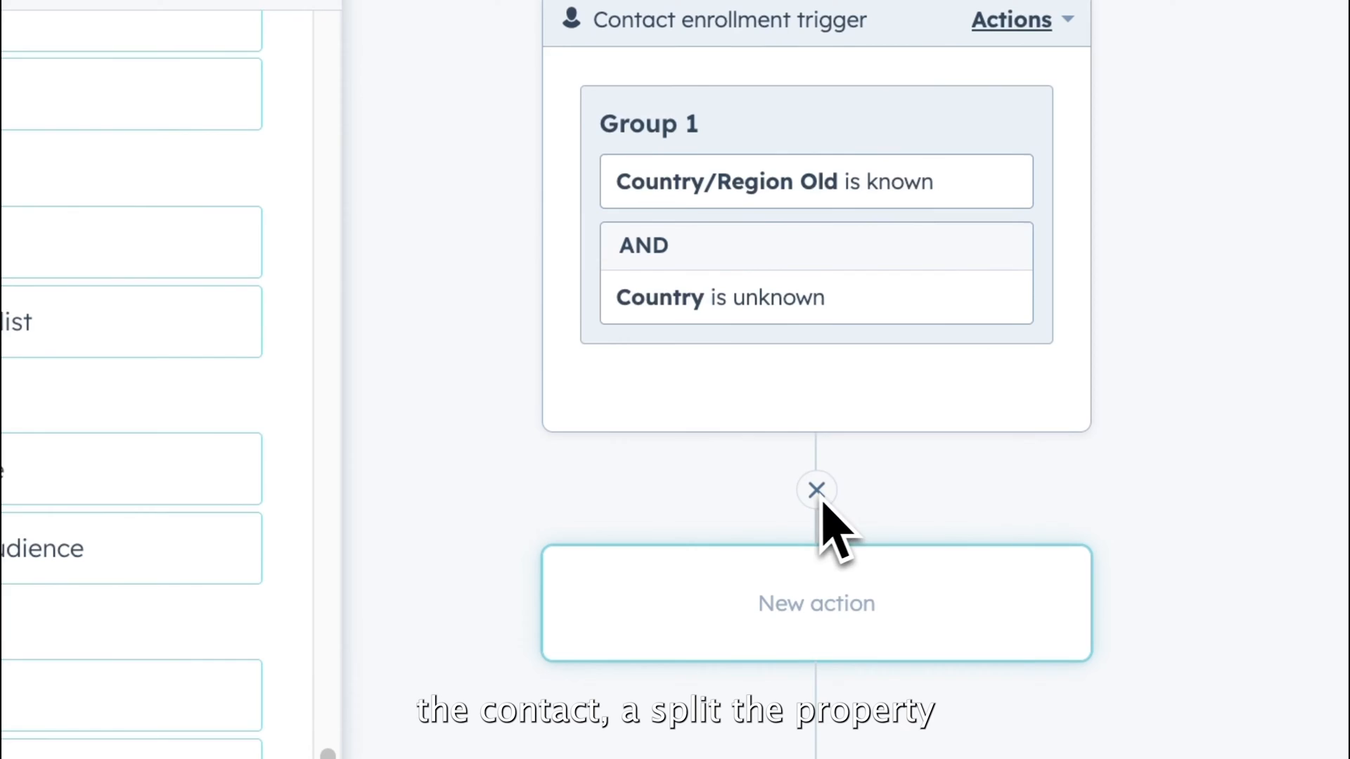
# Add a Branch action based on a single property value after the trigger.
pyautogui.click(815, 605)
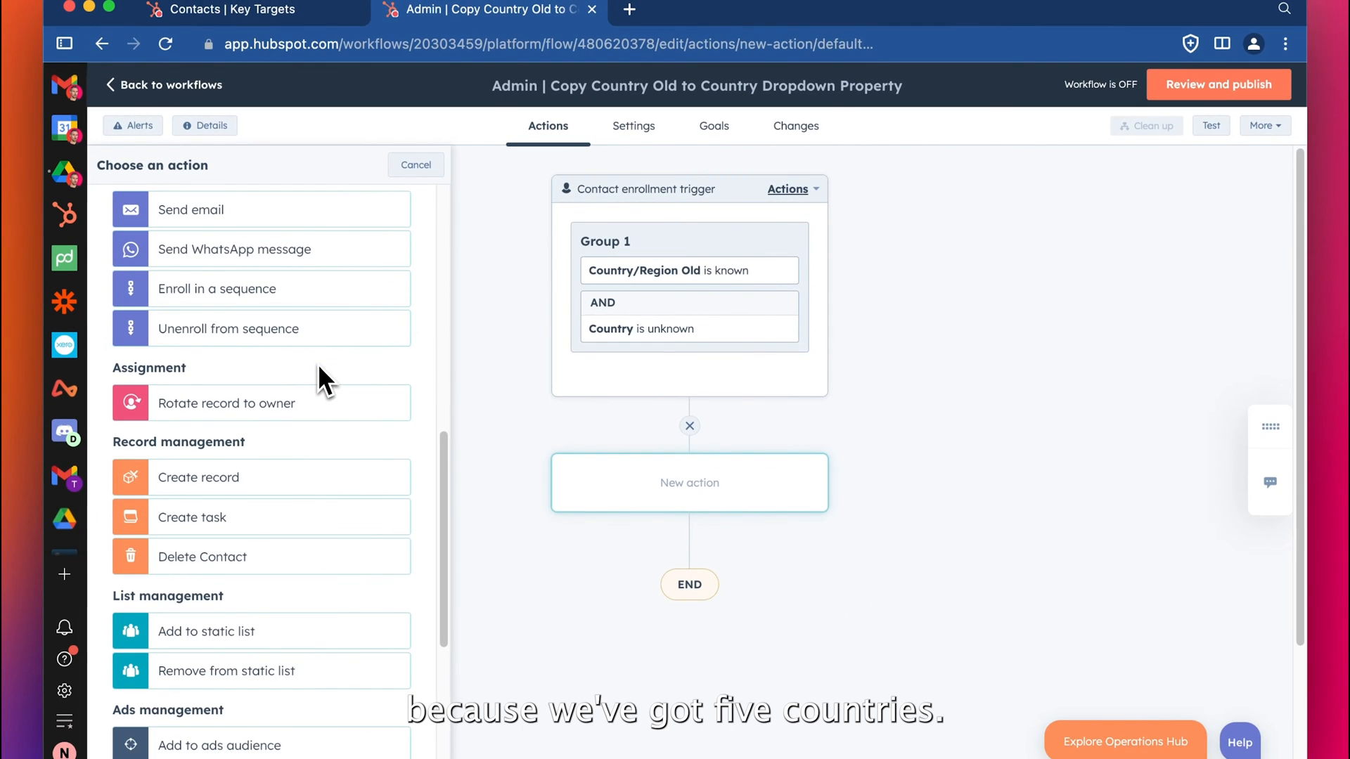
pyautogui.scroll(-3)
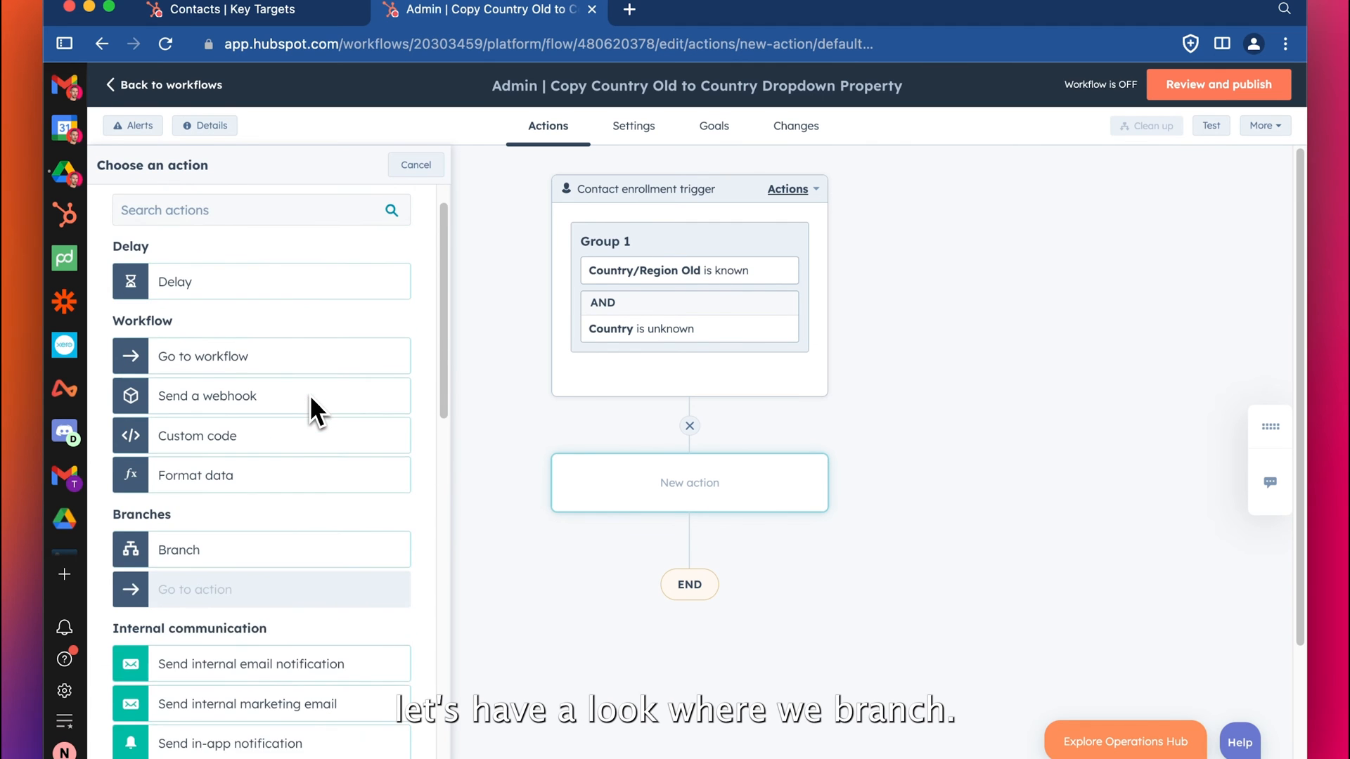
pyautogui.click(178, 550)
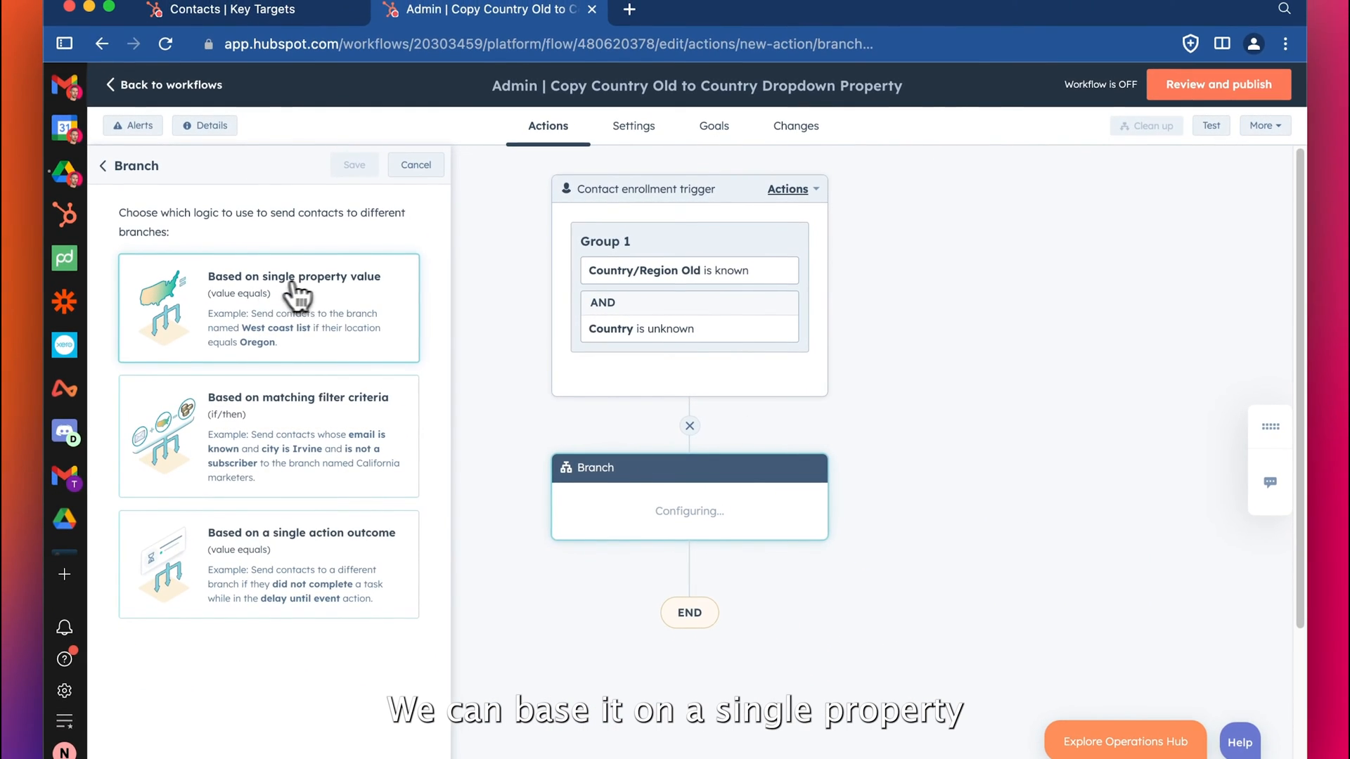
pyautogui.moveTo(270, 420)
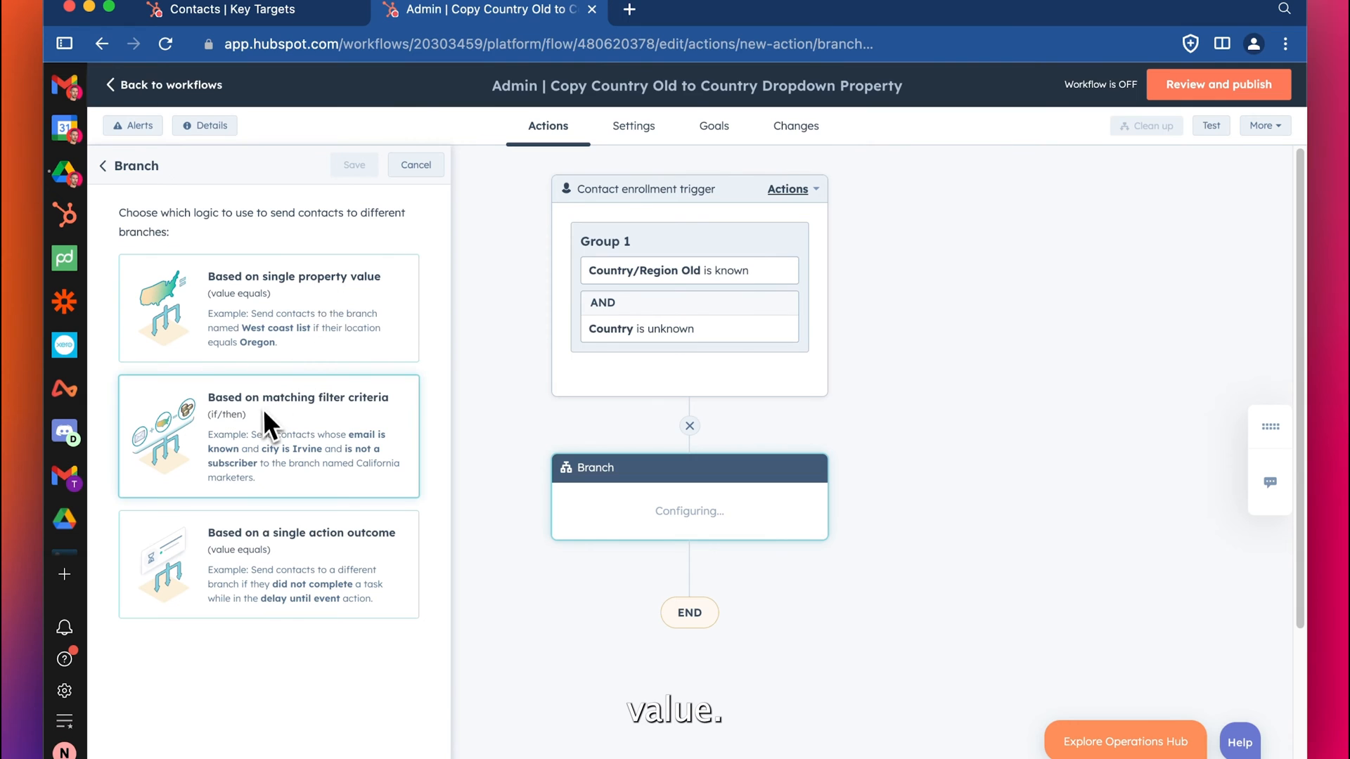
pyautogui.moveTo(346, 512)
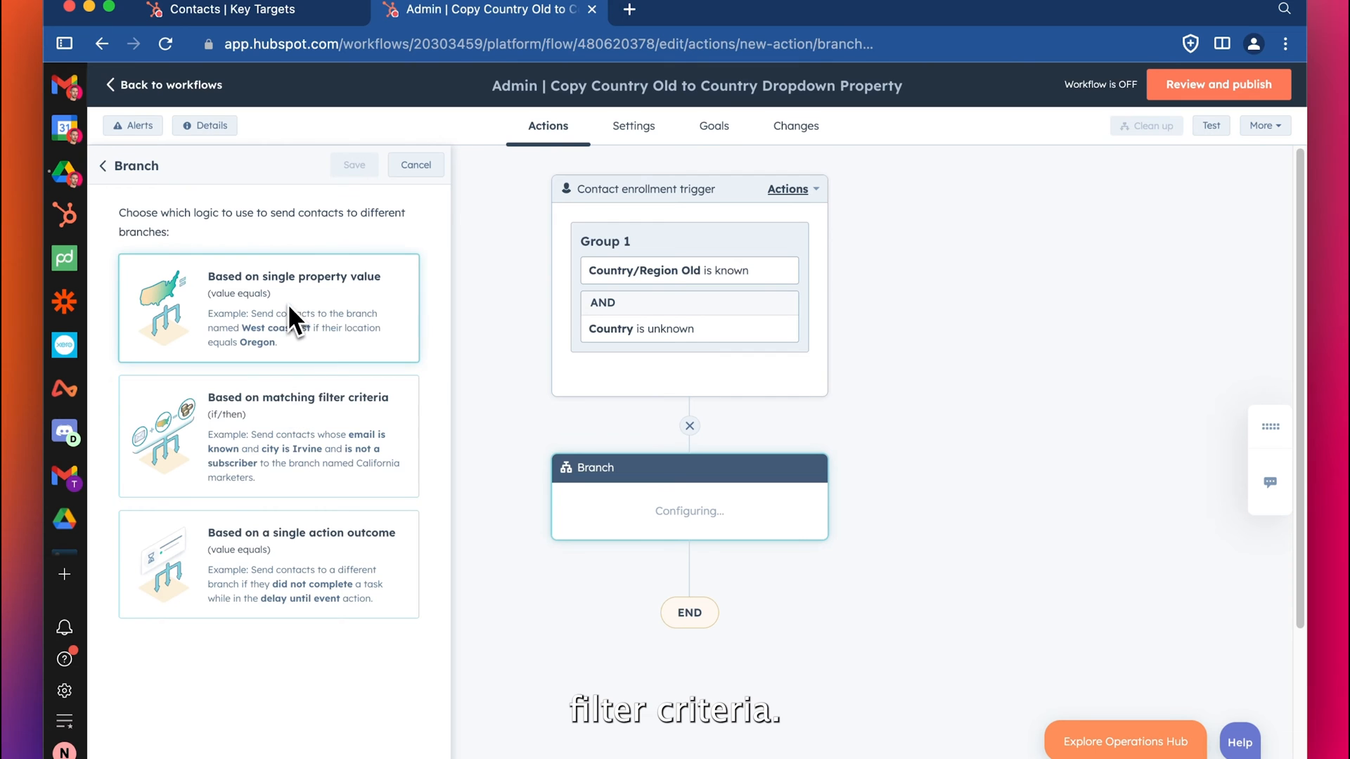
pyautogui.click(293, 308)
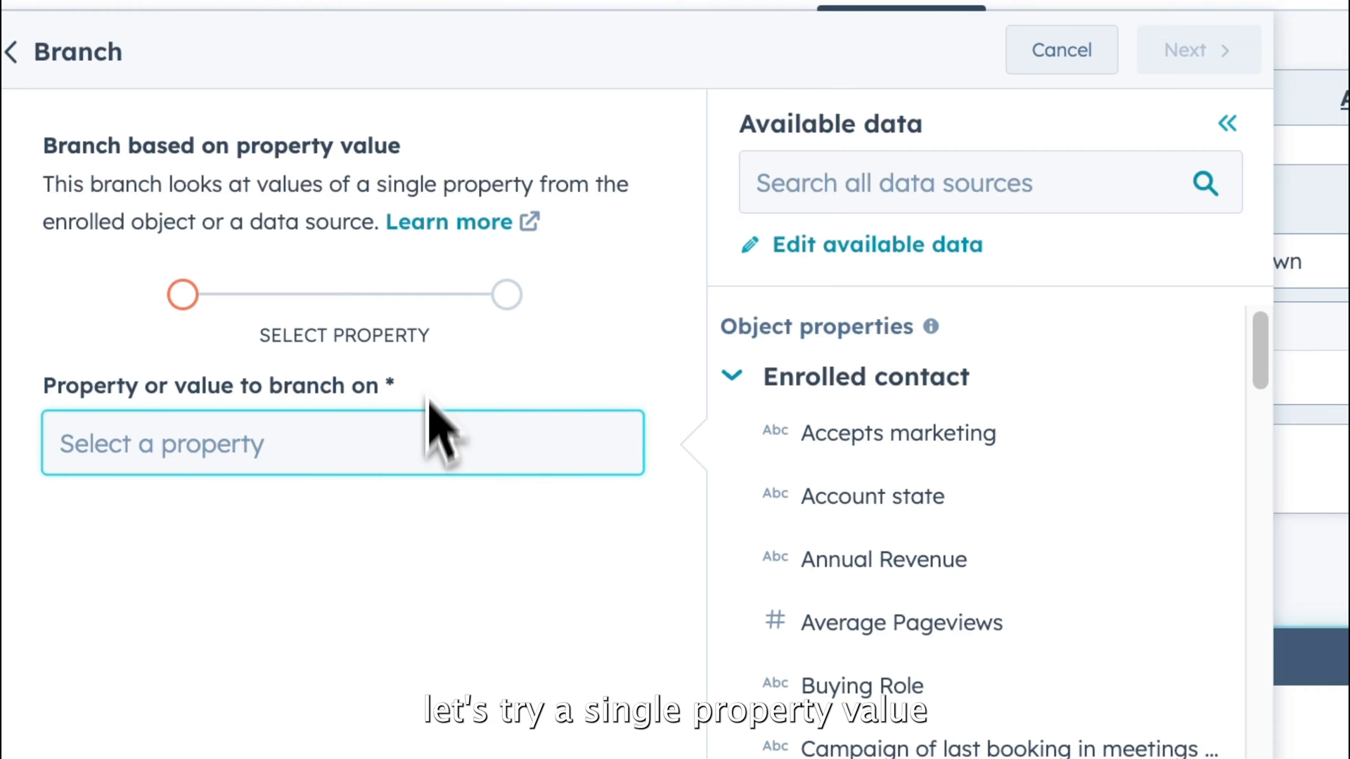
pyautogui.moveTo(585, 388)
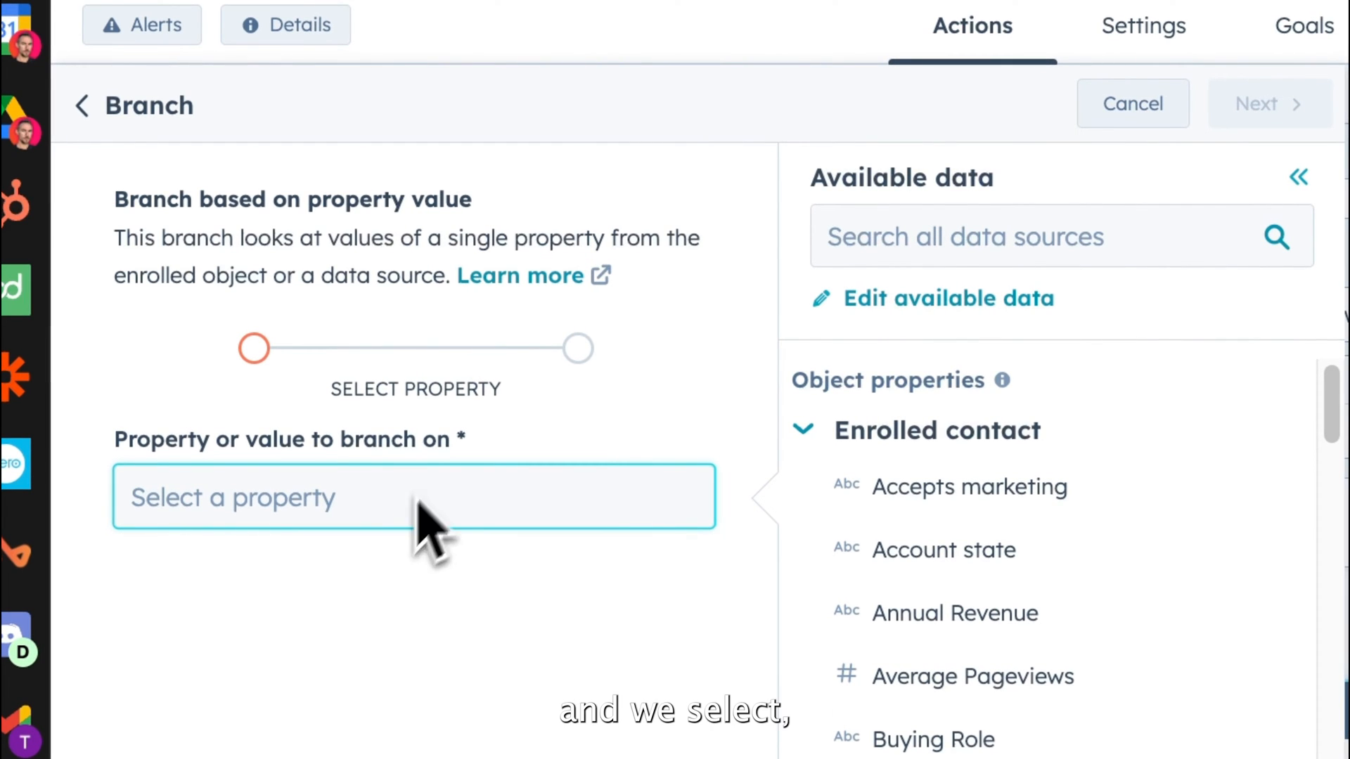
# Branch on Country/Region Old and enter Australia and New Zealand as branch values.
pyautogui.write('Country')
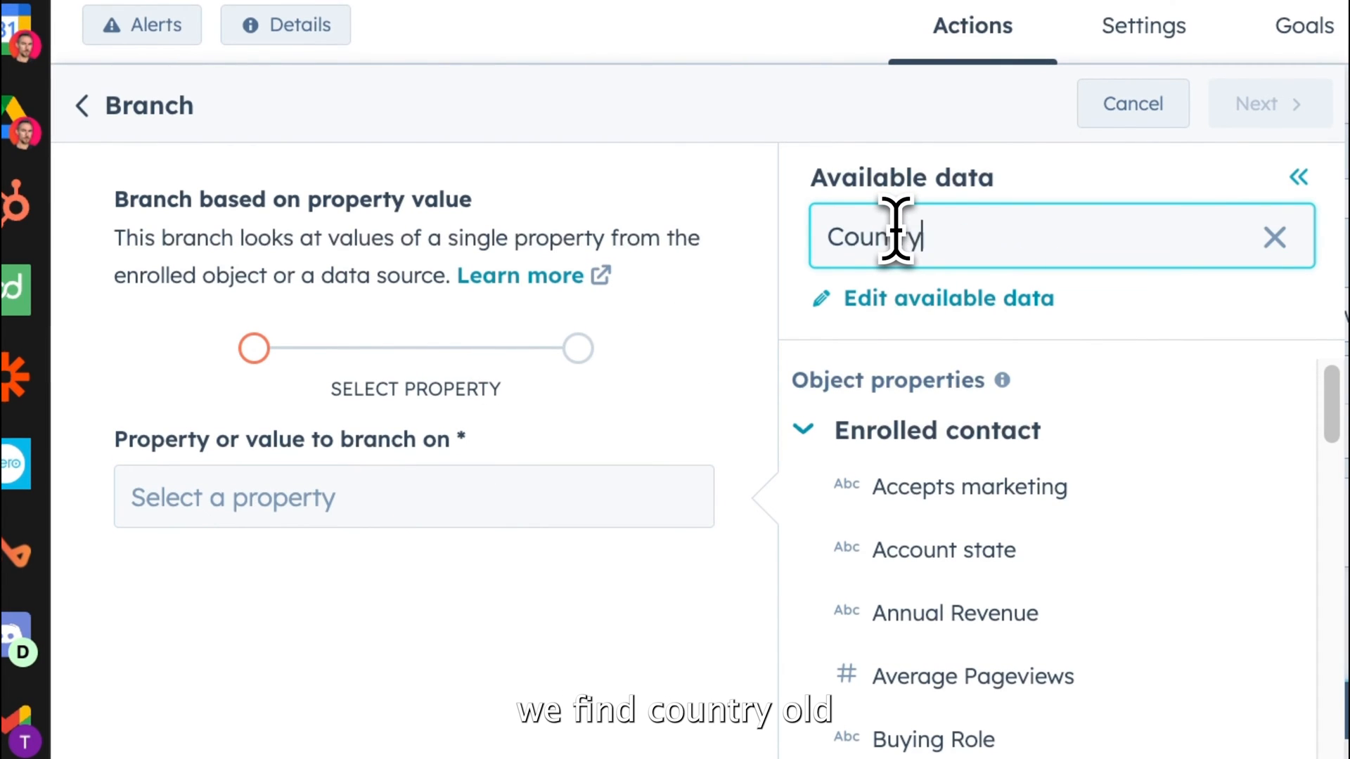
pyautogui.click(975, 549)
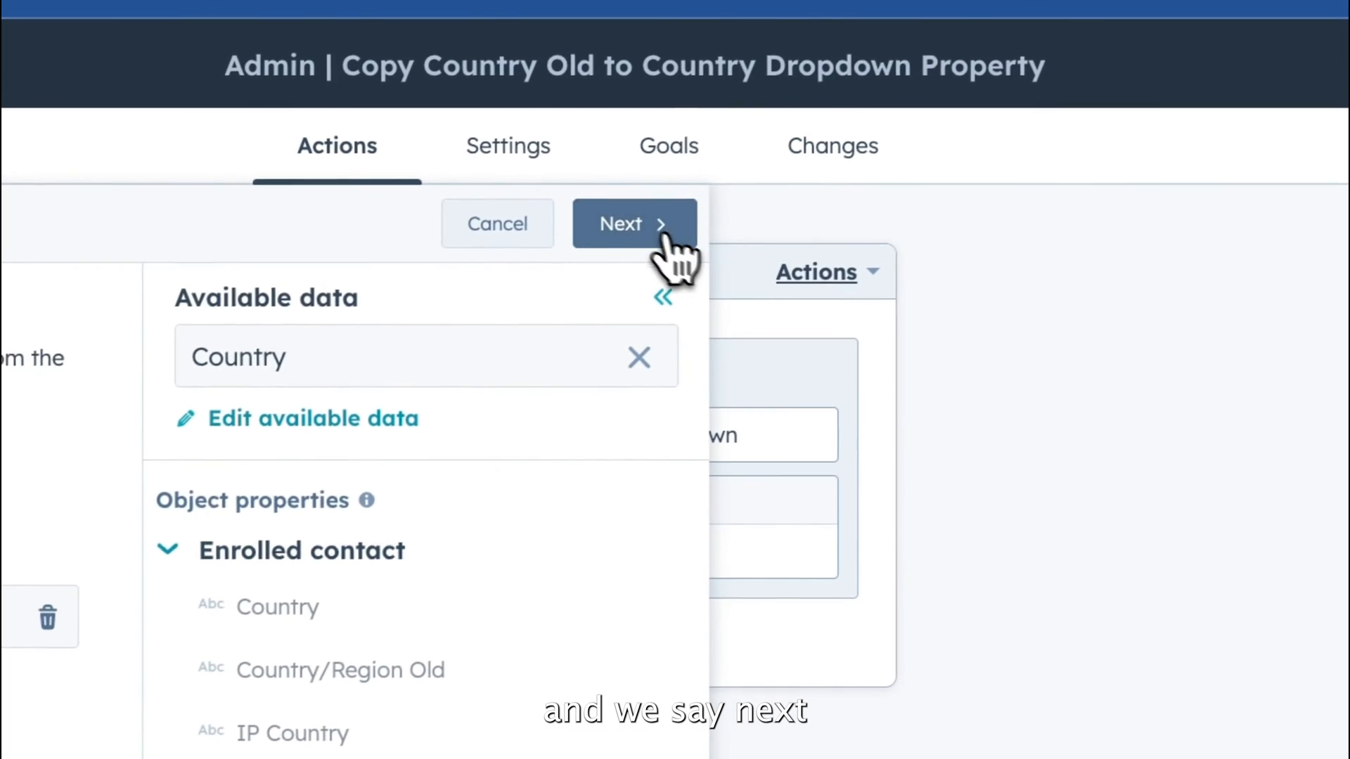
pyautogui.click(634, 223)
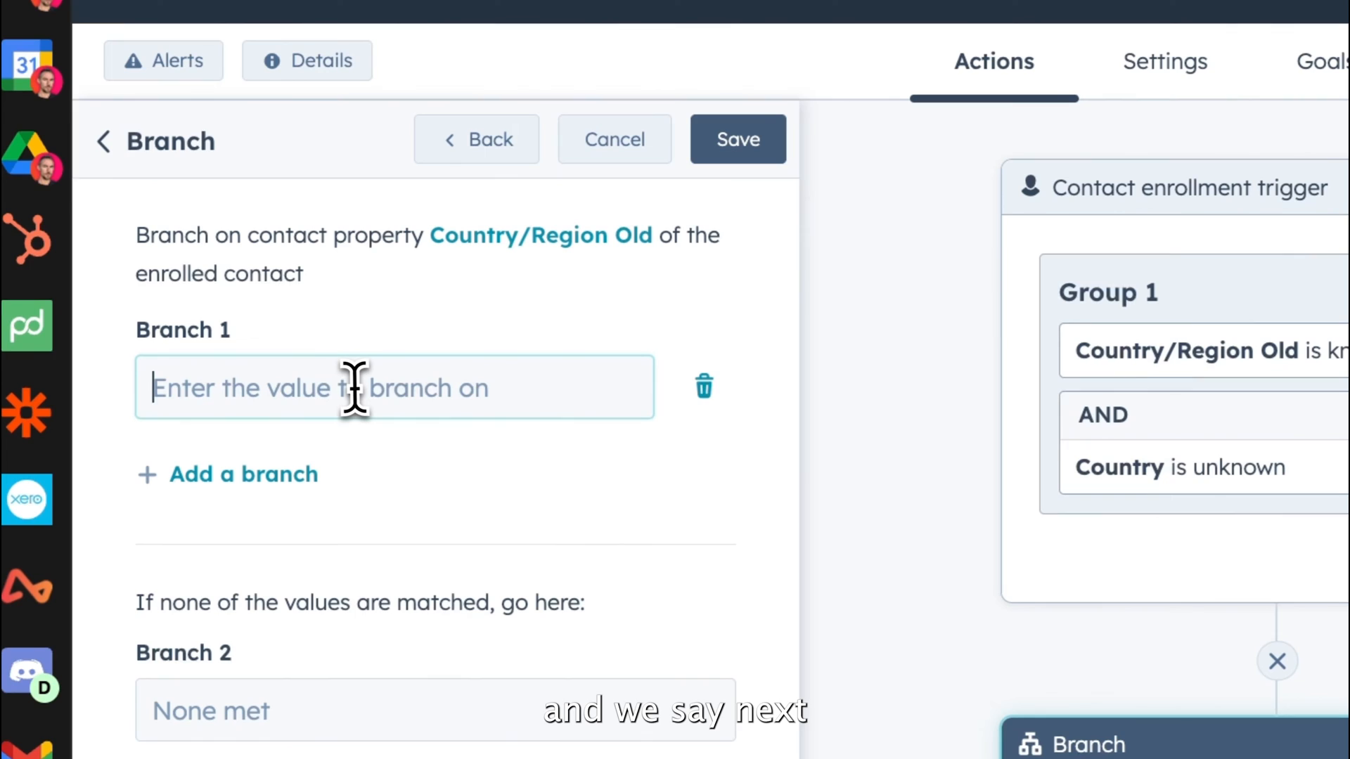
pyautogui.write('Australia')
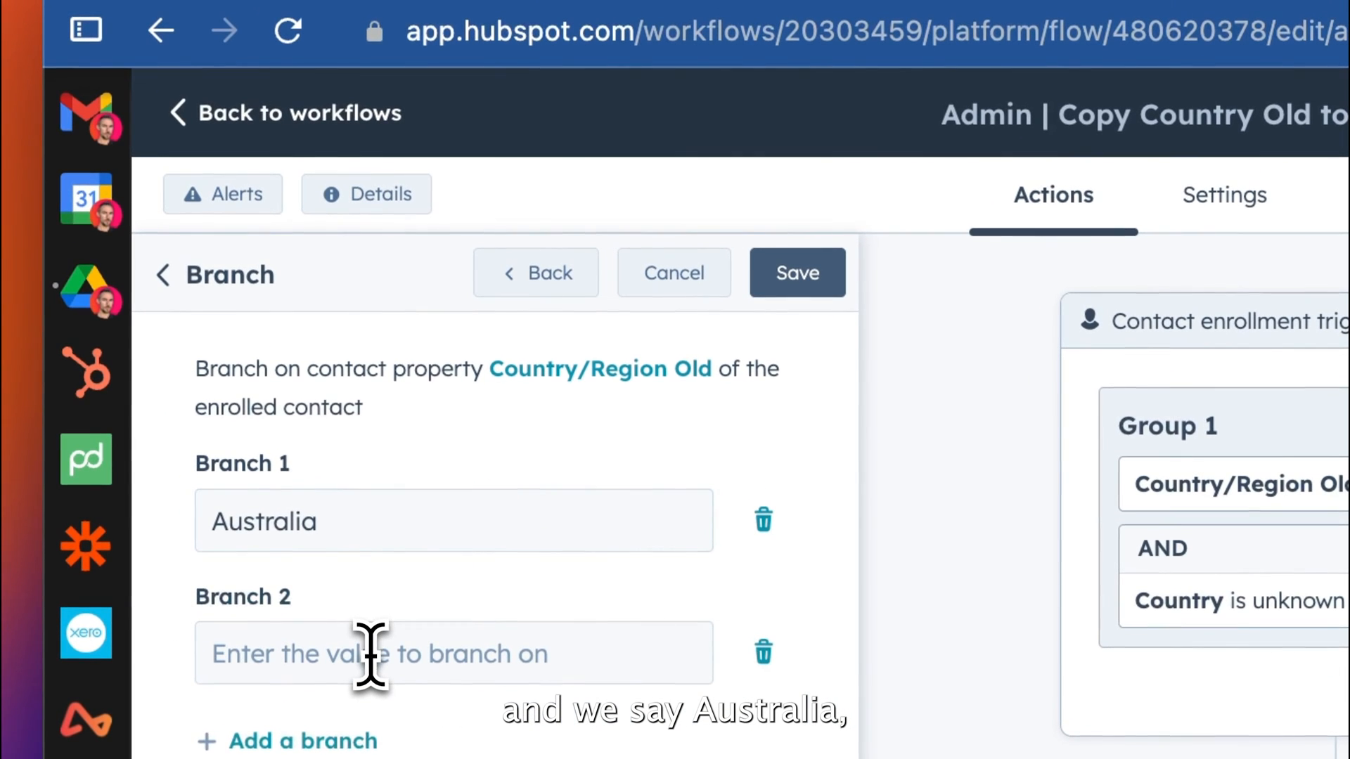
pyautogui.write('New Z')
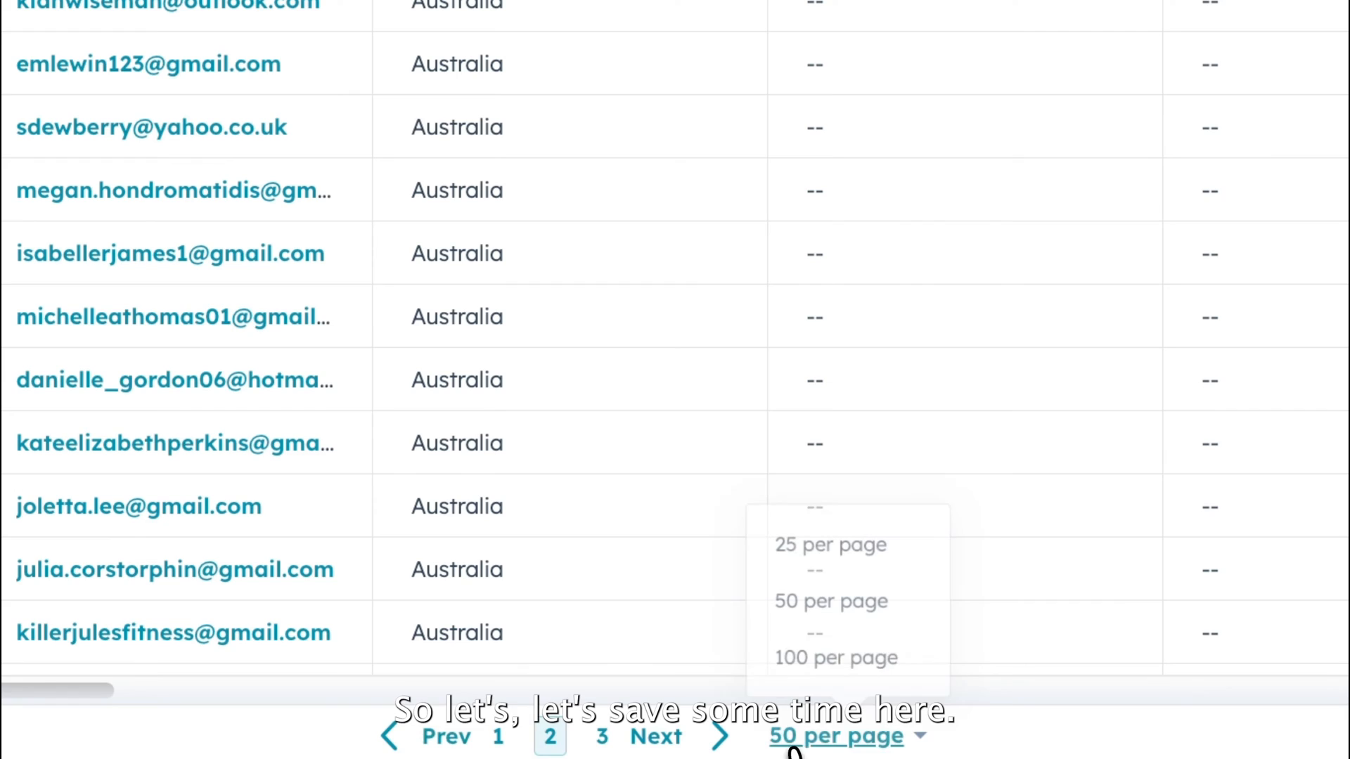
# Show more contacts per page in the contacts list.
pyautogui.click(835, 658)
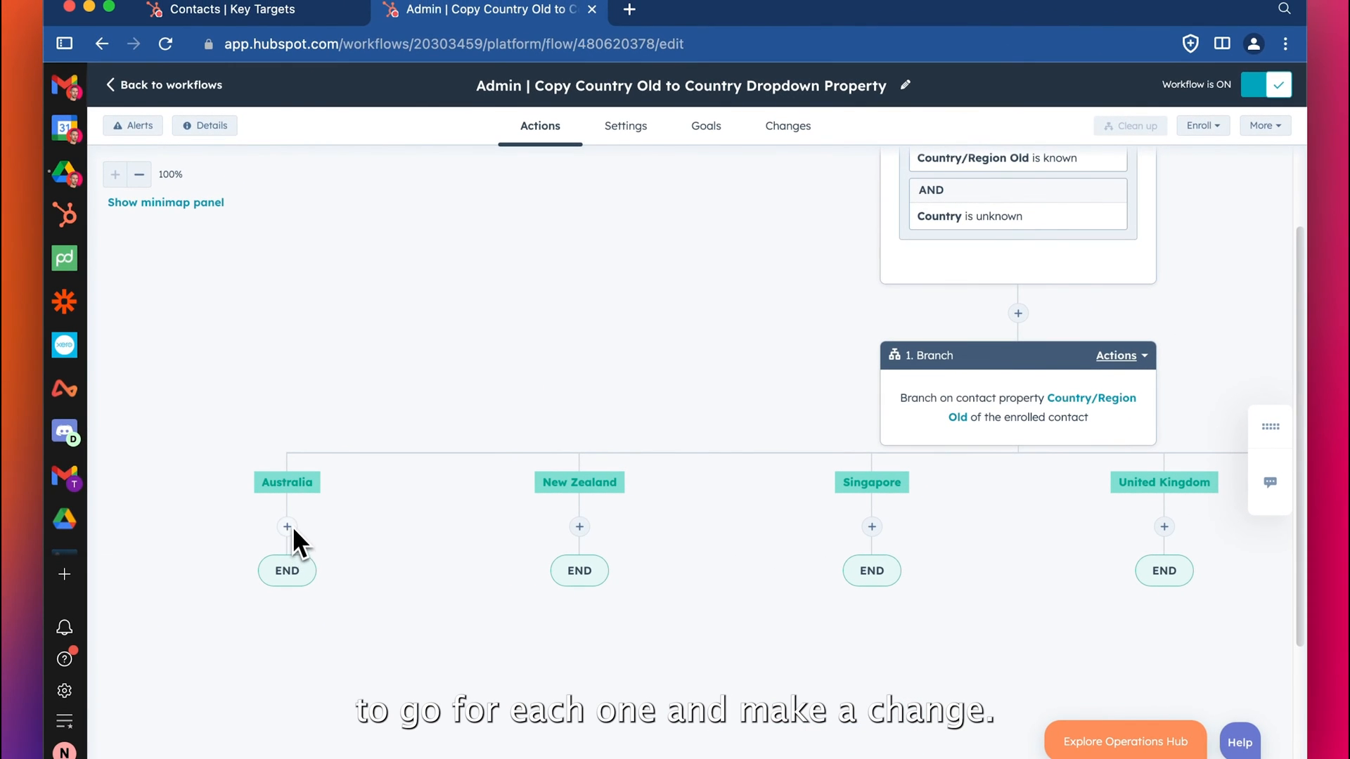
pyautogui.moveTo(554, 421)
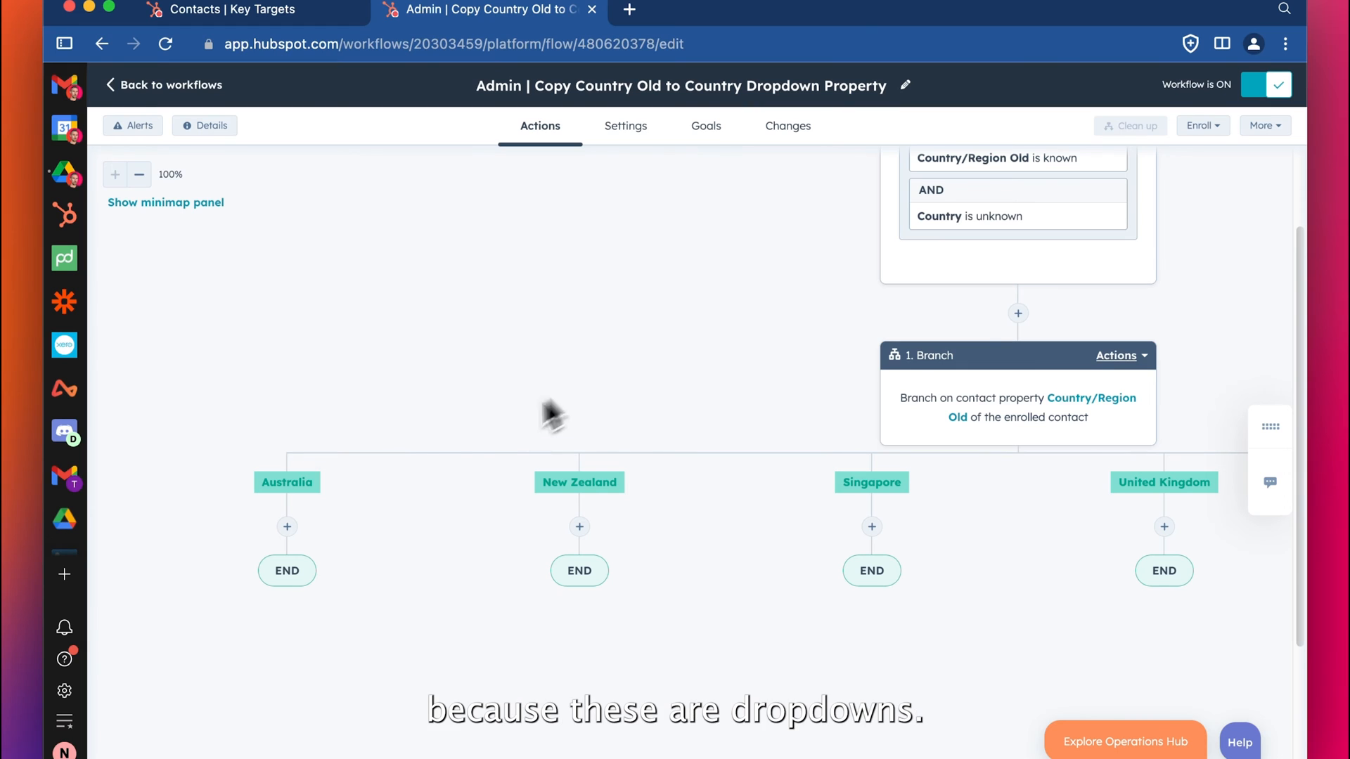
pyautogui.moveTo(287, 478)
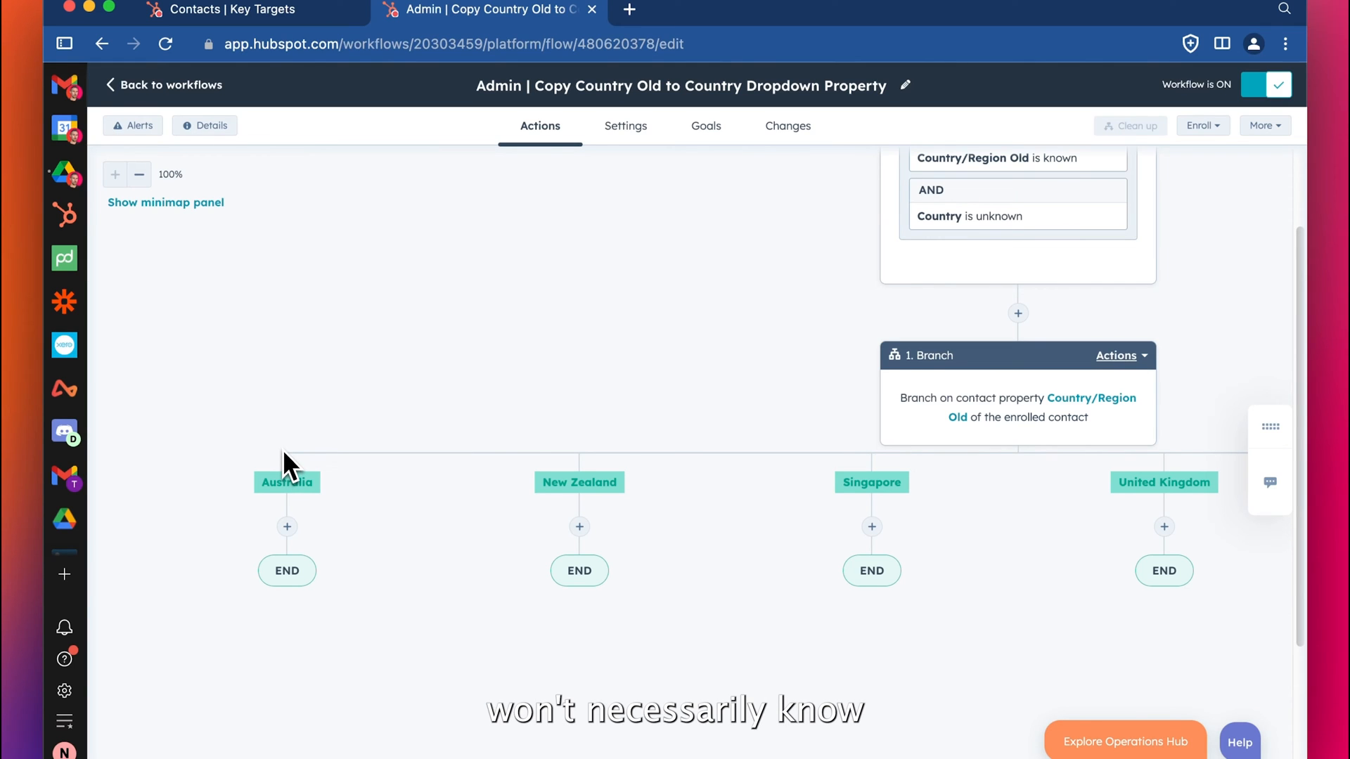
pyautogui.moveTo(312, 515)
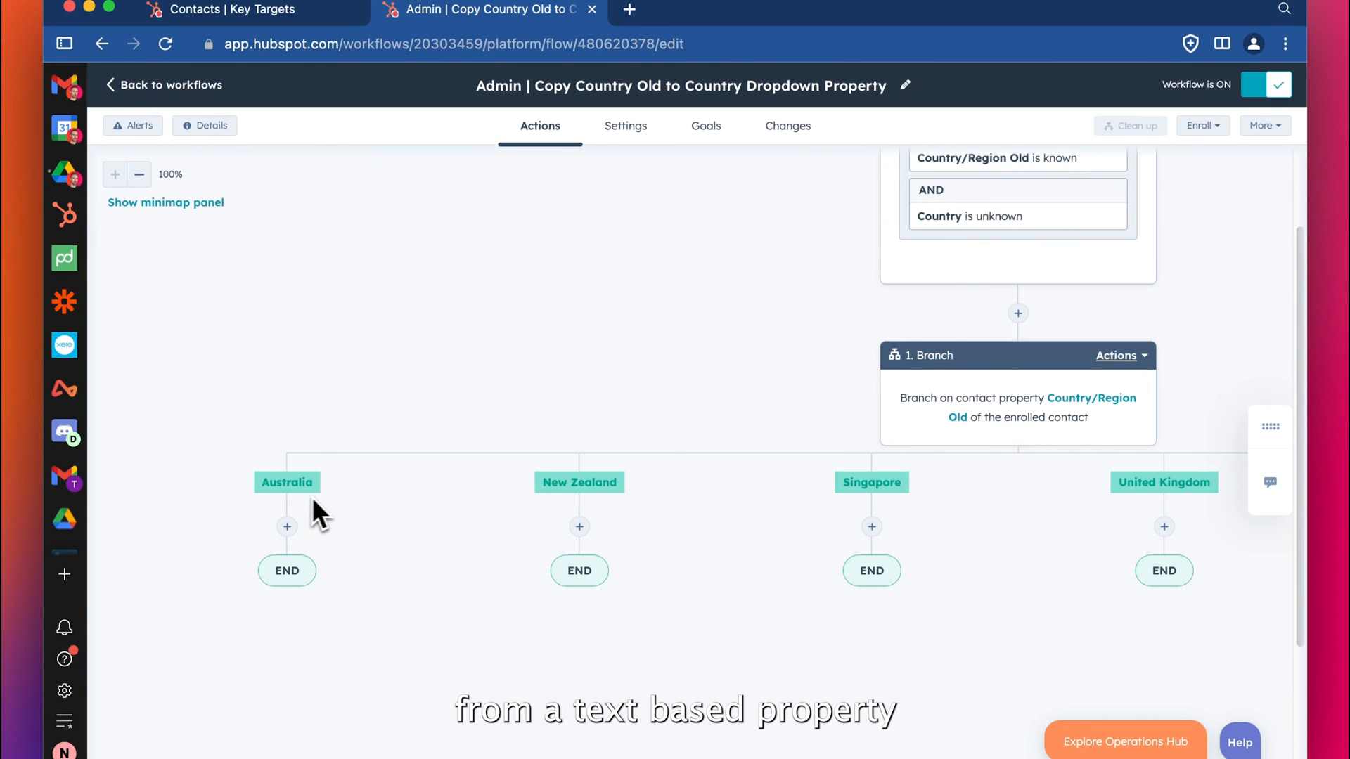
pyautogui.moveTo(341, 513)
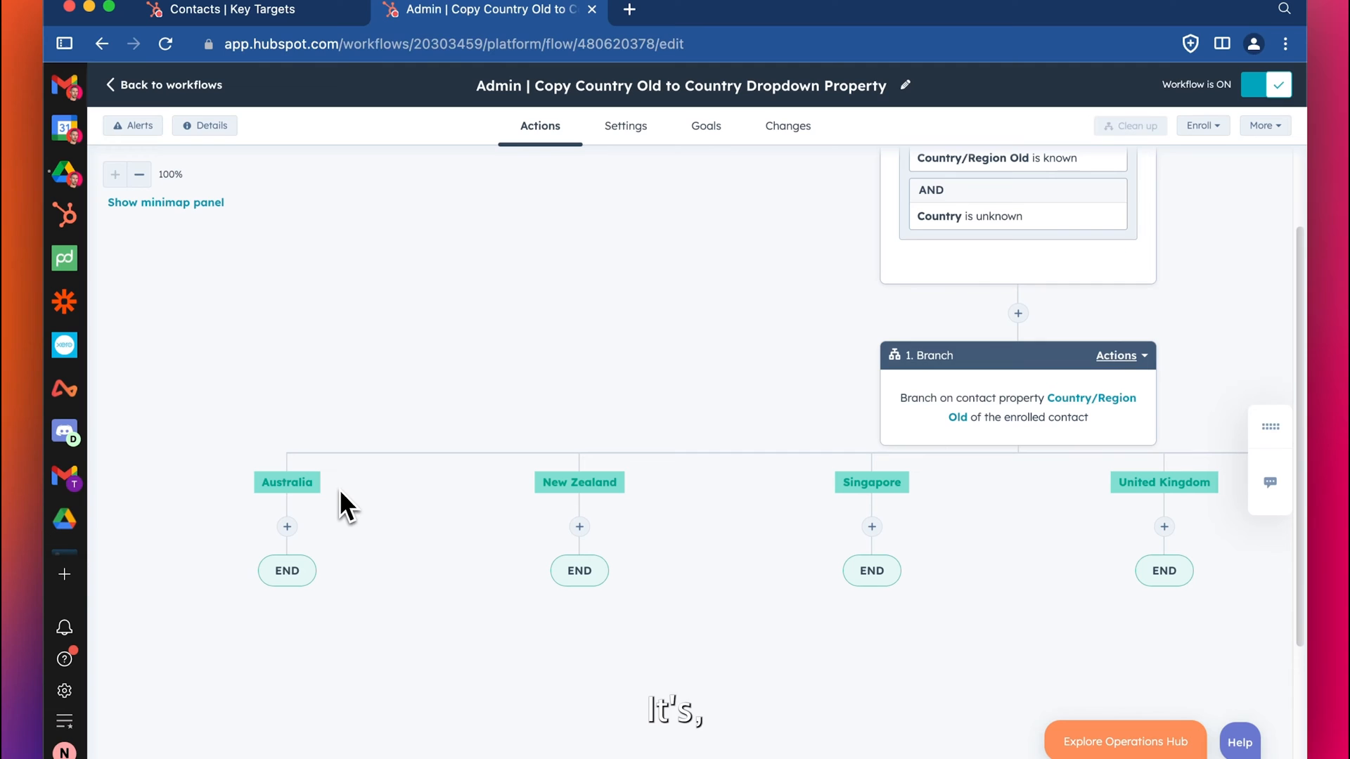
pyautogui.moveTo(354, 465)
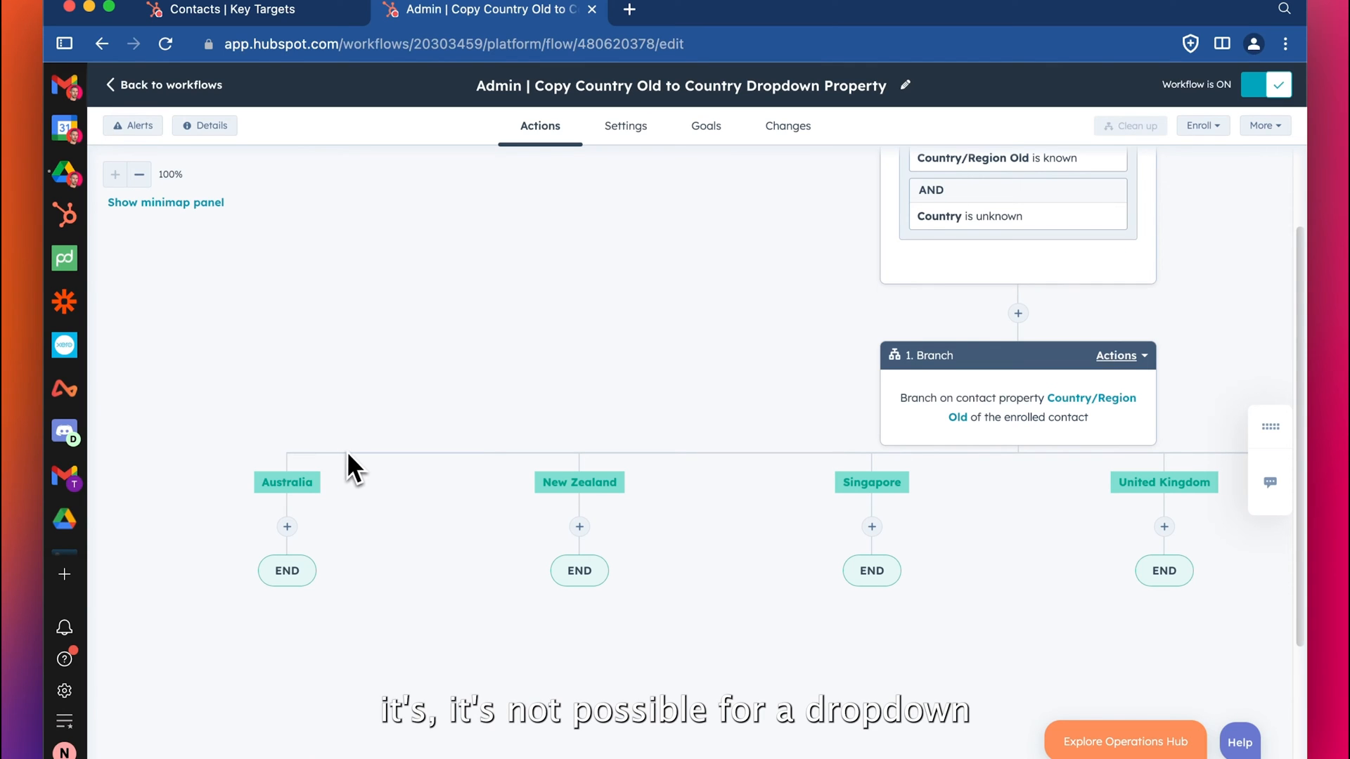
pyautogui.moveTo(340, 416)
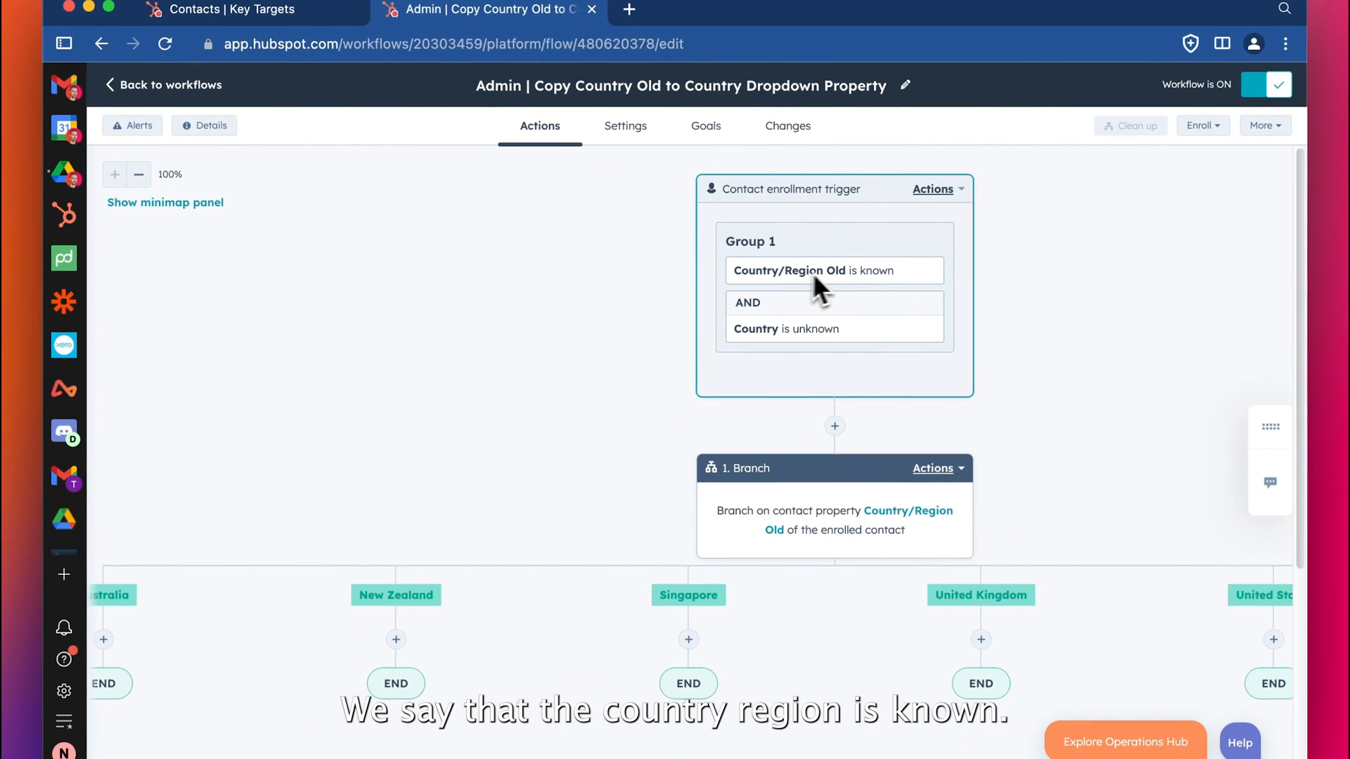
pyautogui.moveTo(835, 293)
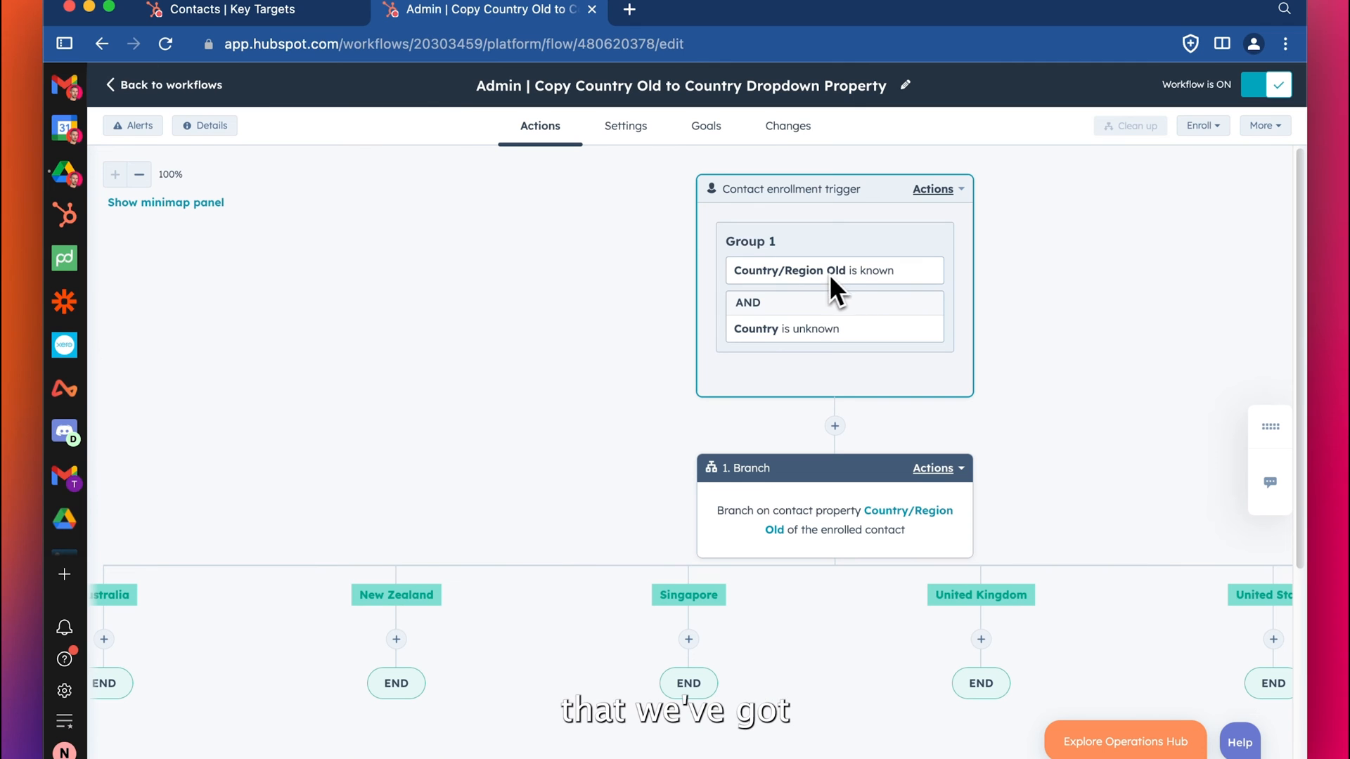
pyautogui.moveTo(782, 349)
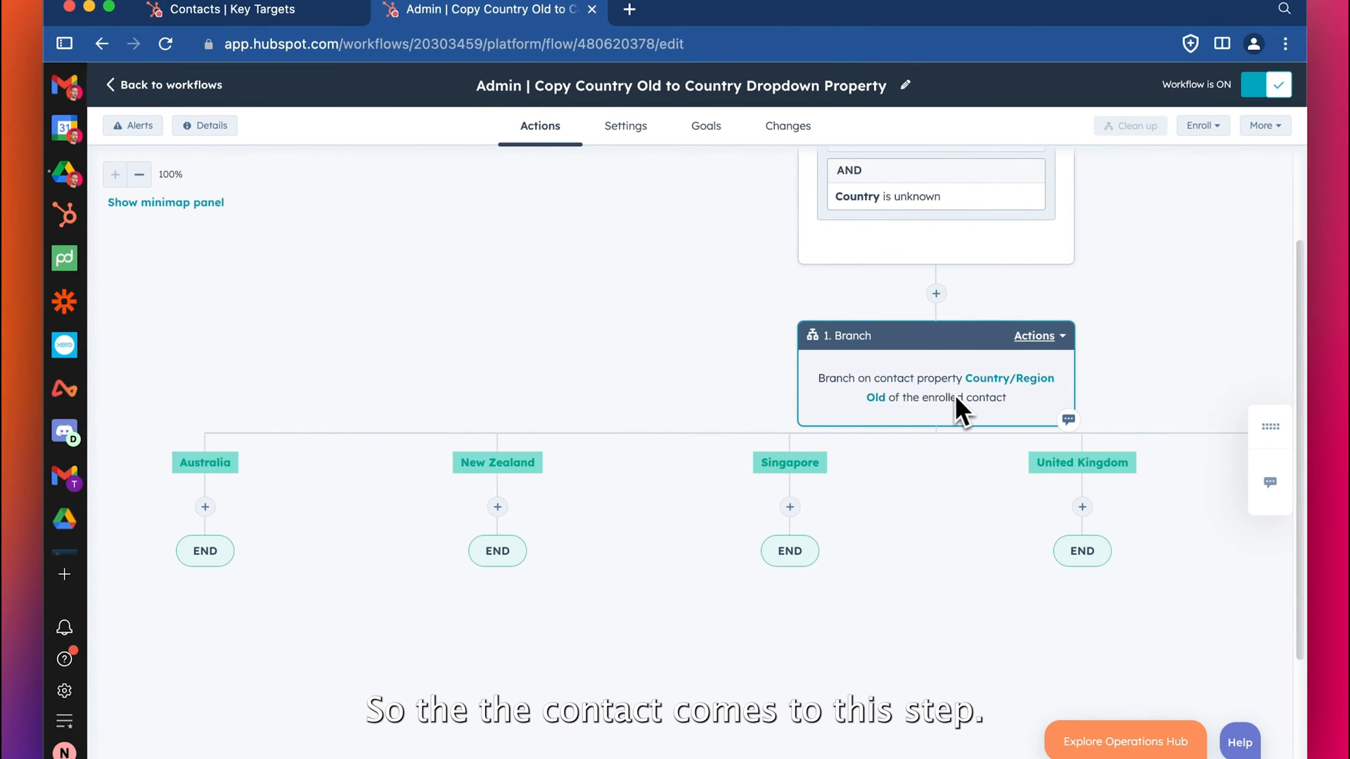
pyautogui.moveTo(1021, 399)
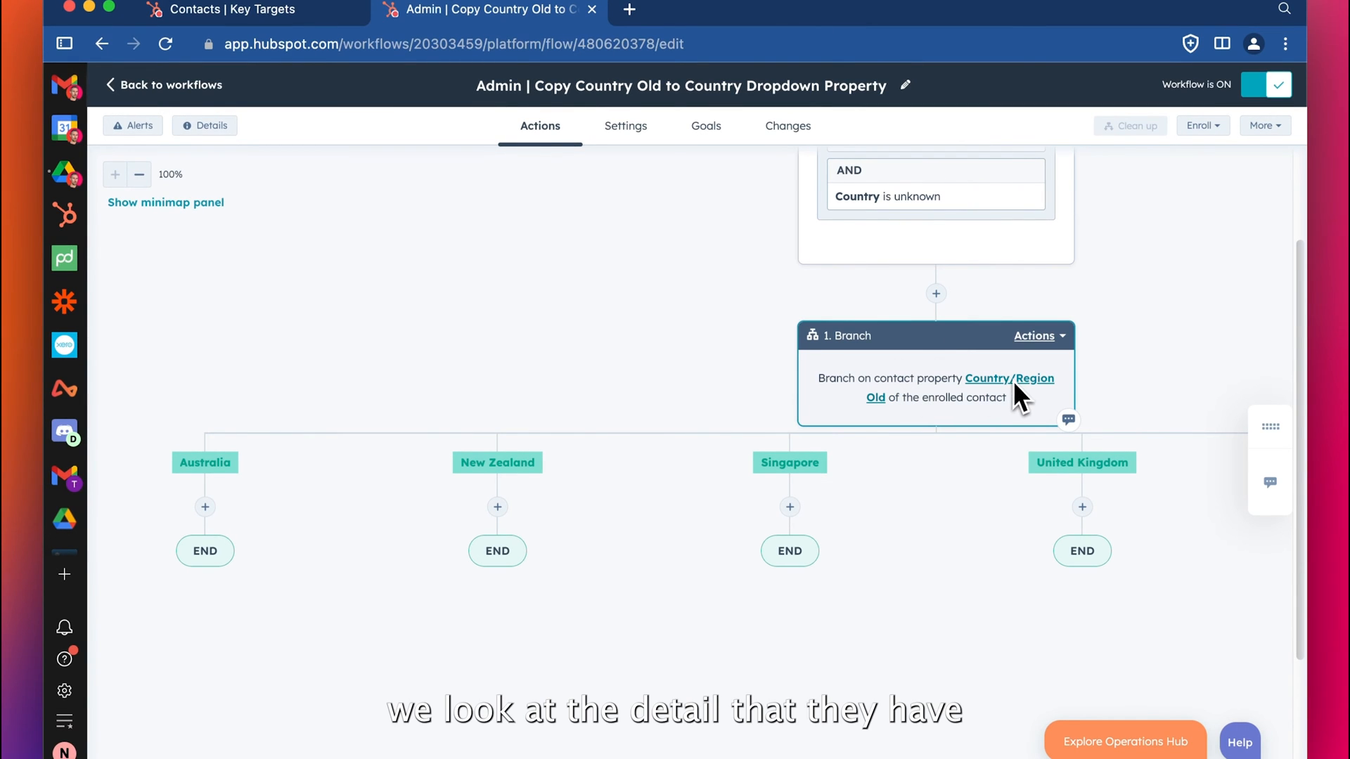
pyautogui.moveTo(928, 405)
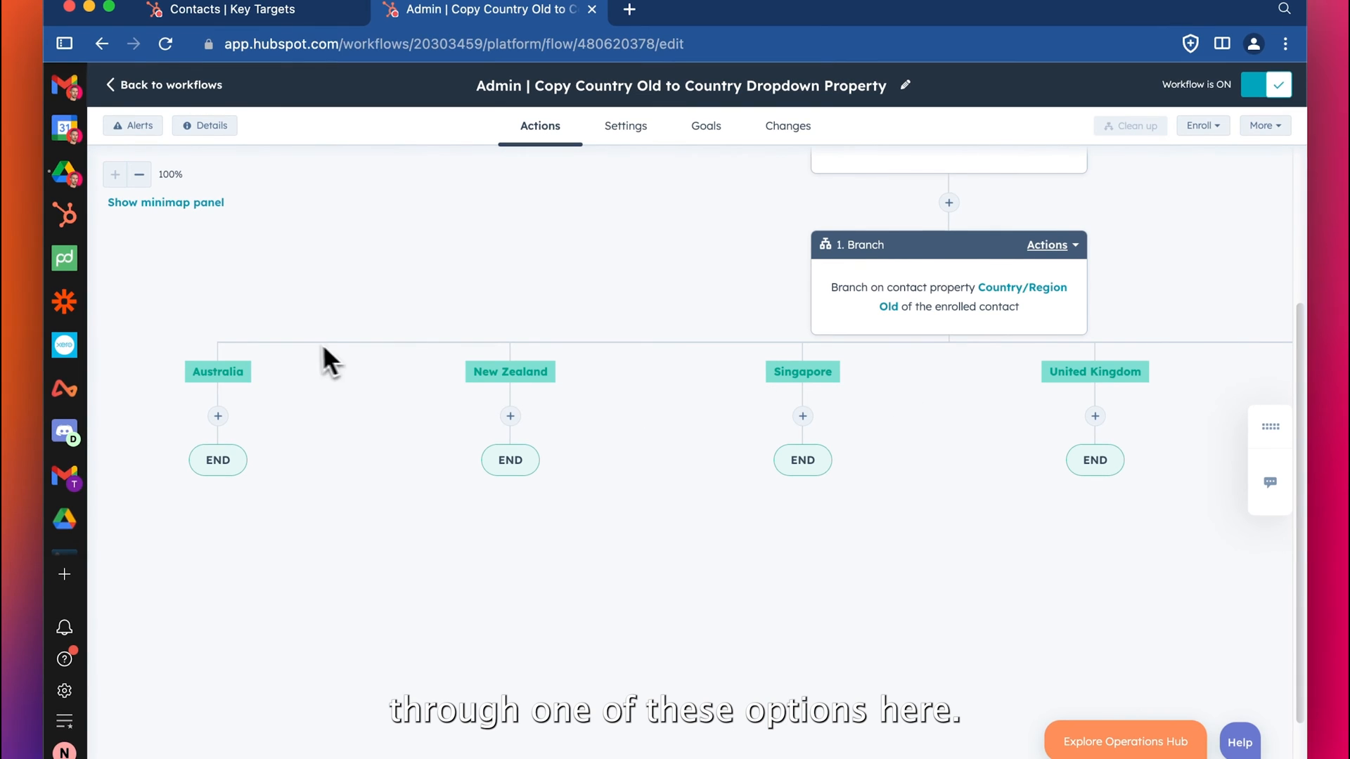
pyautogui.click(216, 416)
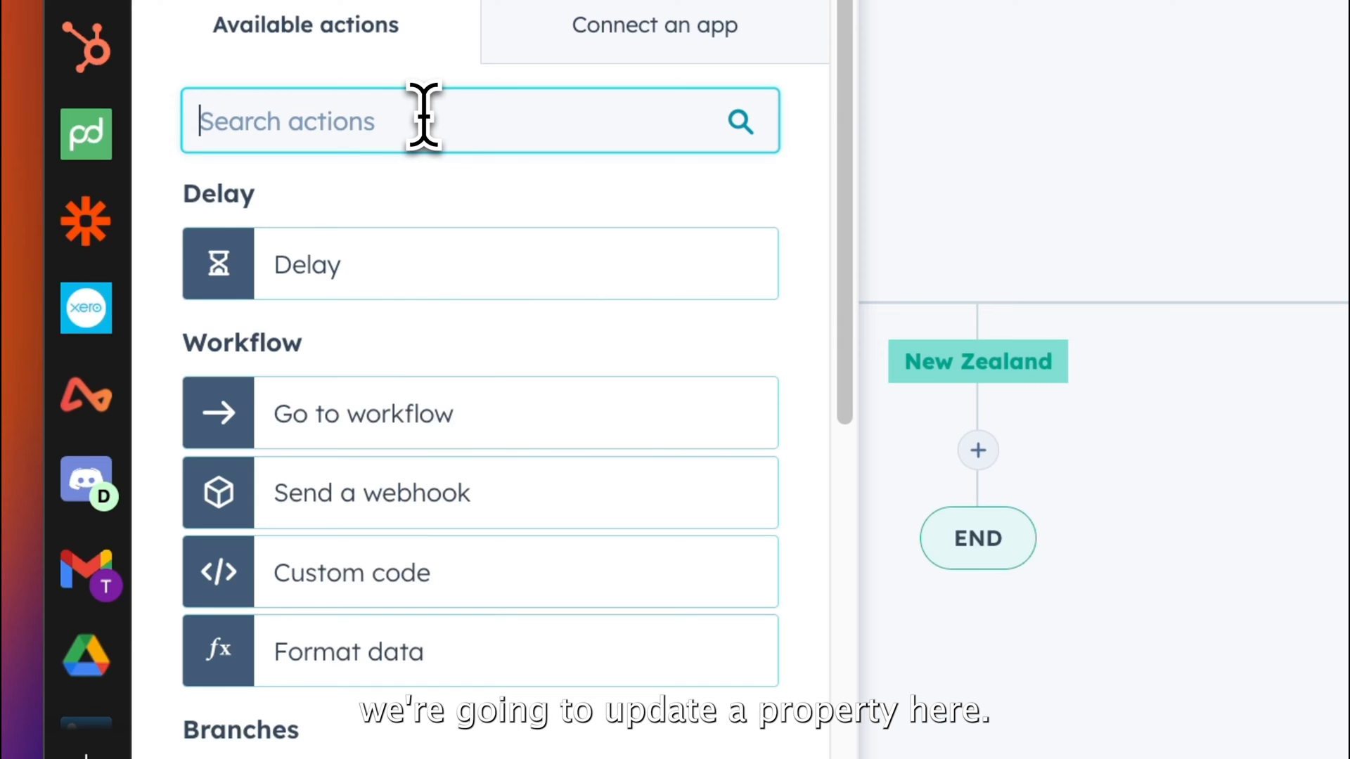
# Add a Set property value action setting the Country dropdown to Australia and save it.
pyautogui.write('pro')
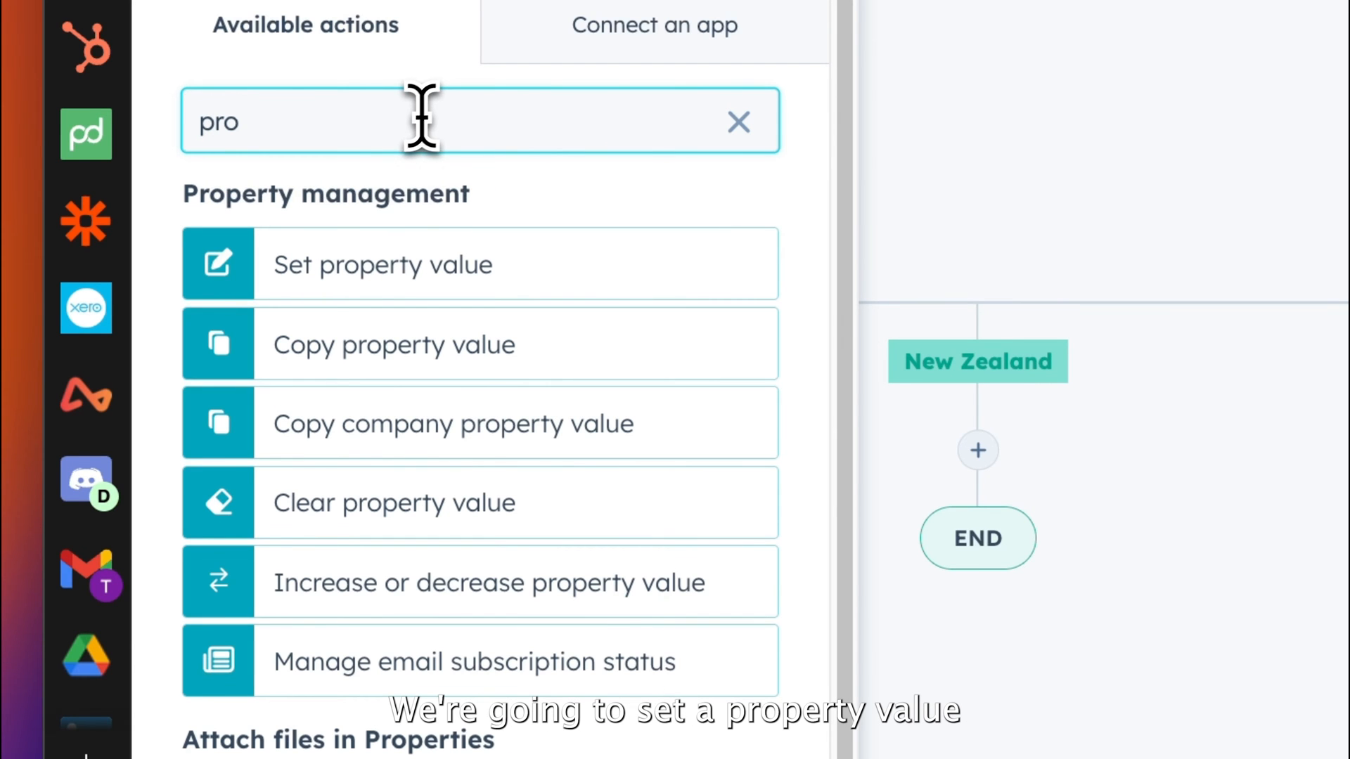
pyautogui.click(382, 264)
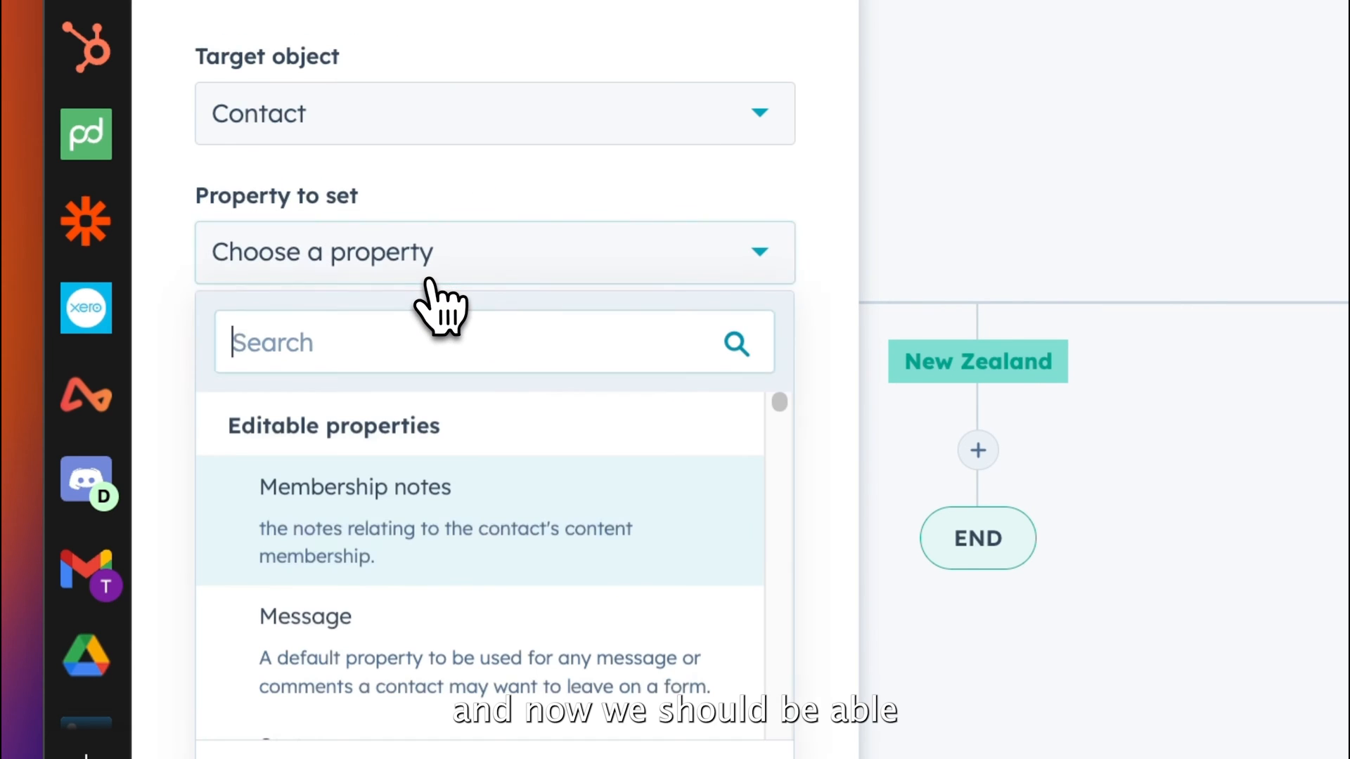
pyautogui.write('country')
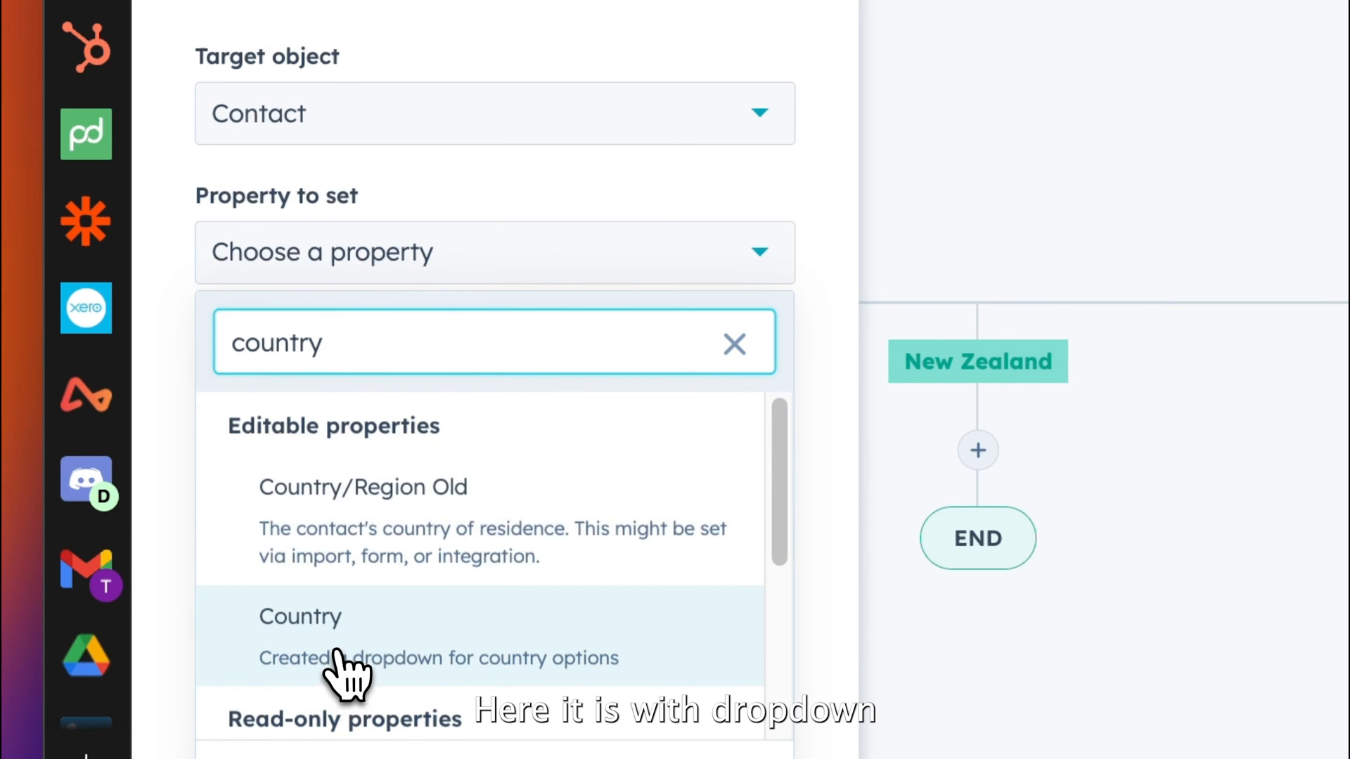
pyautogui.click(301, 617)
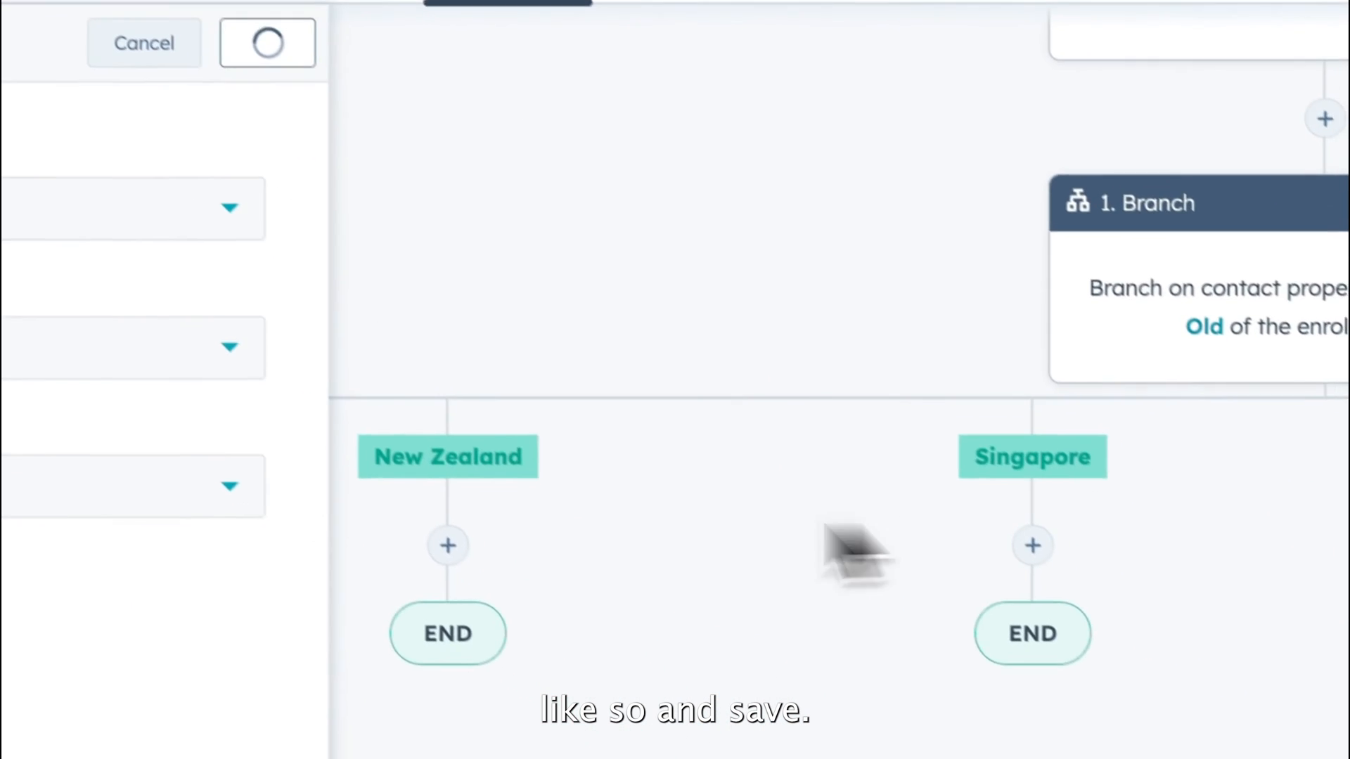
pyautogui.click(447, 546)
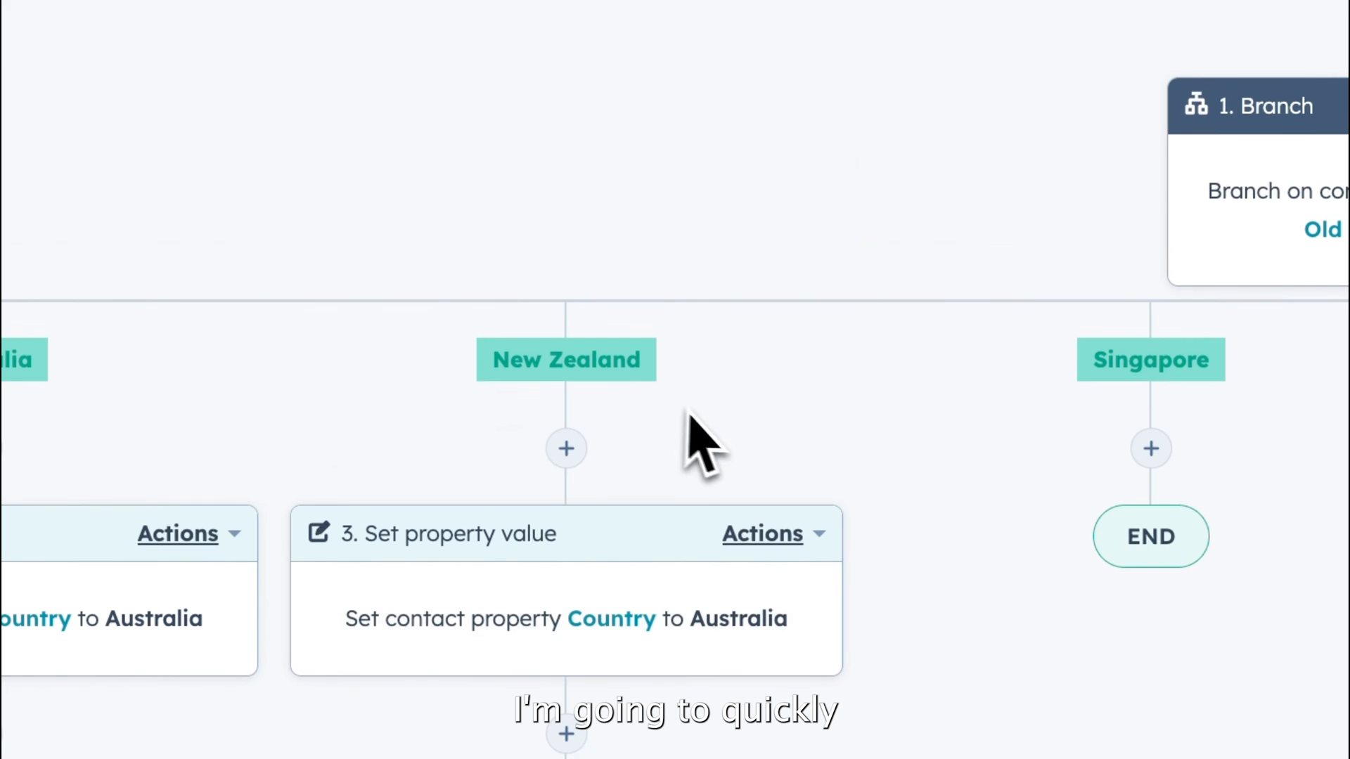
# Clone the set-Country action and place the copy under the Singapore branch.
pyautogui.click(762, 533)
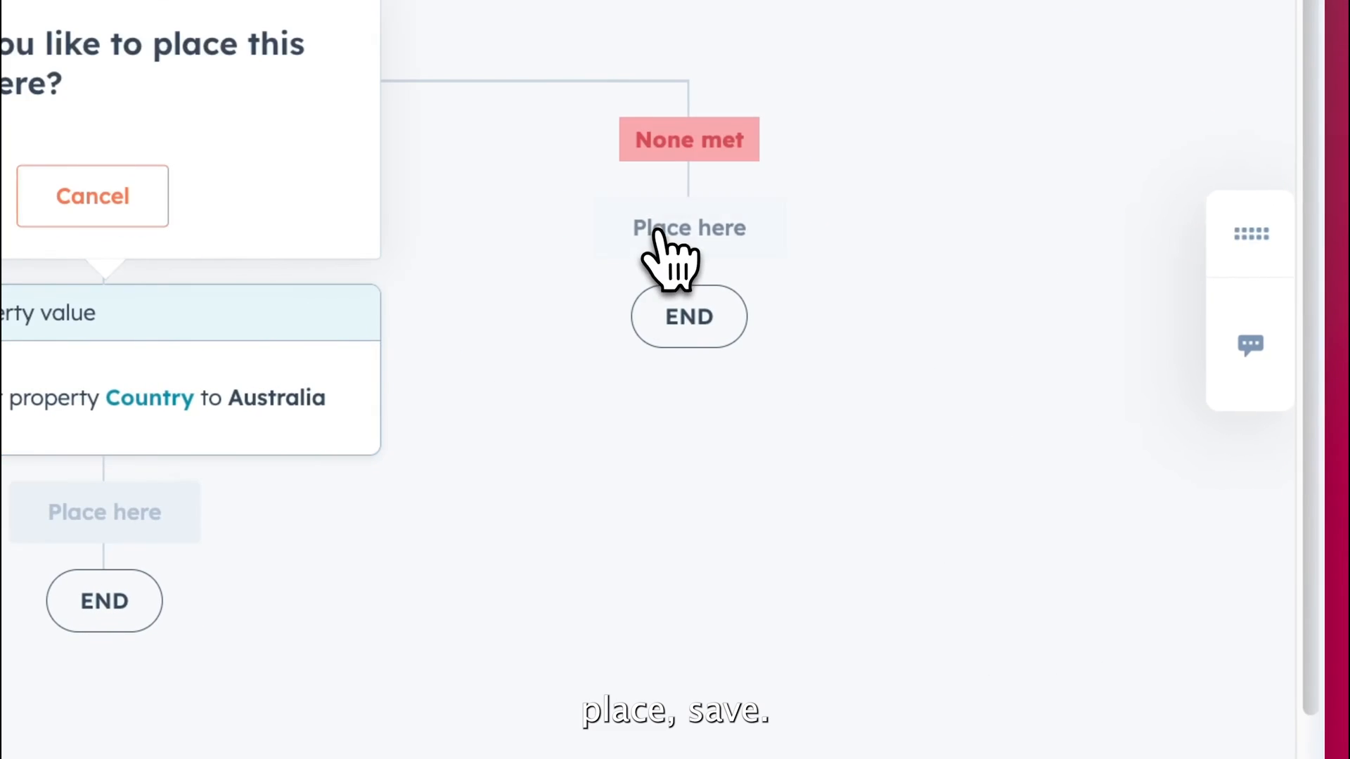
pyautogui.click(689, 228)
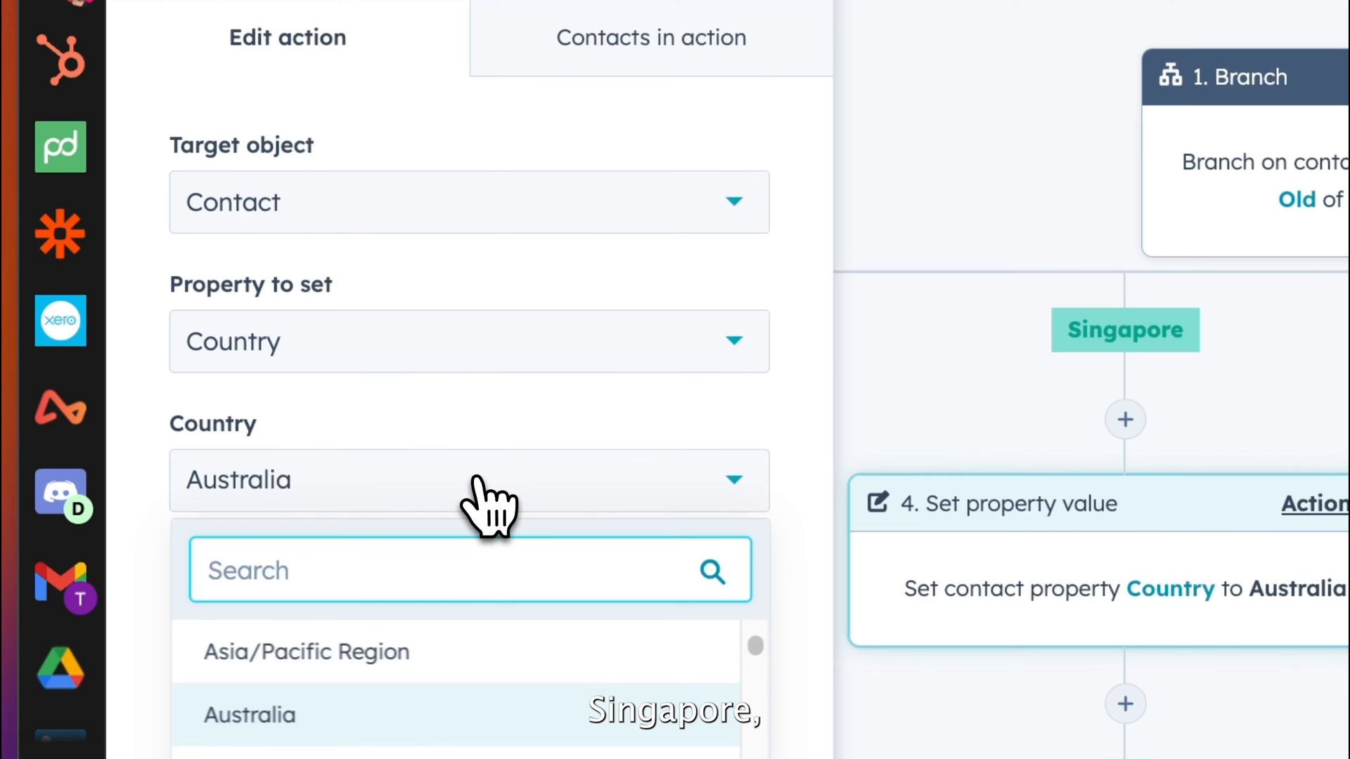
# Set the cloned actions' Country values to Singapore and United Kingdom and save them.
pyautogui.click(251, 714)
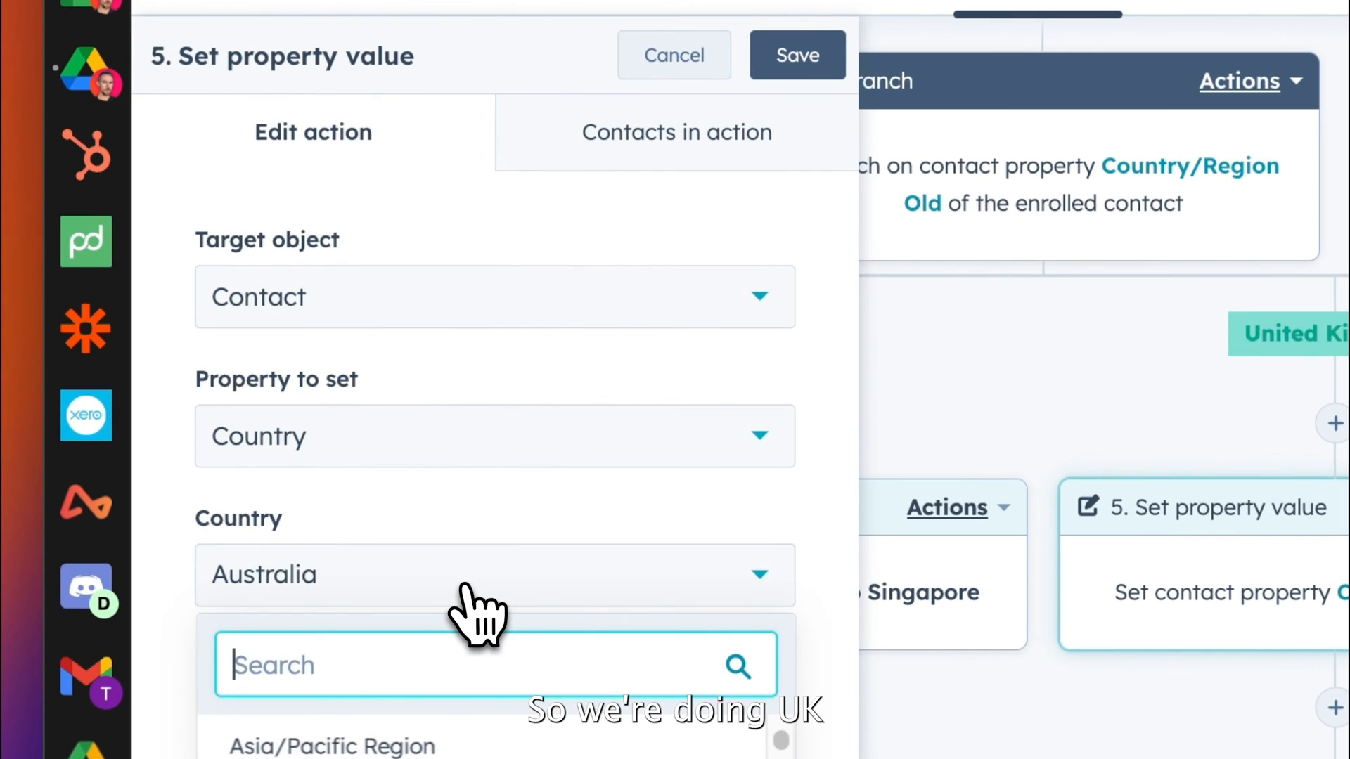
pyautogui.write('unite')
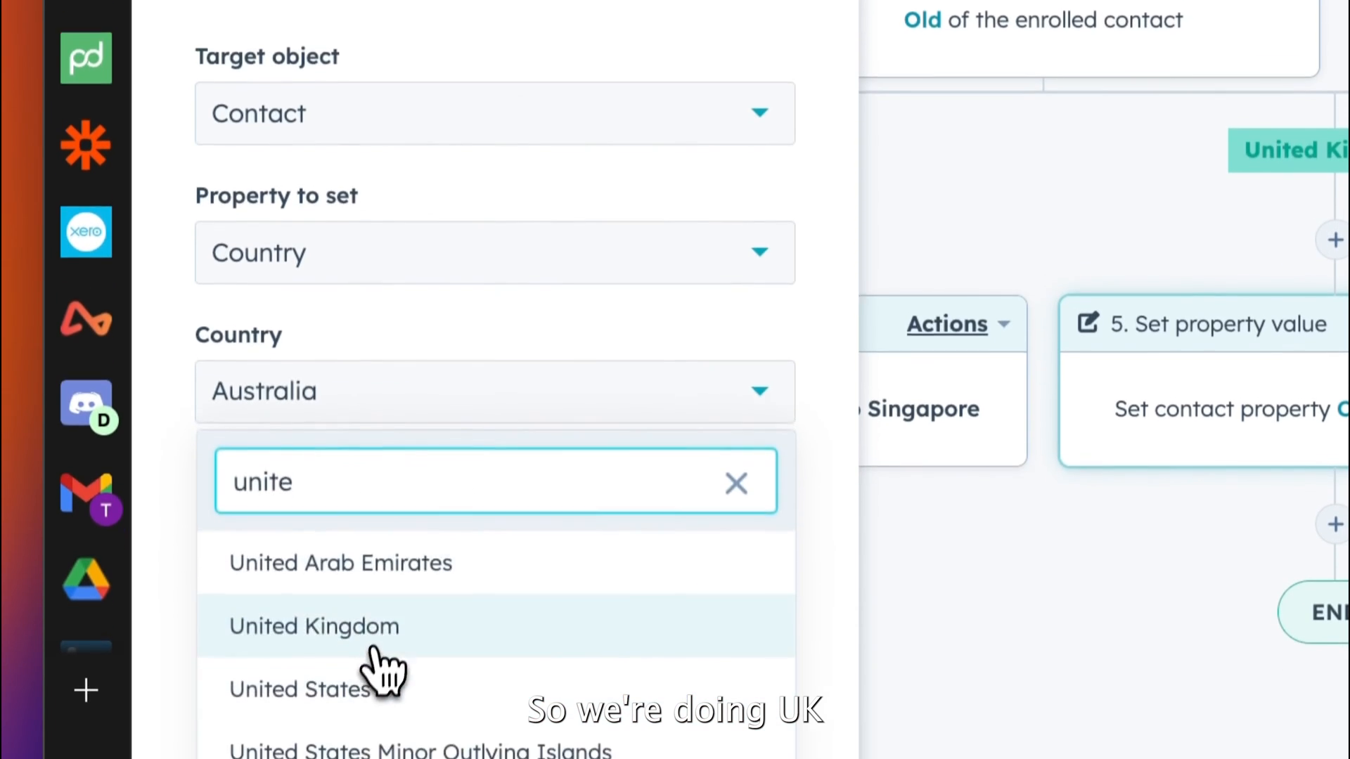
pyautogui.click(314, 627)
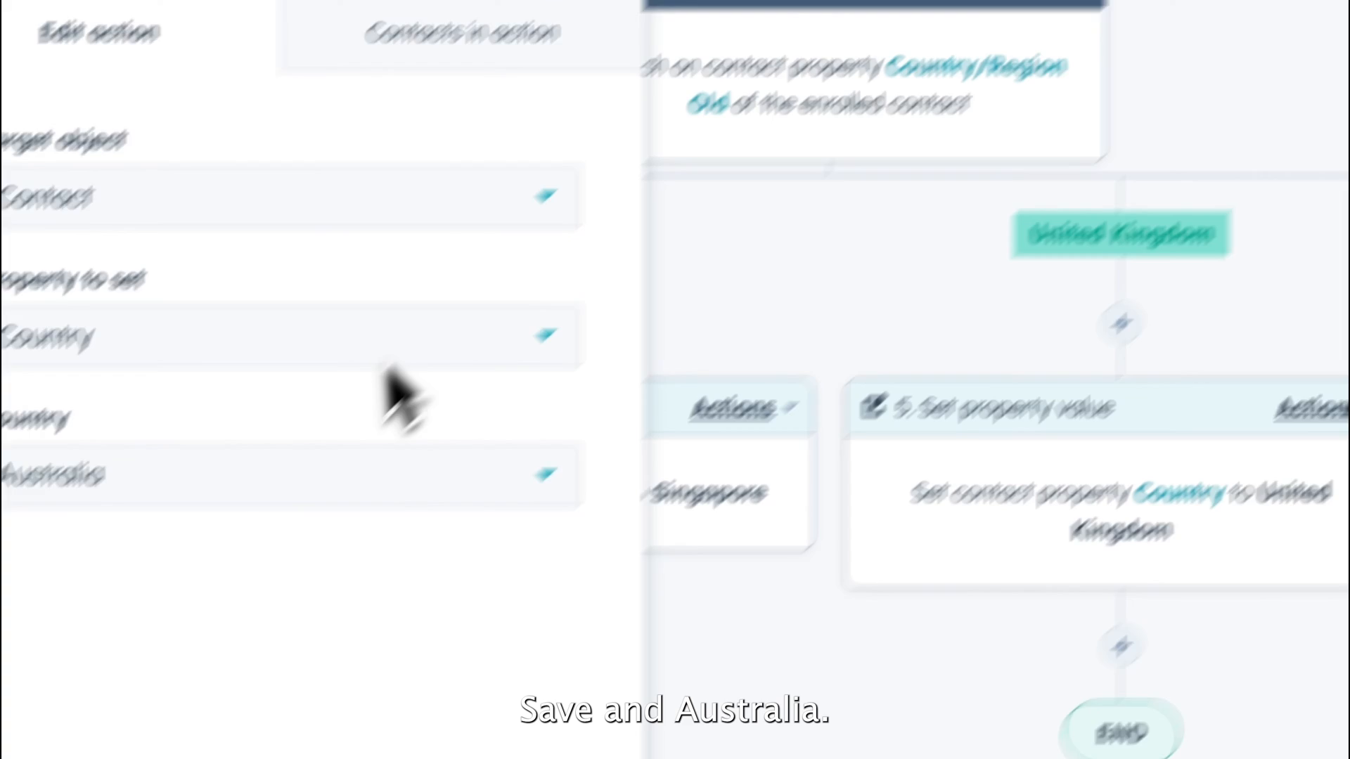
pyautogui.write('unit')
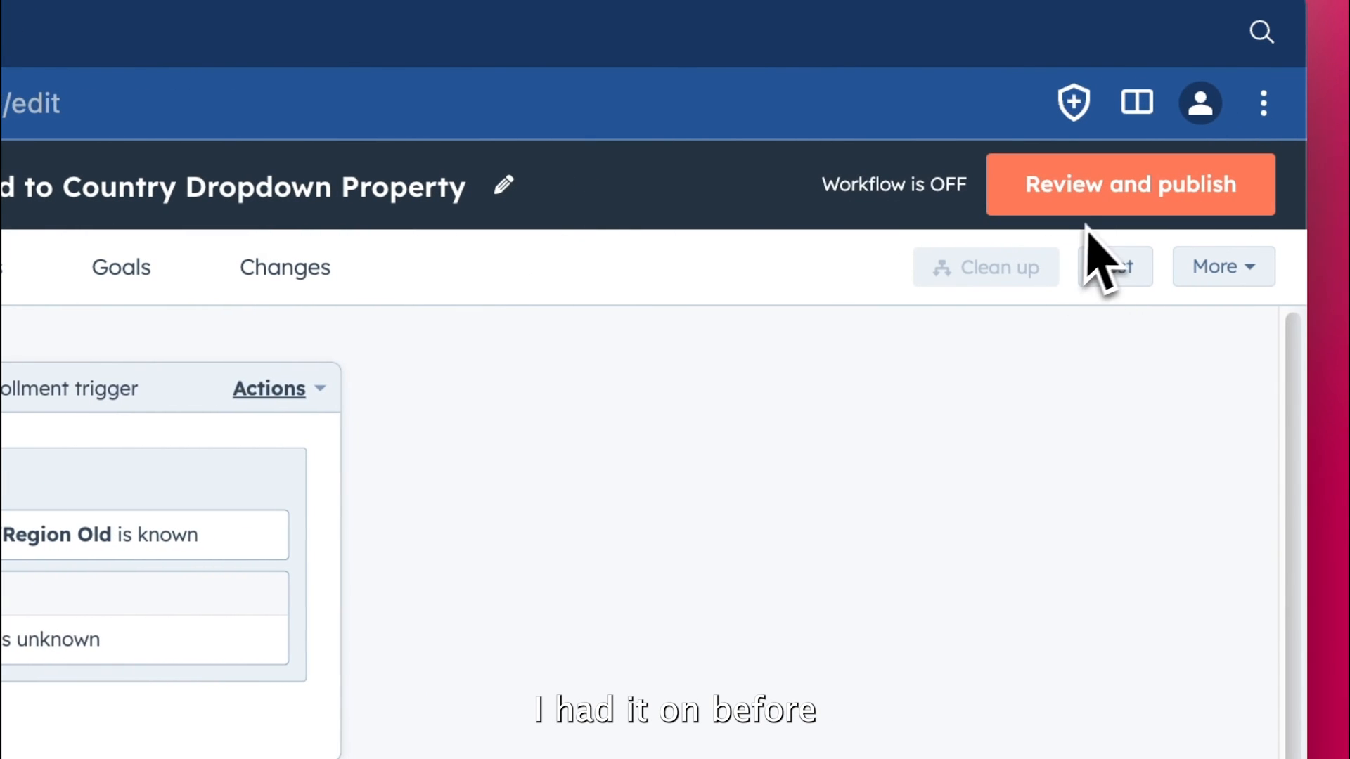
# Start Review and publish, choosing to enroll existing contacts meeting the trigger criteria.
pyautogui.click(1131, 184)
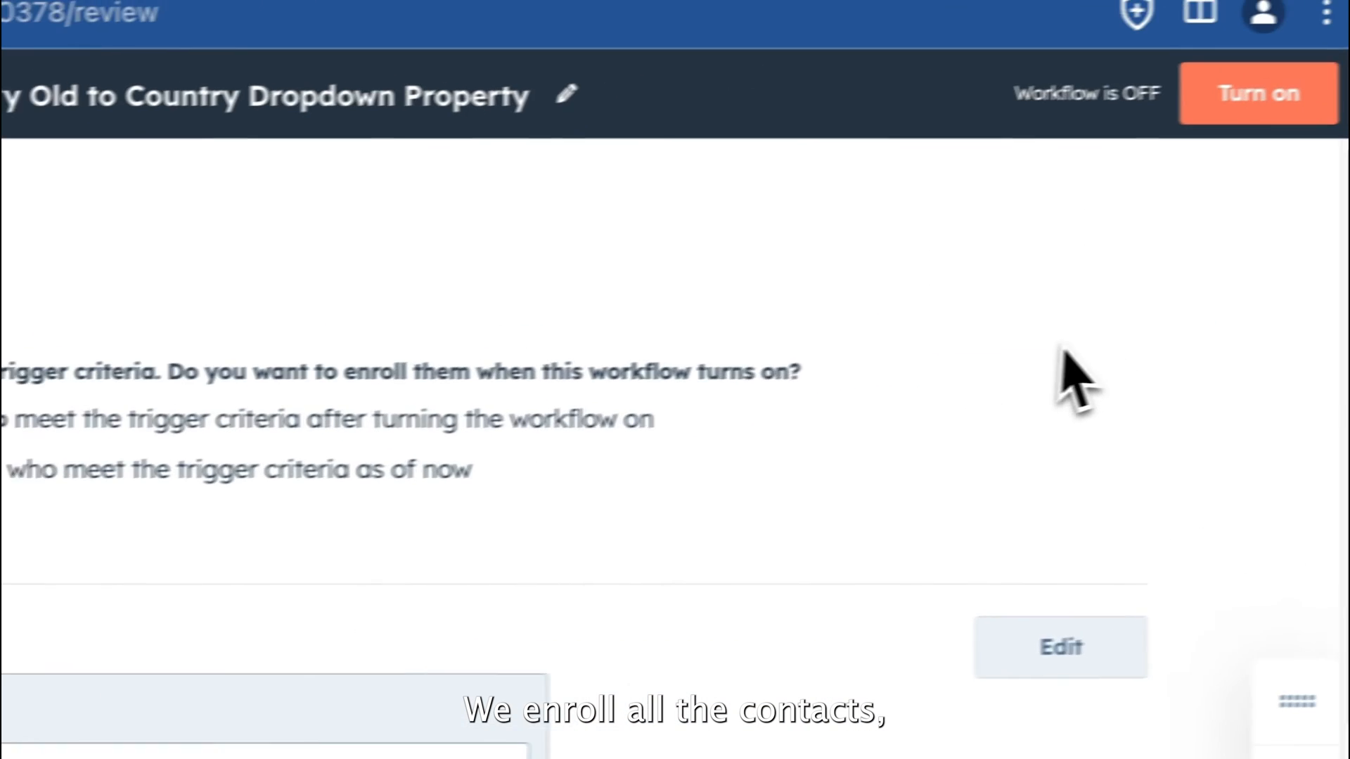
pyautogui.click(1258, 93)
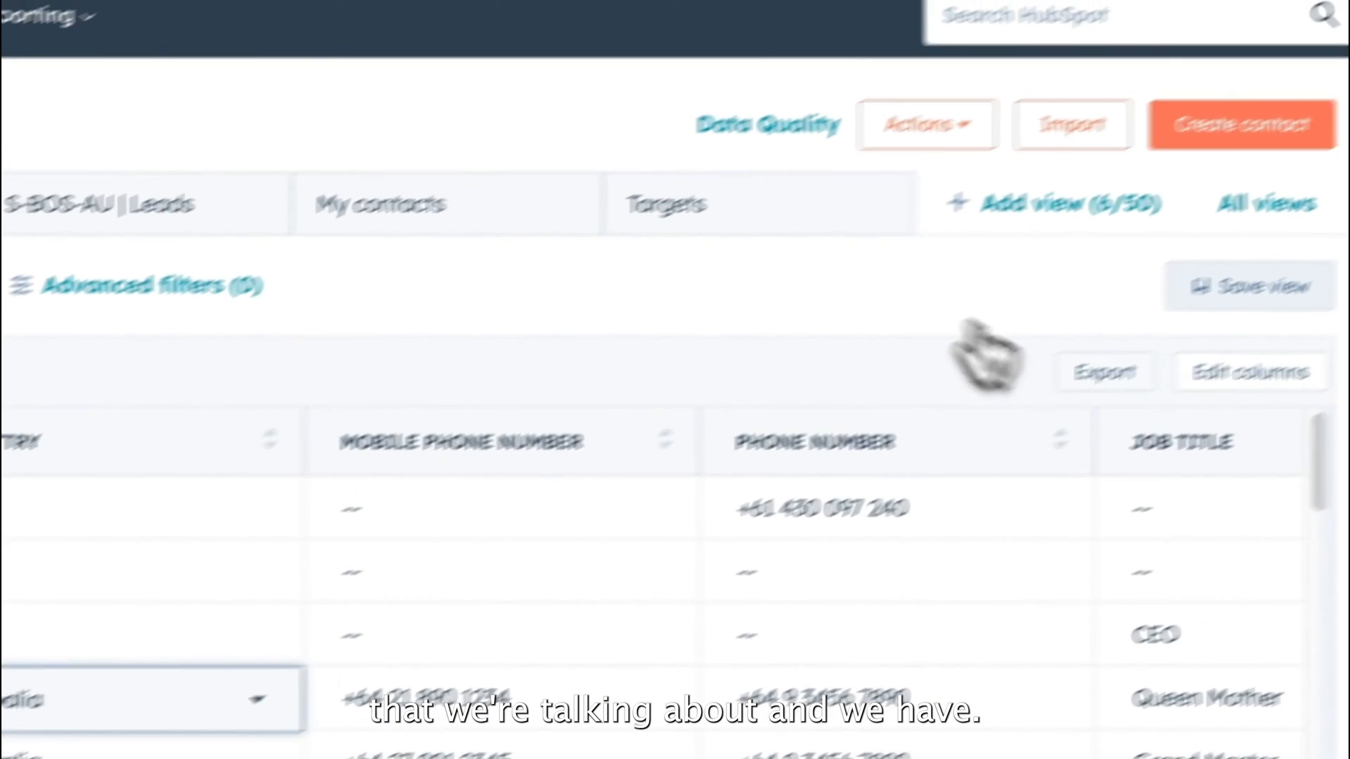
# Add the Country/Region Old column to the contacts list via Edit columns, then return to the workflow.
pyautogui.click(1251, 371)
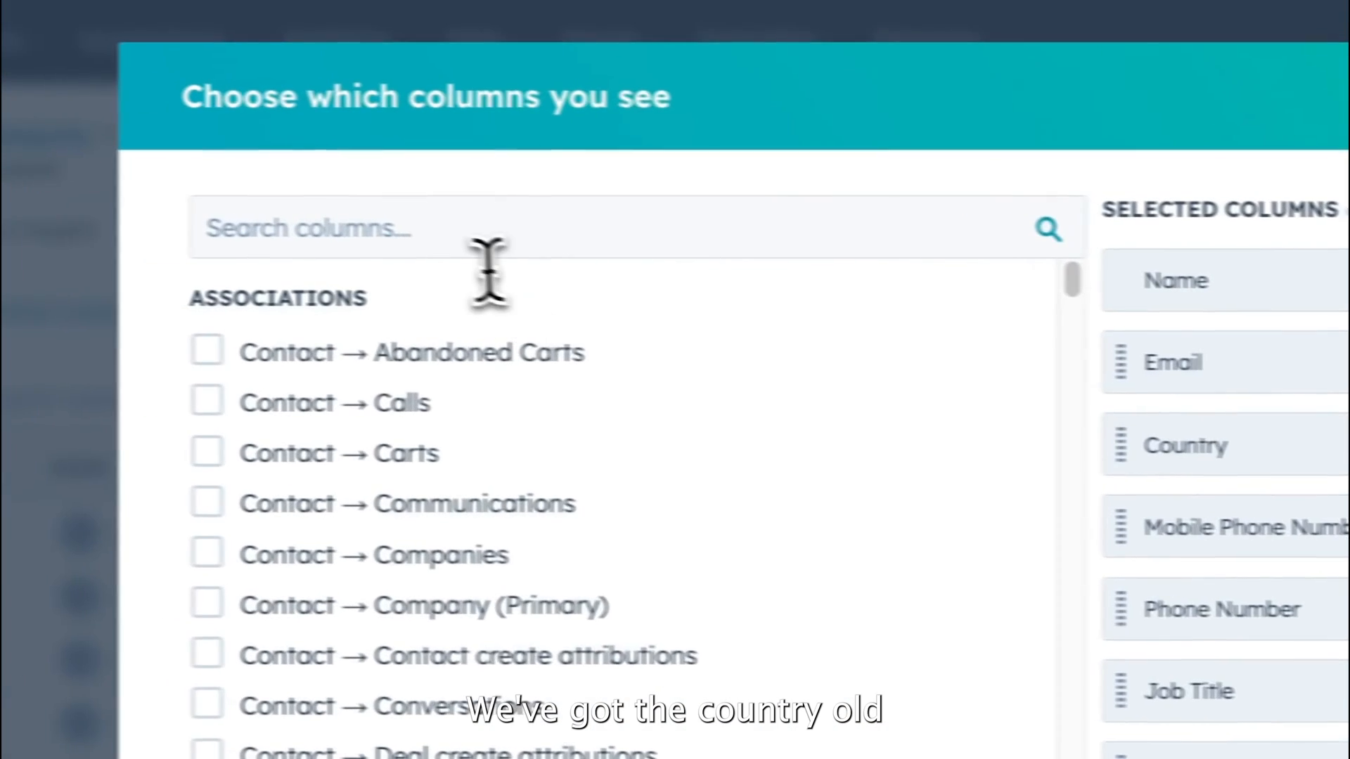
pyautogui.write('countr')
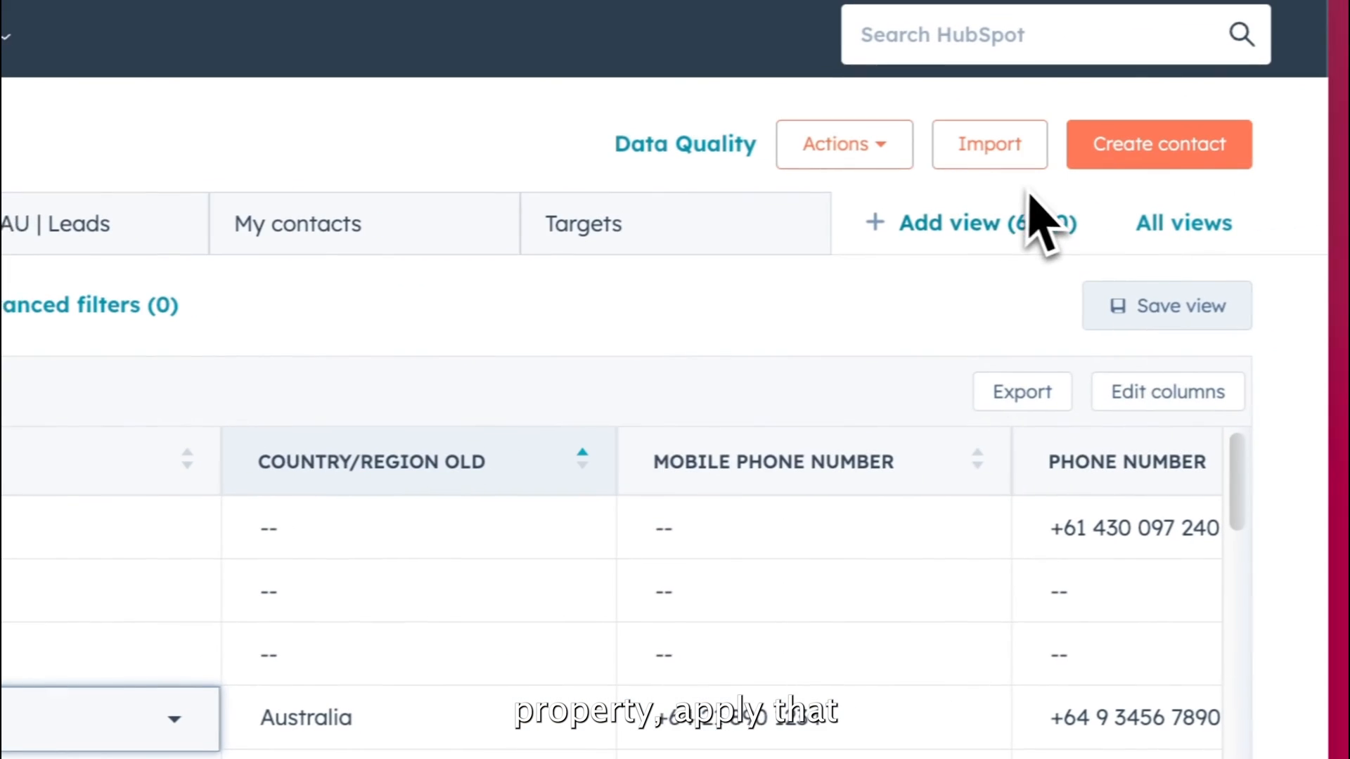
pyautogui.click(1146, 306)
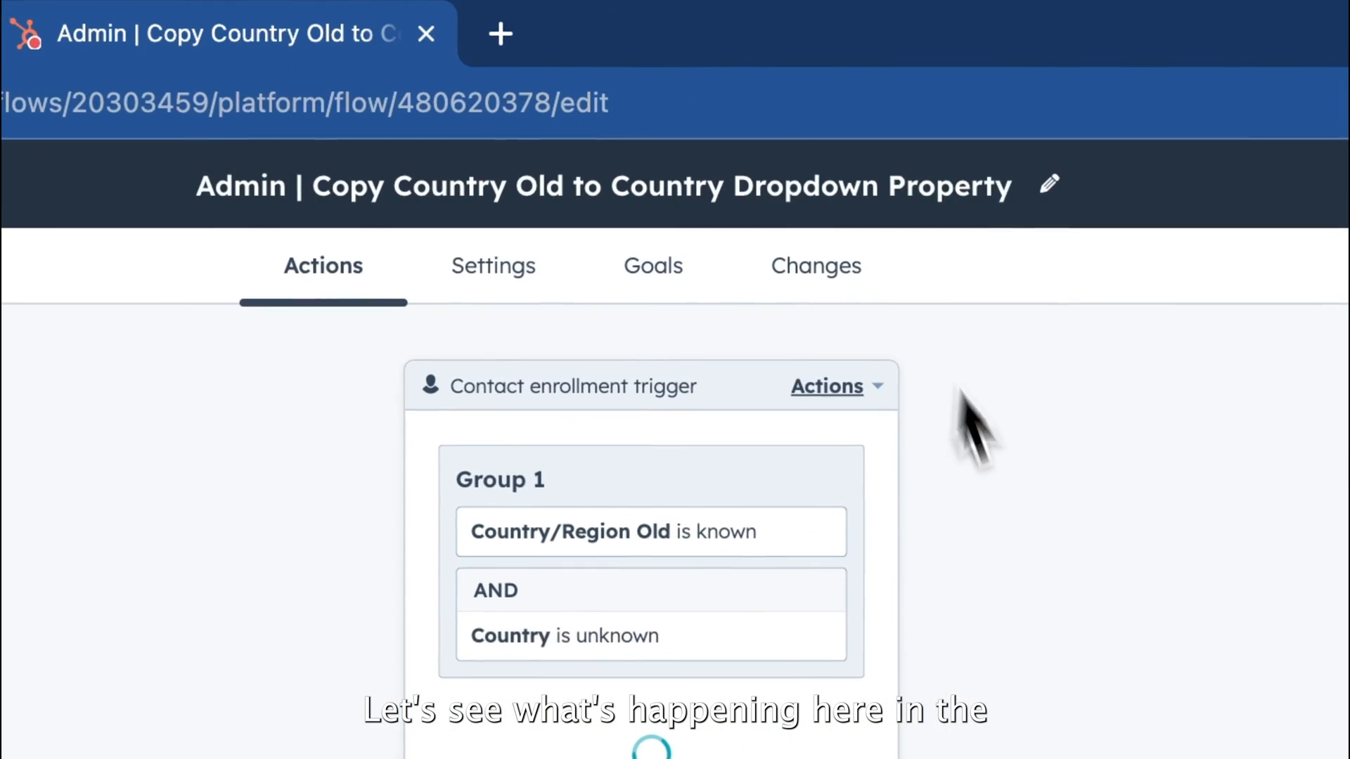
# Reload the workflow page so it shows as on, then view the enrollment trigger settings.
pyautogui.click(284, 105)
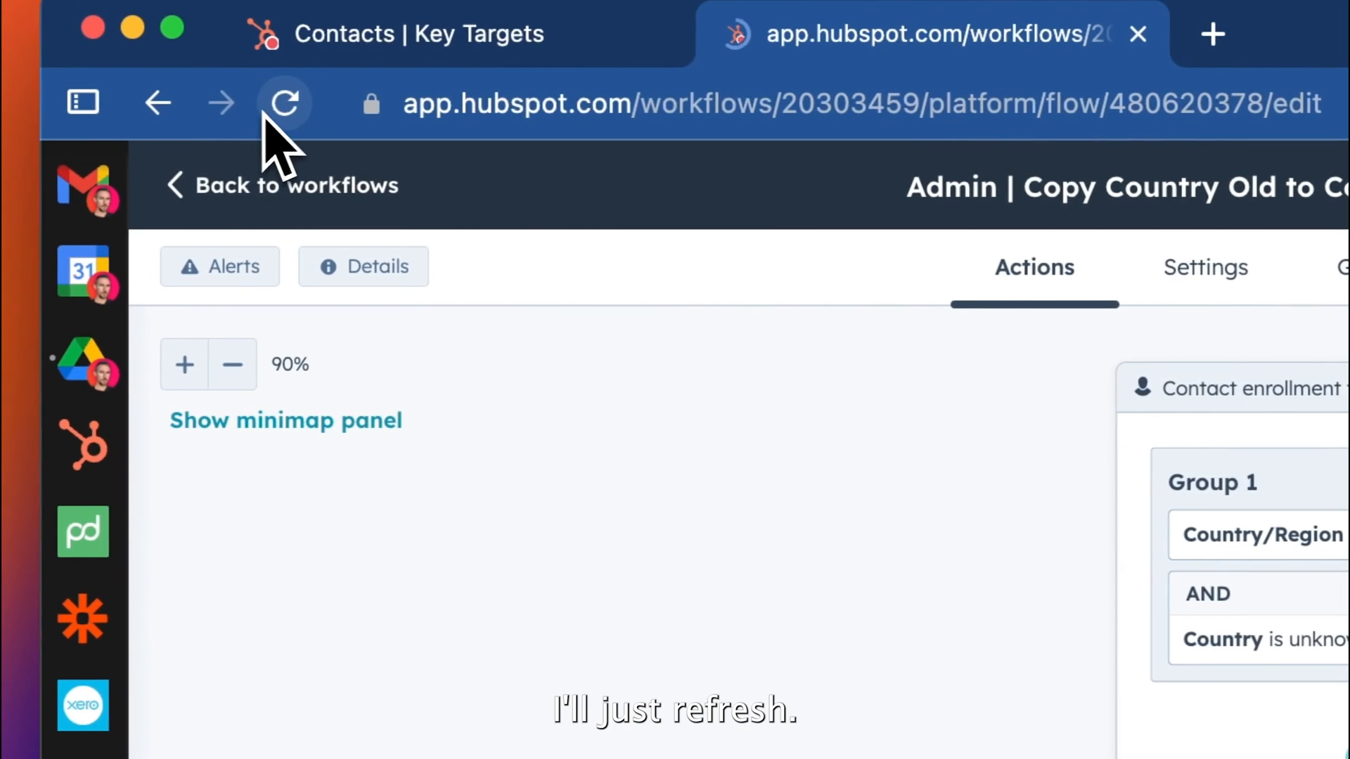
pyautogui.click(284, 102)
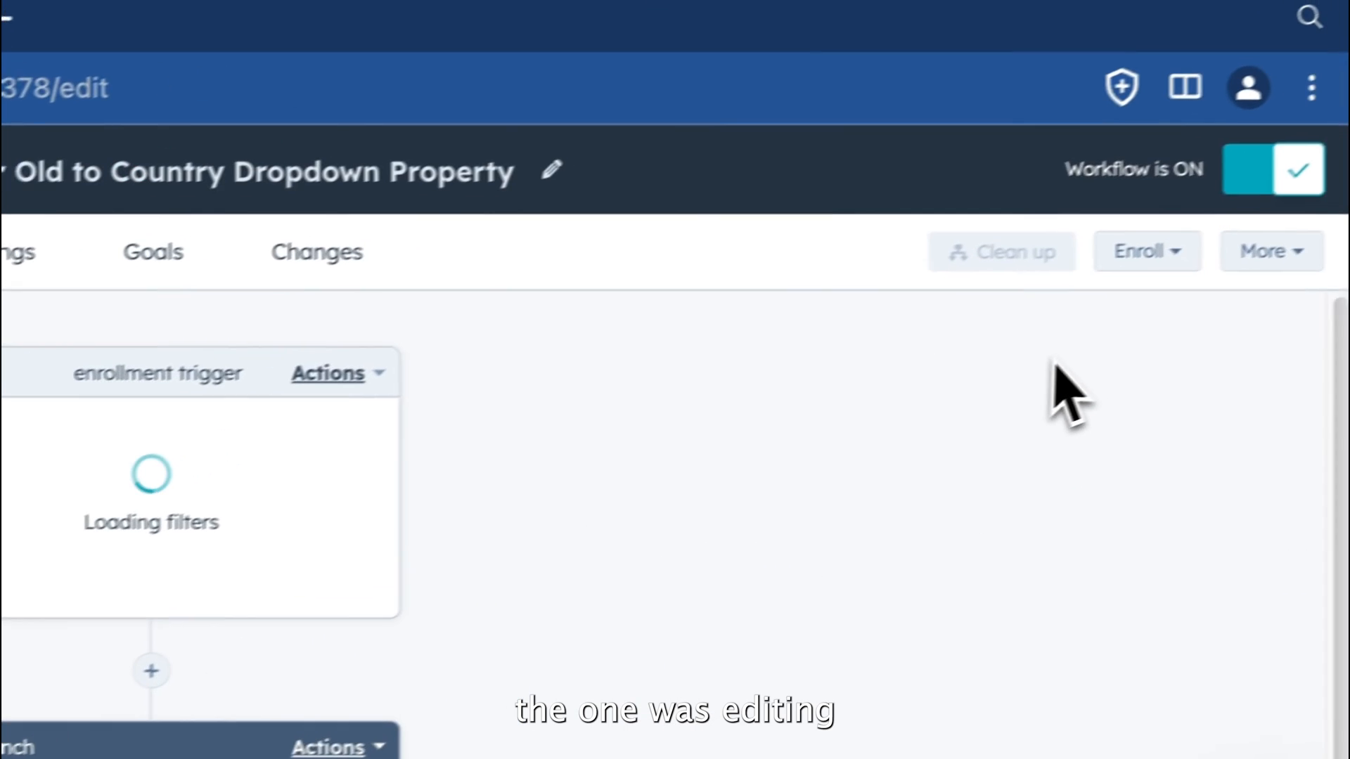
pyautogui.click(1268, 169)
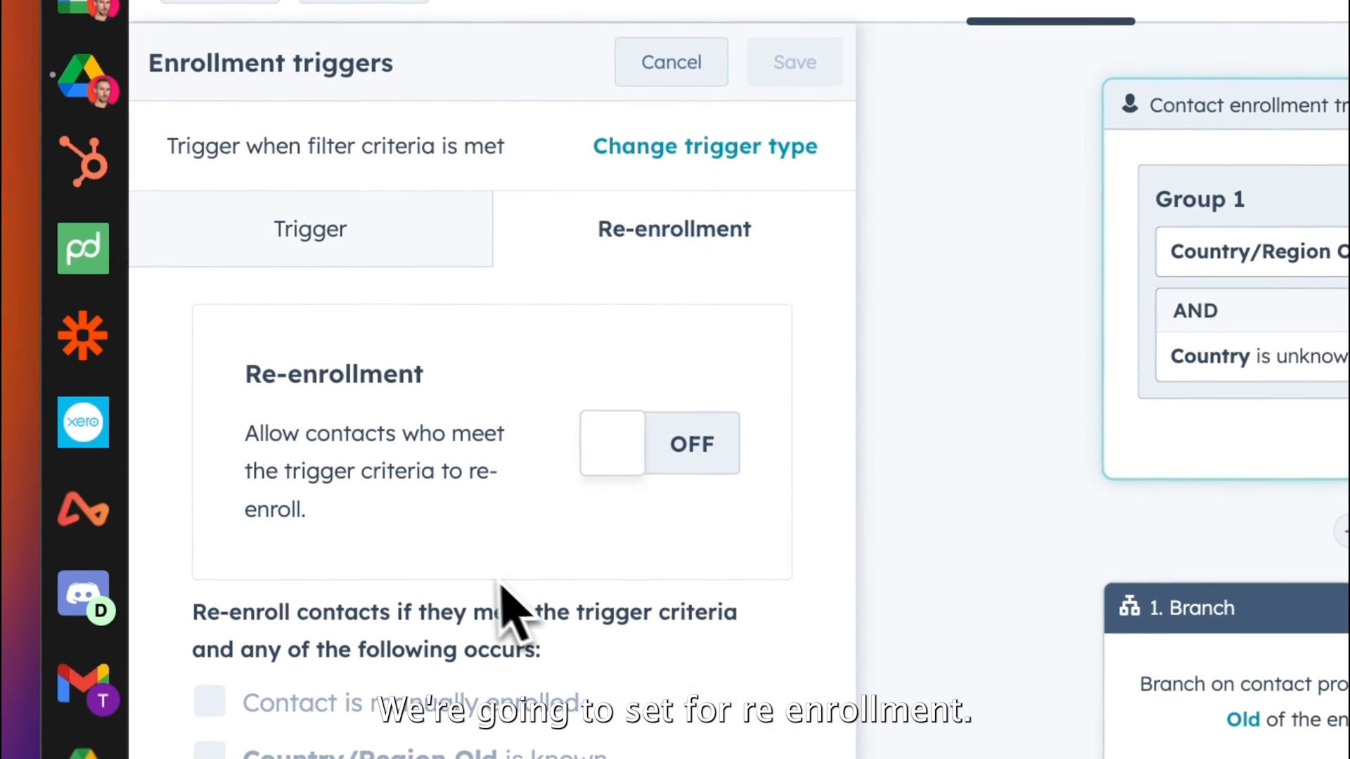
# Enable re-enrollment when Country/Region Old is known and save the trigger.
pyautogui.click(661, 443)
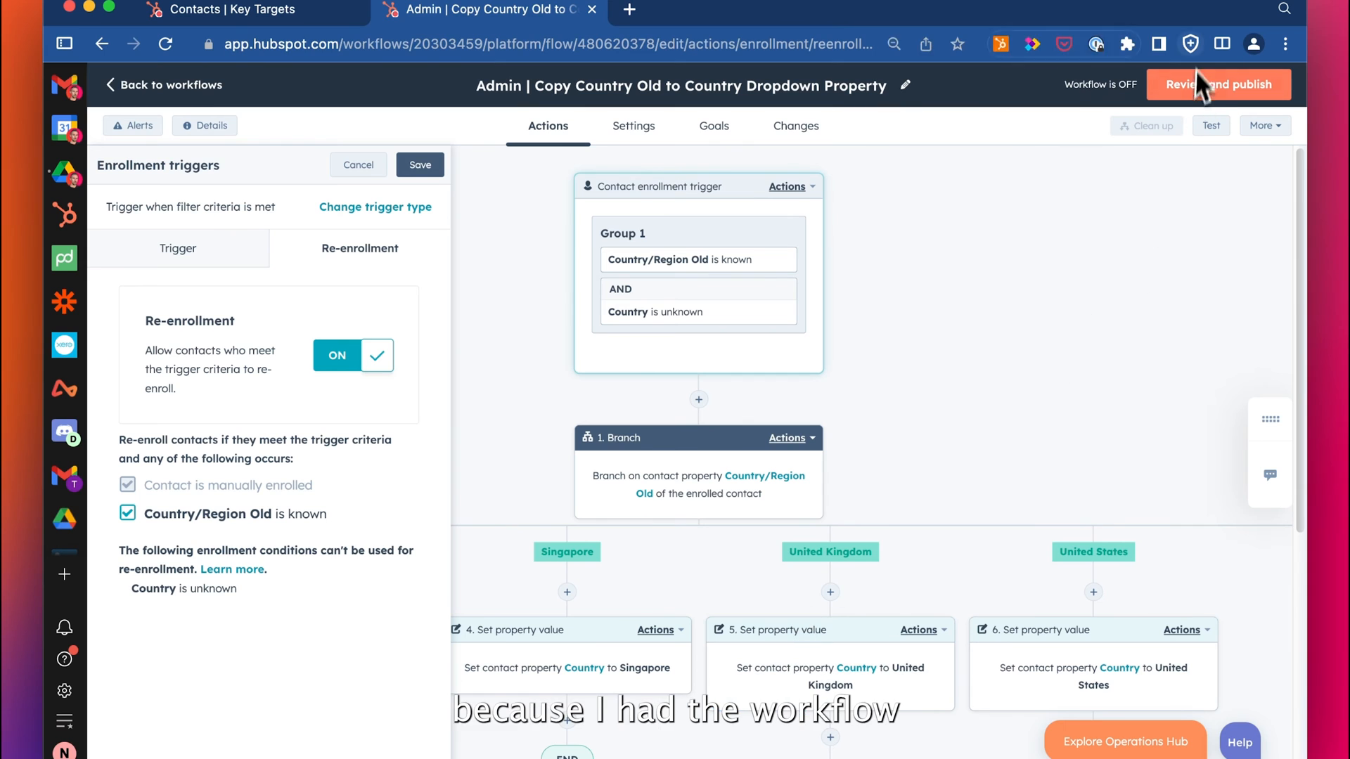
pyautogui.moveTo(1146, 126)
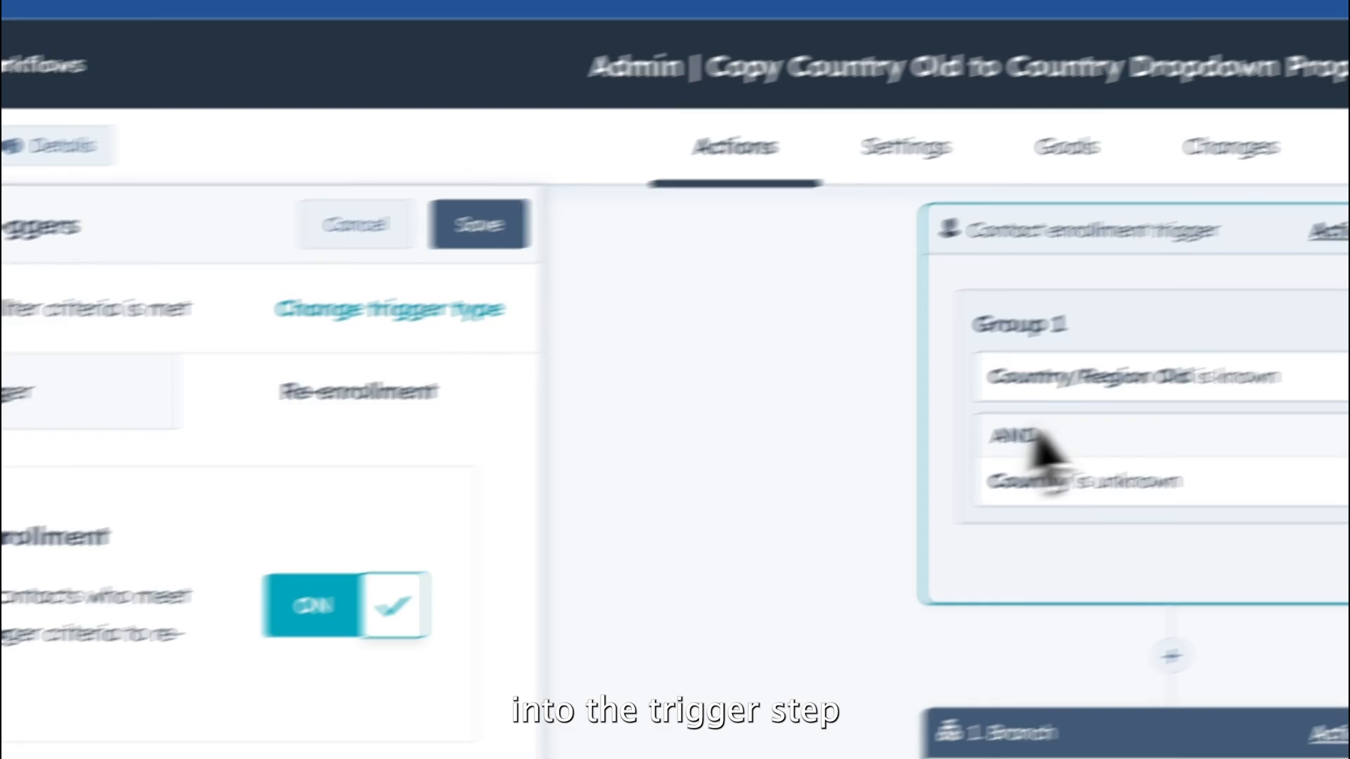
pyautogui.click(677, 267)
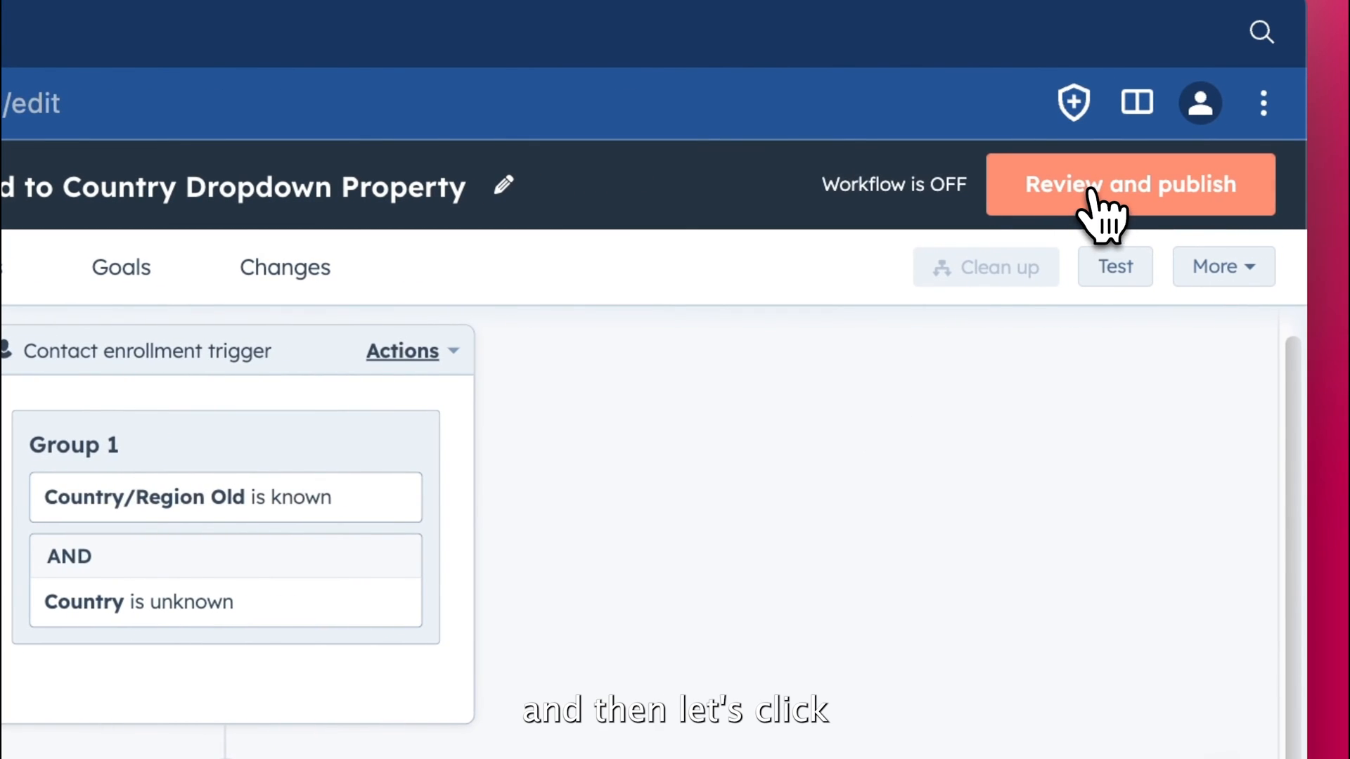
# In Review and publish, choose to enroll the 82 existing contacts and show the full criteria.
pyautogui.click(1131, 184)
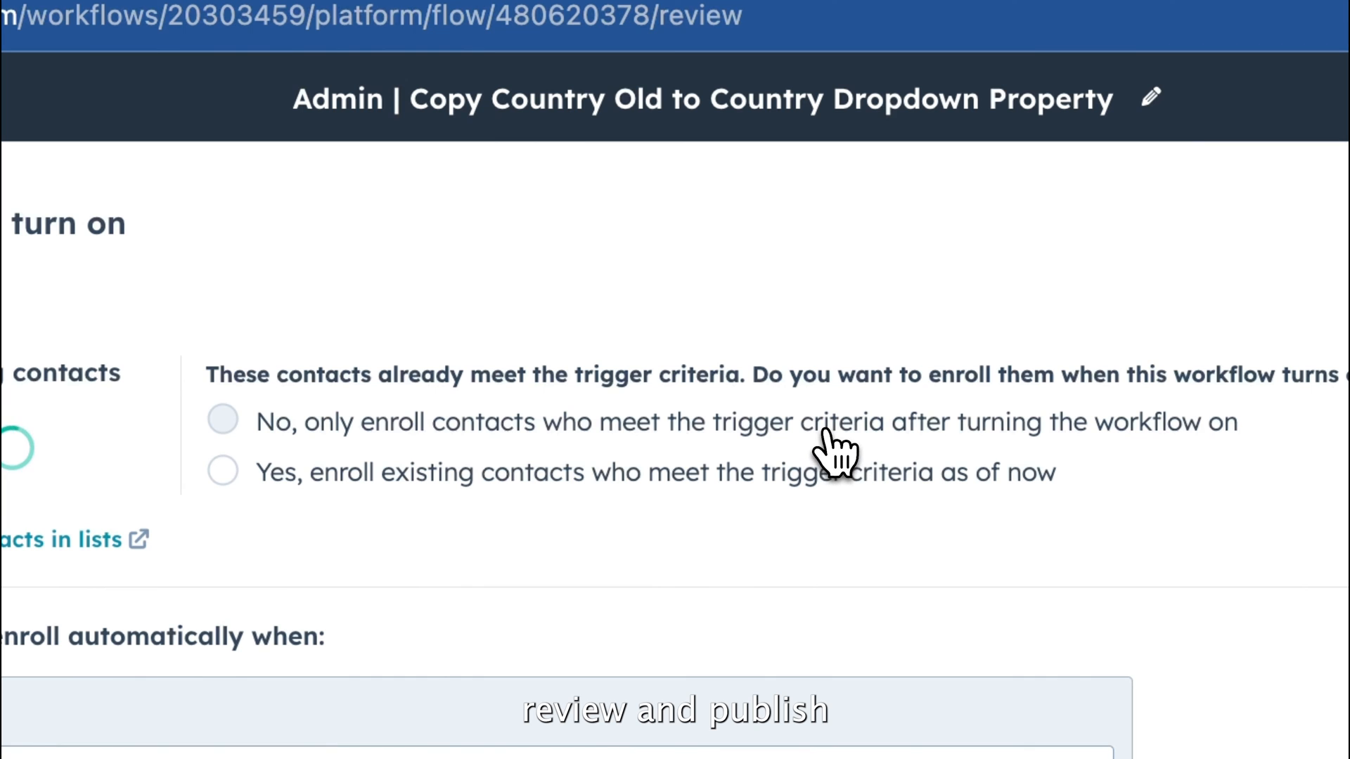
pyautogui.click(222, 472)
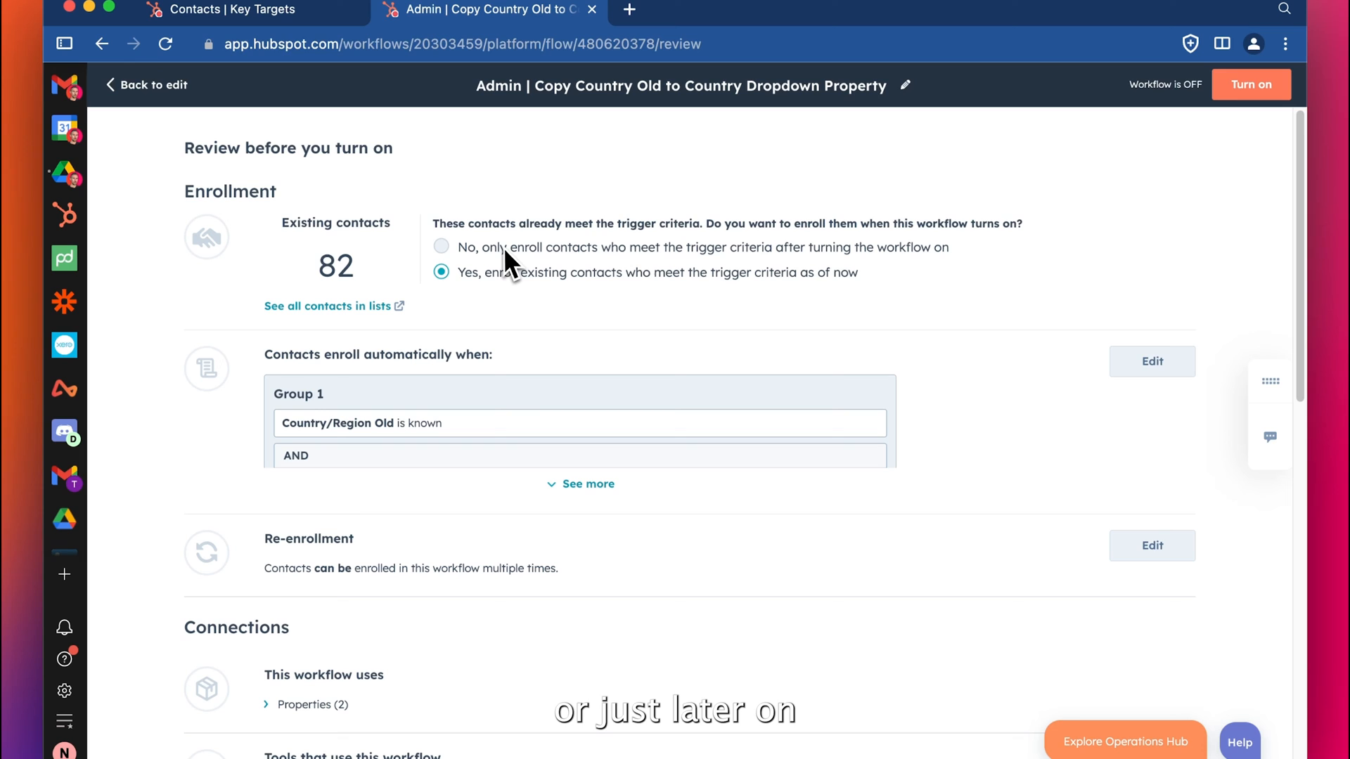
pyautogui.moveTo(527, 242)
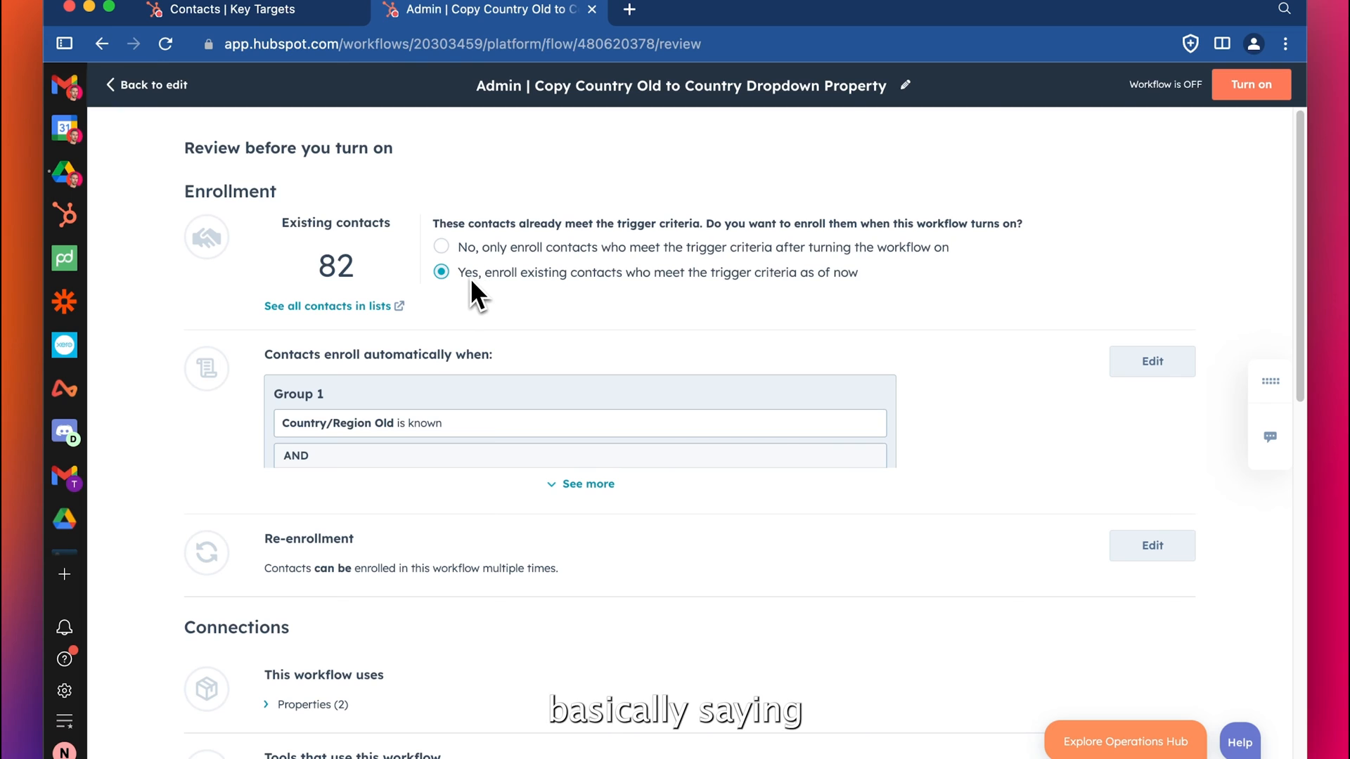
pyautogui.moveTo(519, 304)
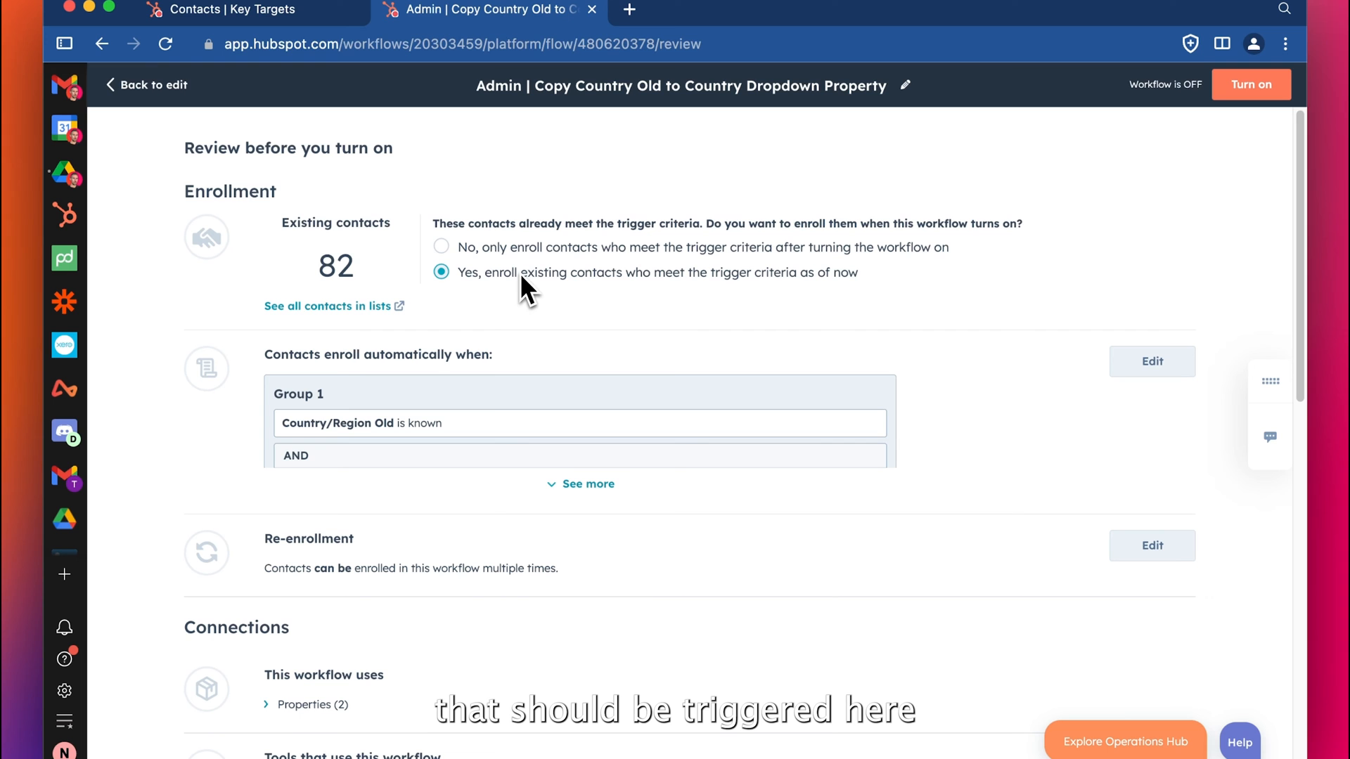
pyautogui.click(587, 483)
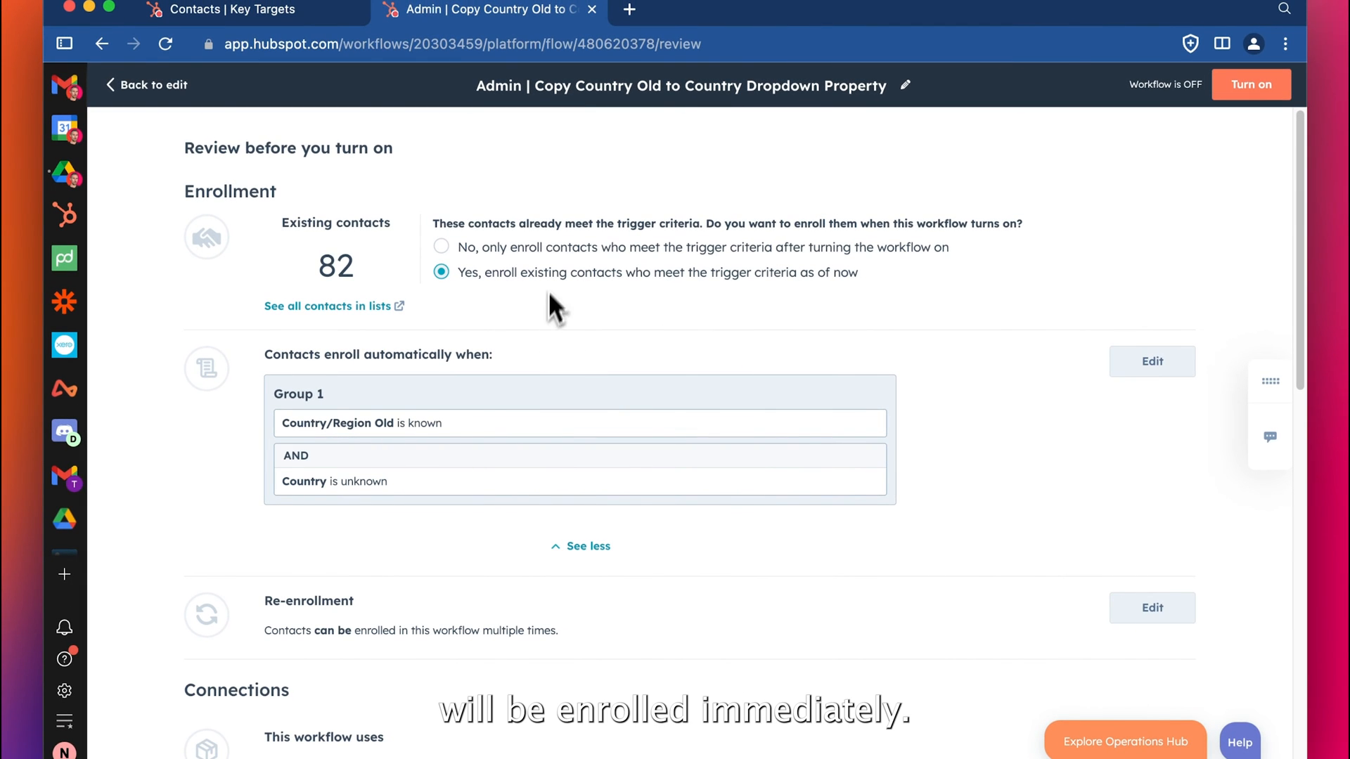
pyautogui.moveTo(329, 265)
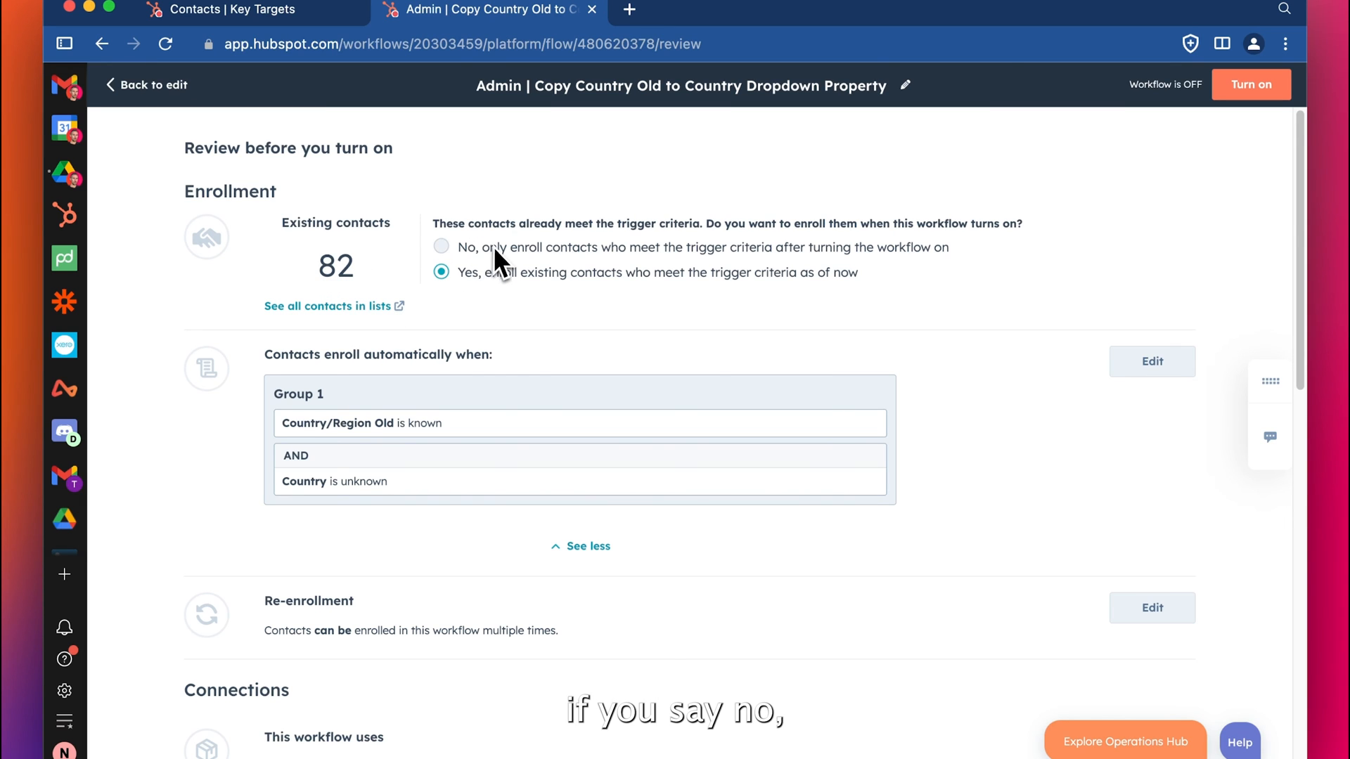
pyautogui.moveTo(545, 309)
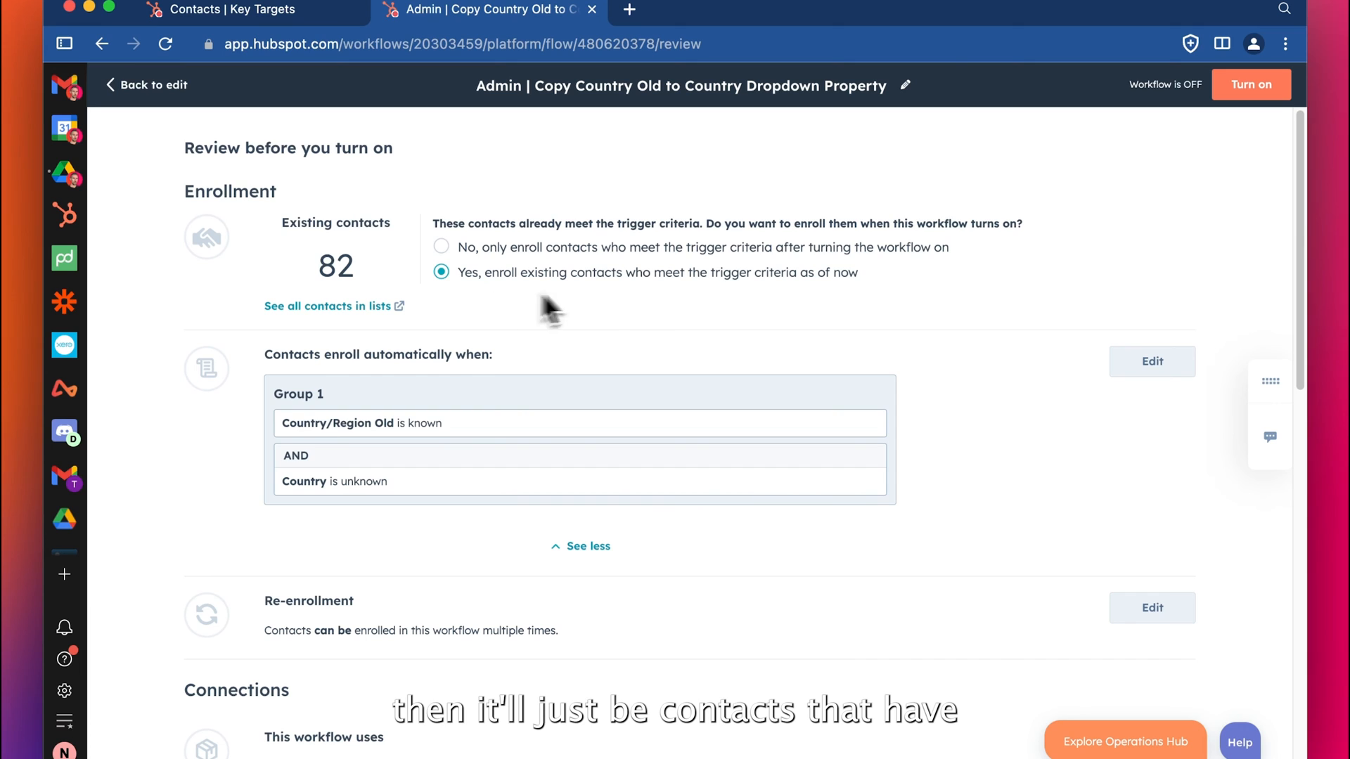
pyautogui.moveTo(607, 308)
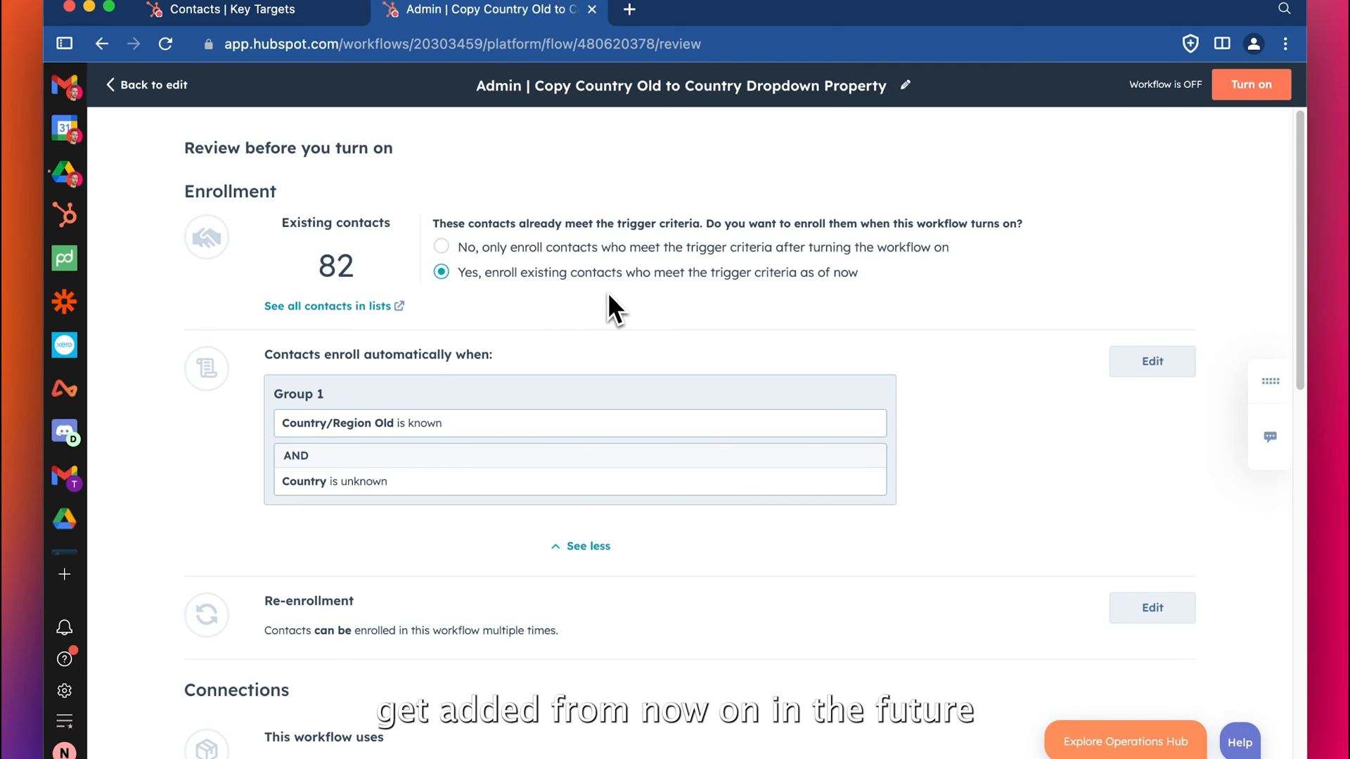
pyautogui.moveTo(965, 248)
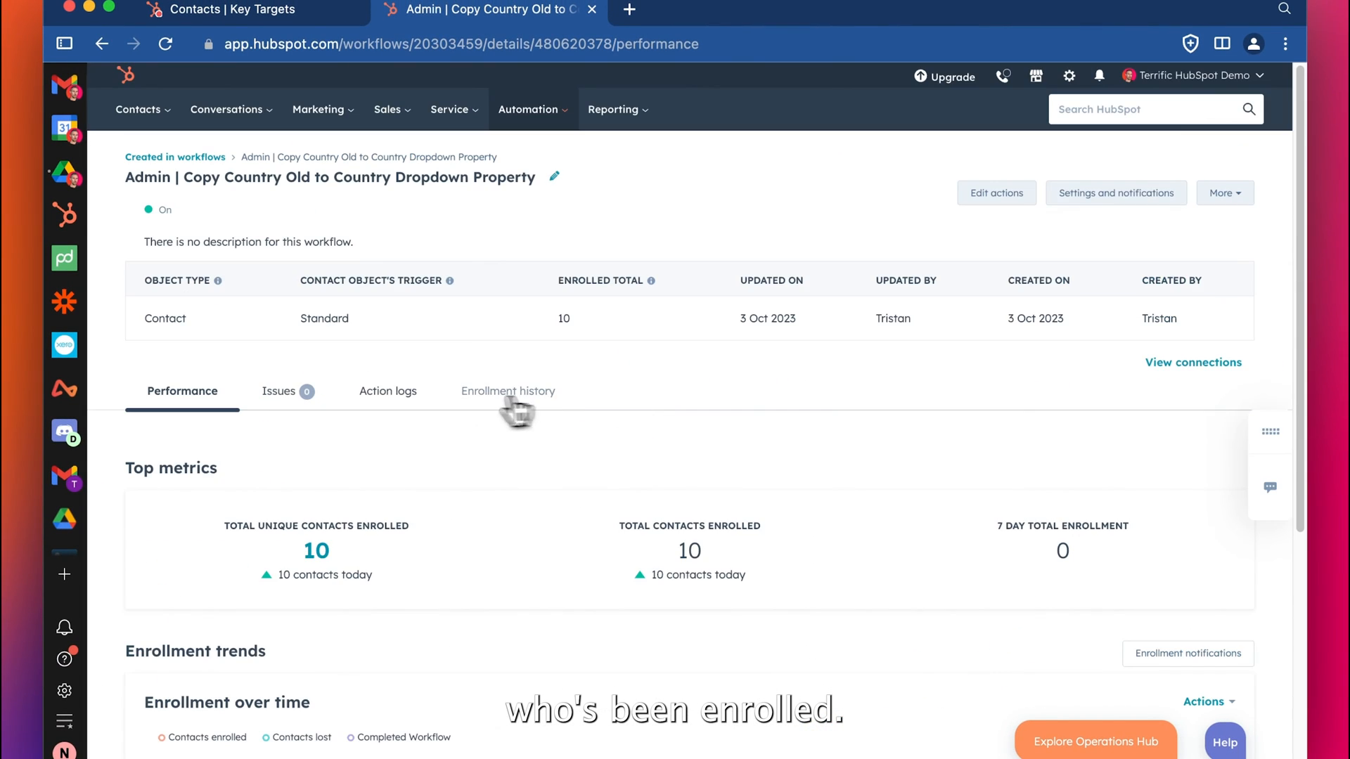
# Check the workflow's action logs and enrollment history for the 10 enrolled contacts.
pyautogui.click(388, 391)
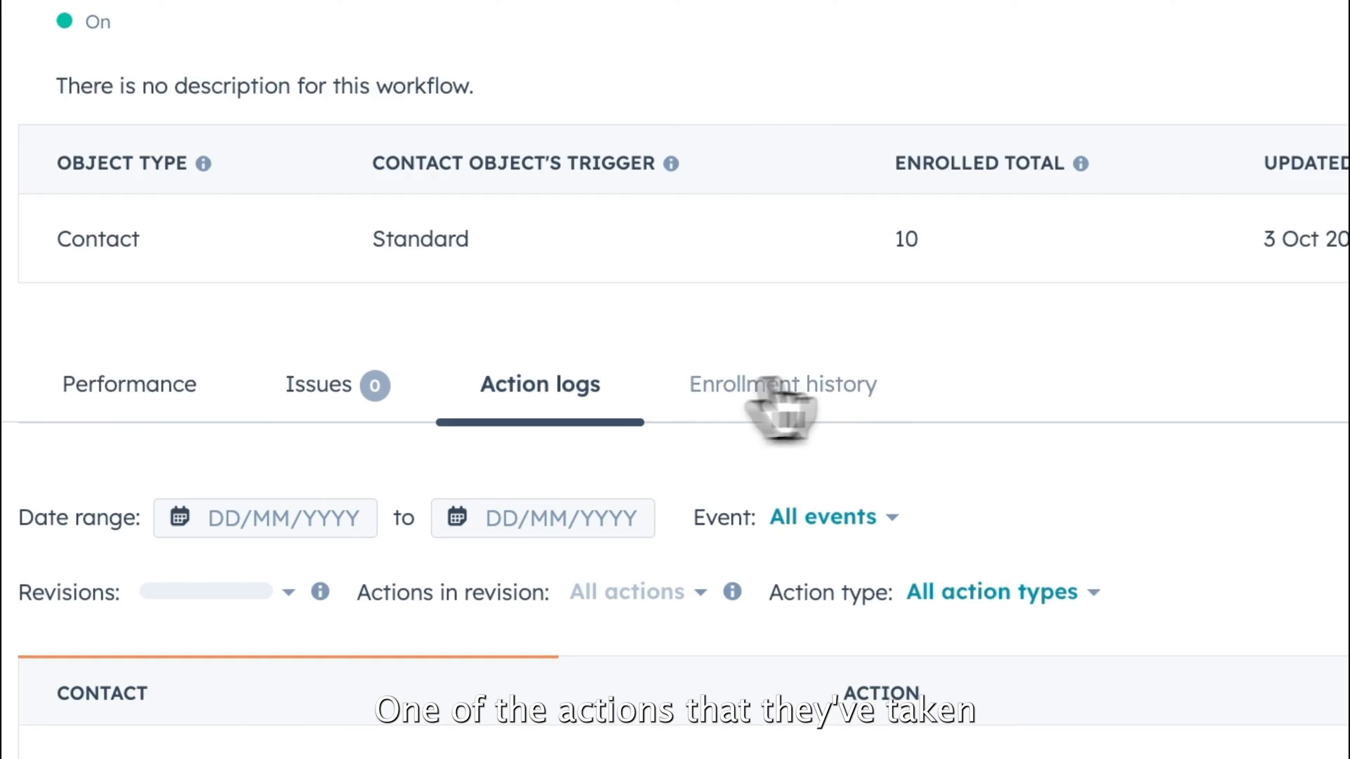
pyautogui.scroll(-3)
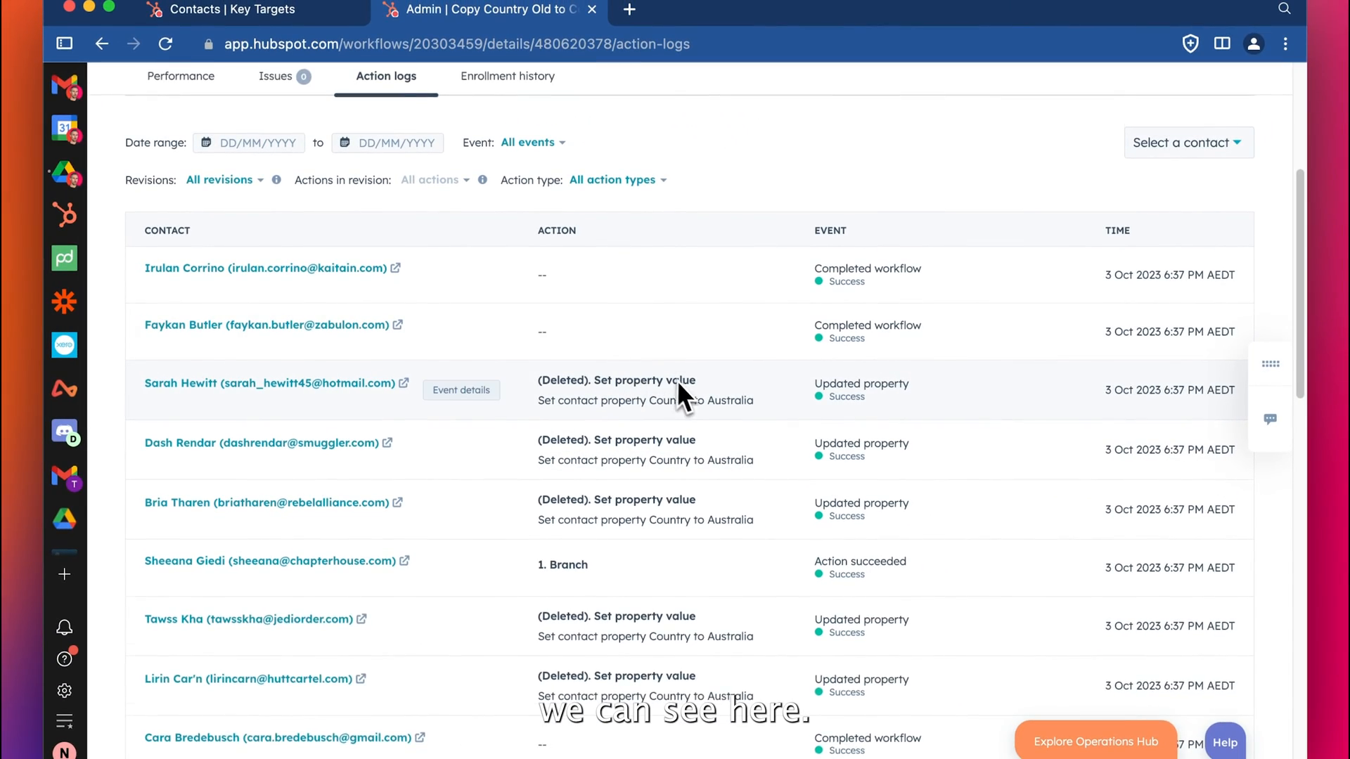
pyautogui.scroll(-3)
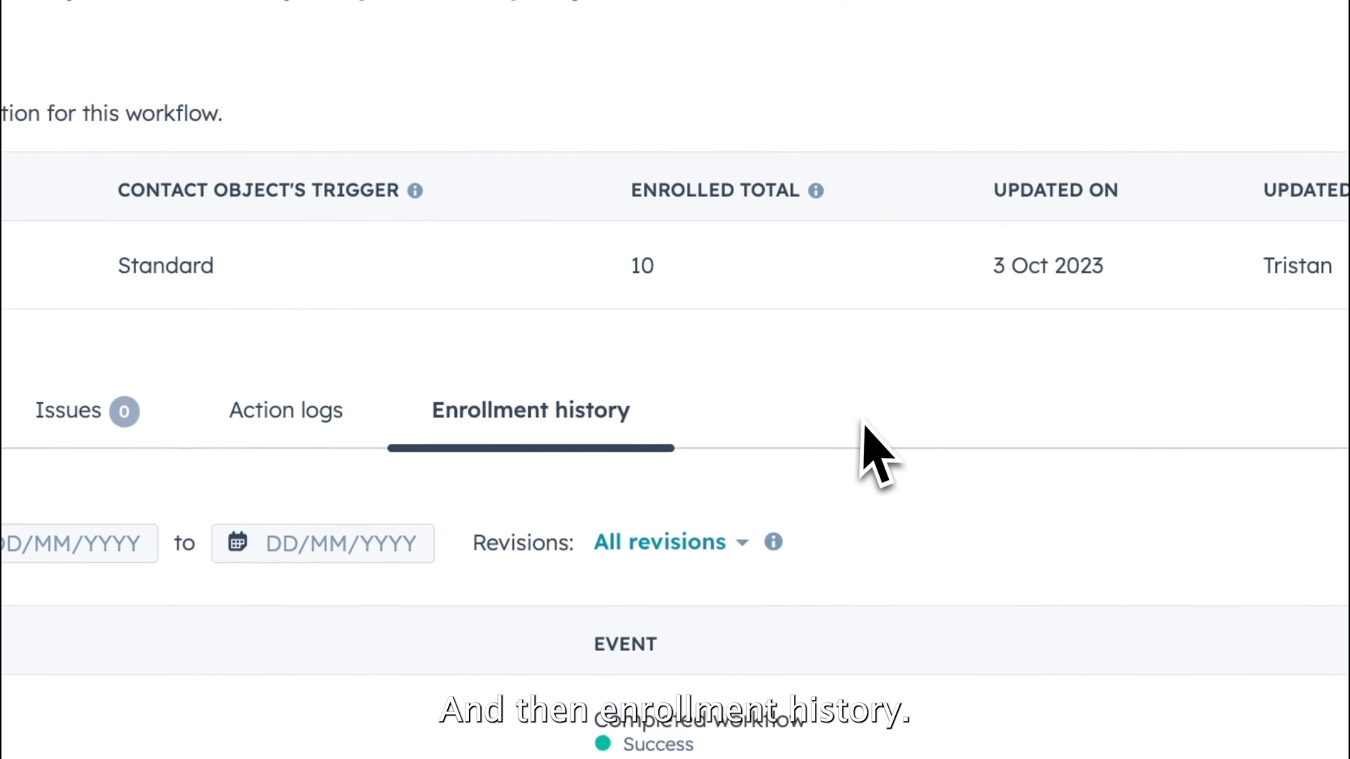
pyautogui.scroll(-3)
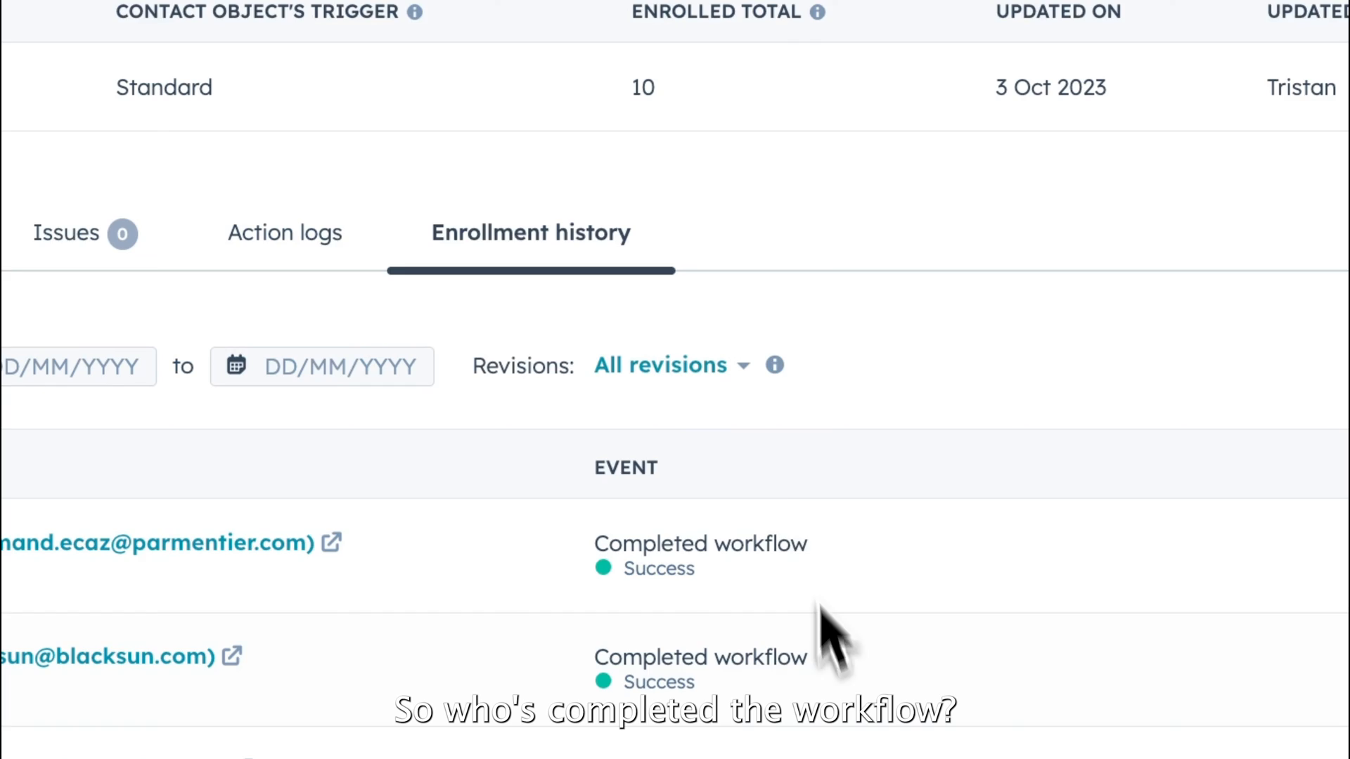
pyautogui.click(377, 35)
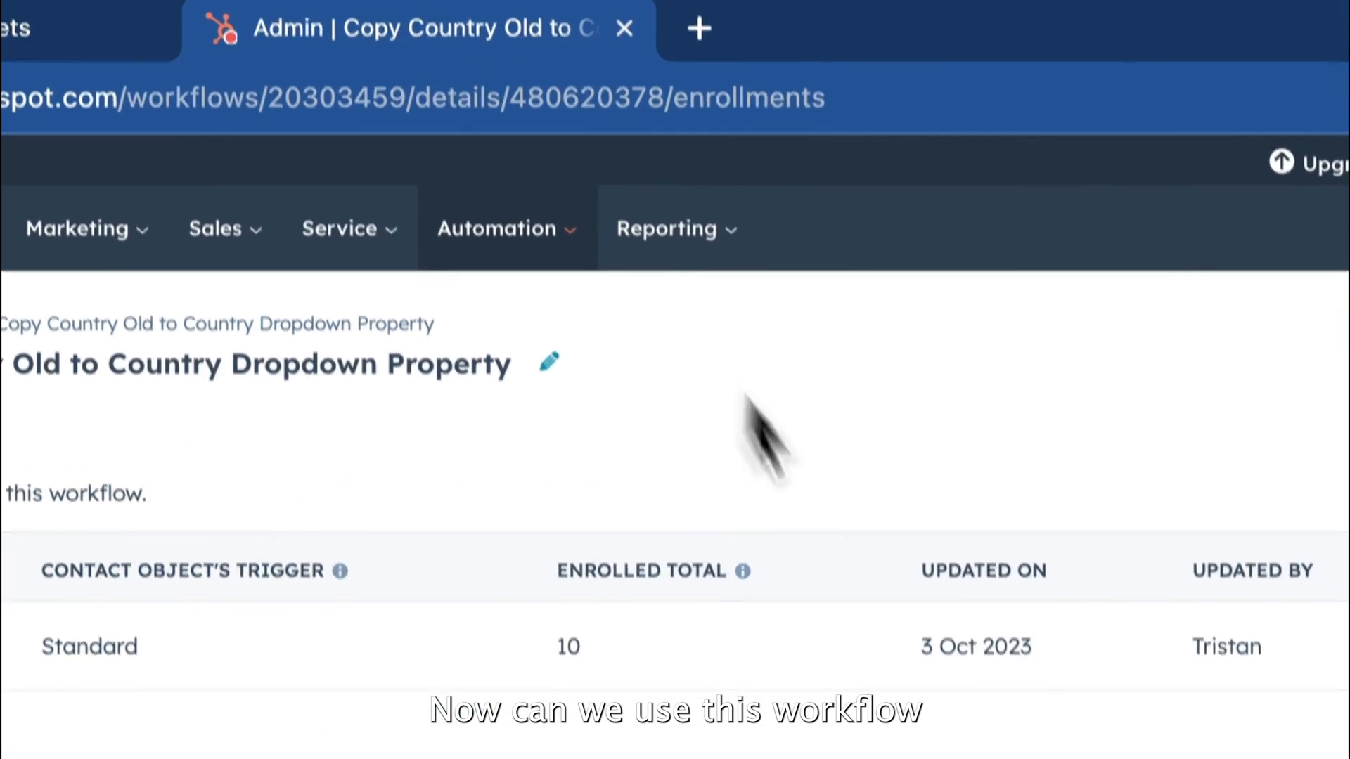
pyautogui.scroll(-3)
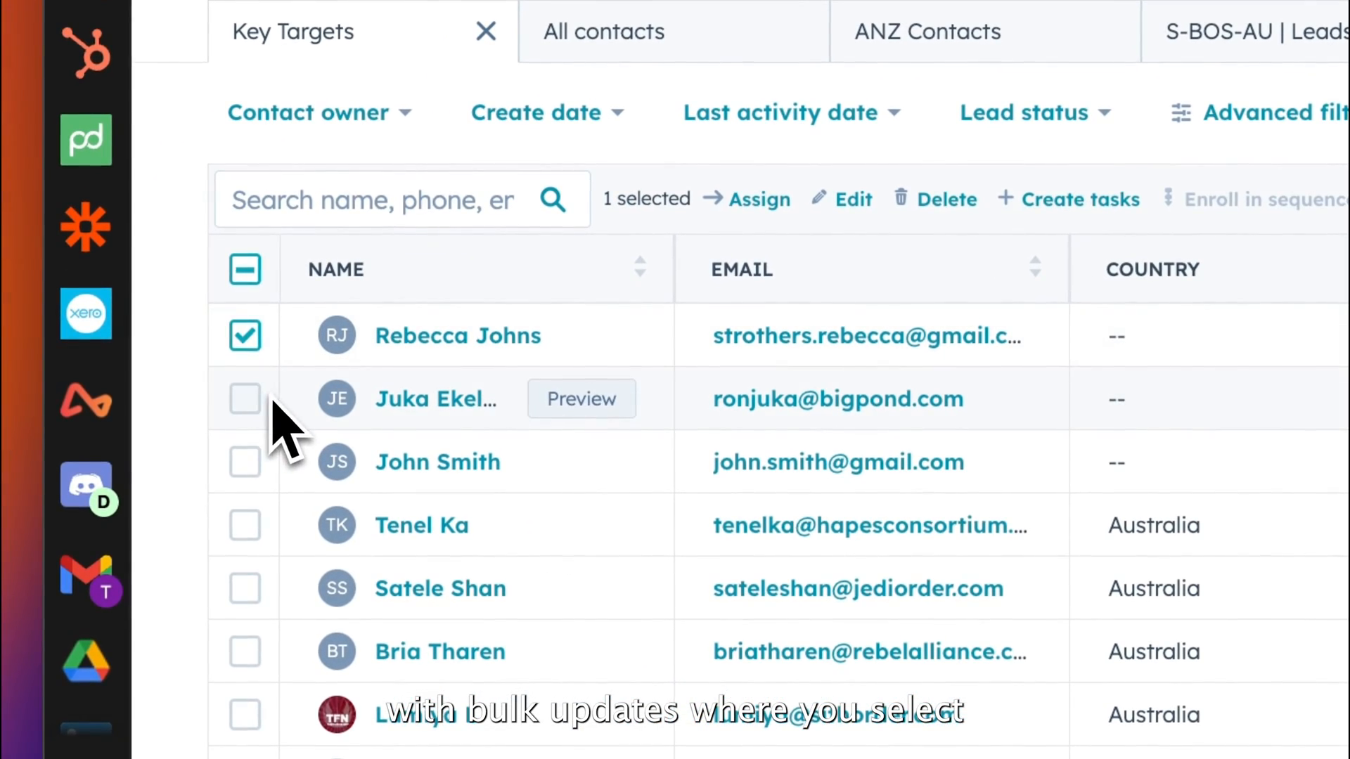
# Show the Key Targets contacts view comparing Country (now Australia) with Country/Region Old.
pyautogui.click(853, 199)
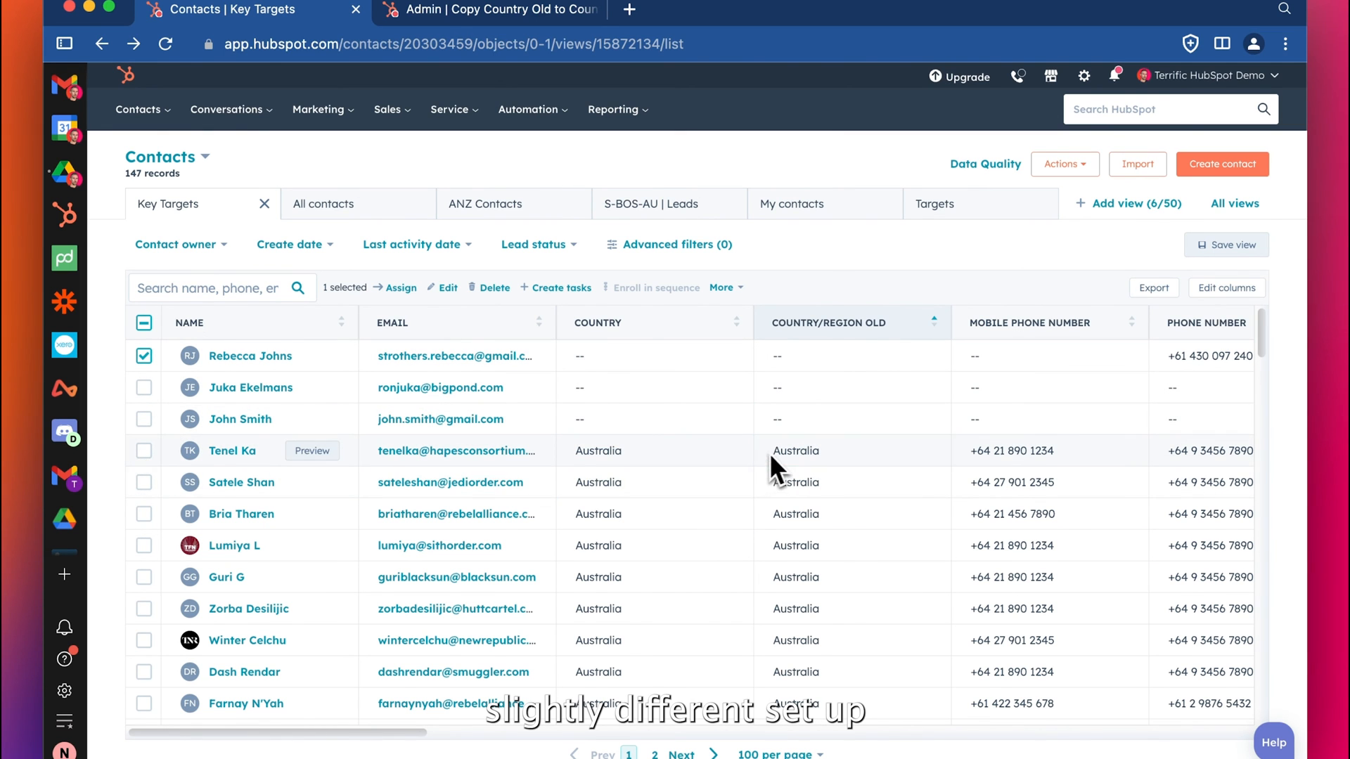
pyautogui.moveTo(751, 438)
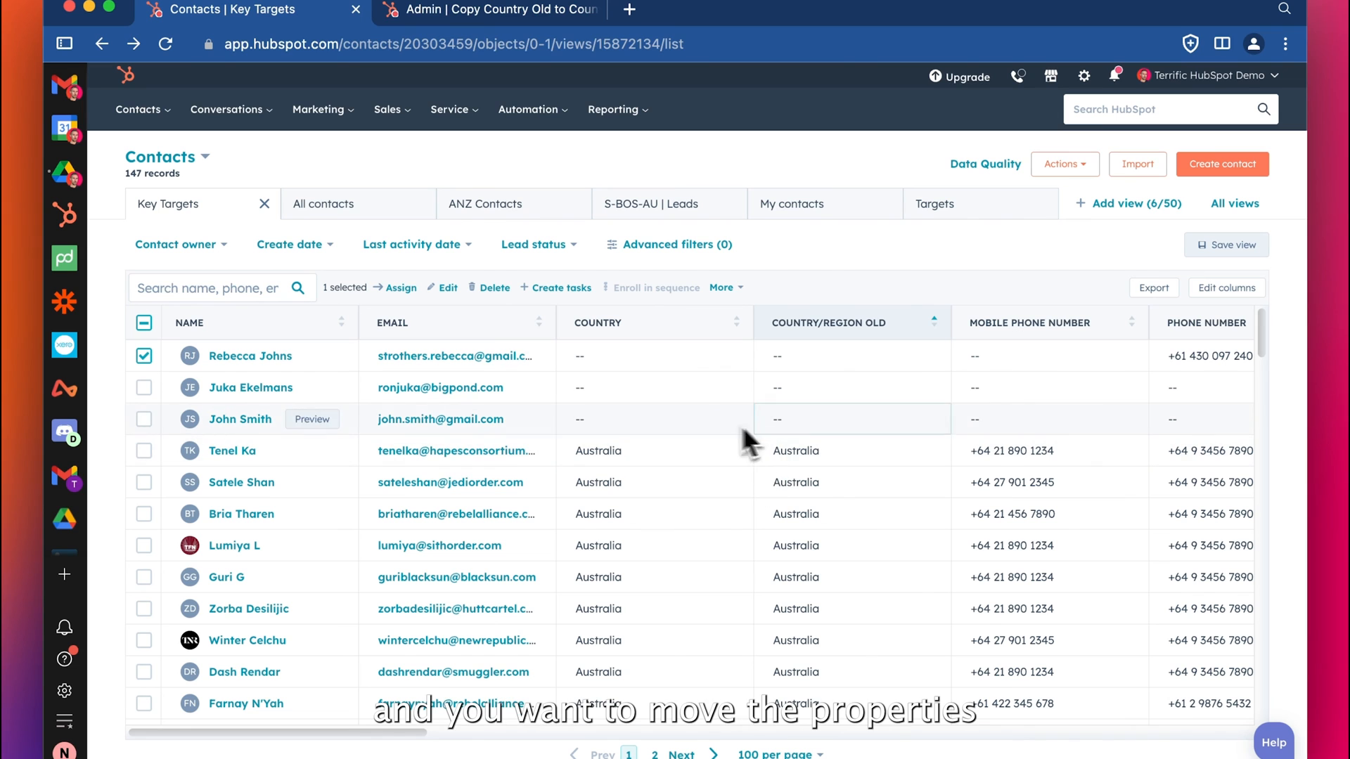
pyautogui.moveTo(797, 410)
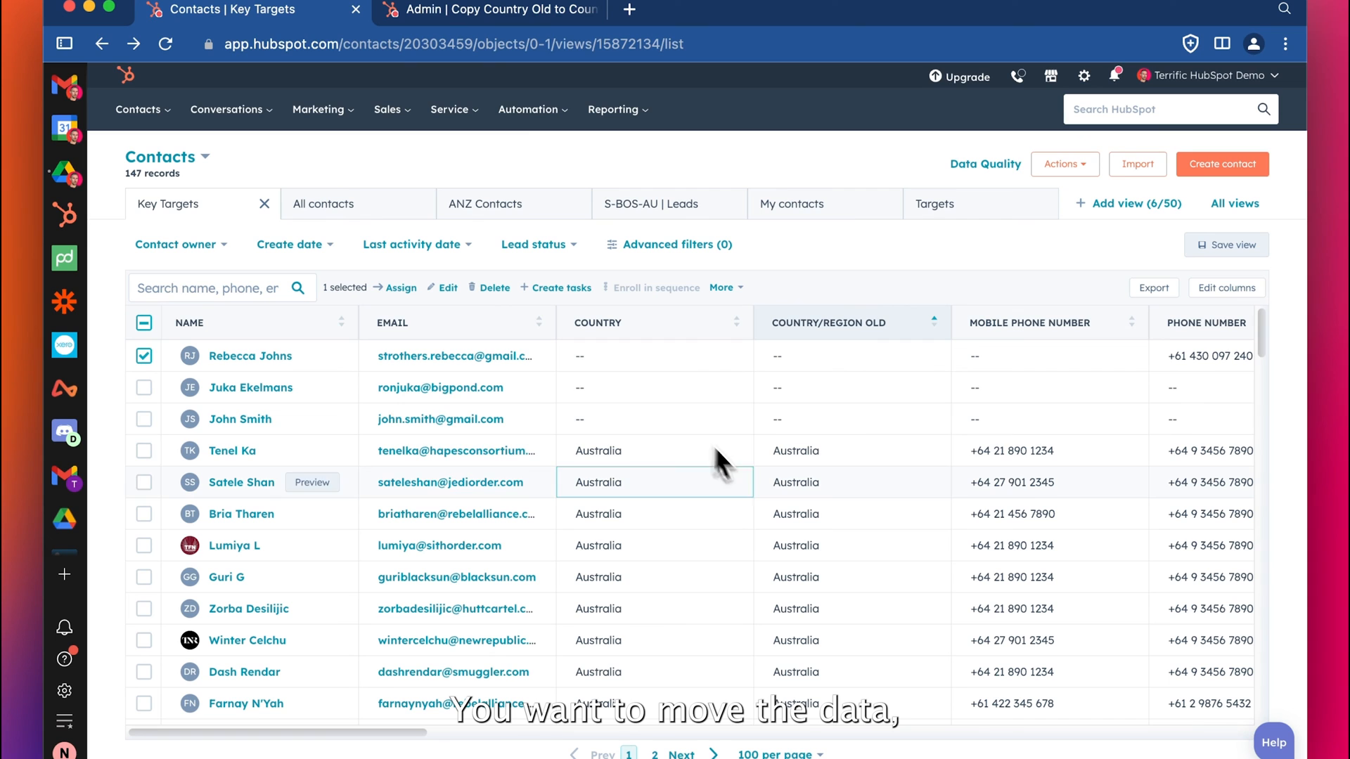
pyautogui.moveTo(877, 279)
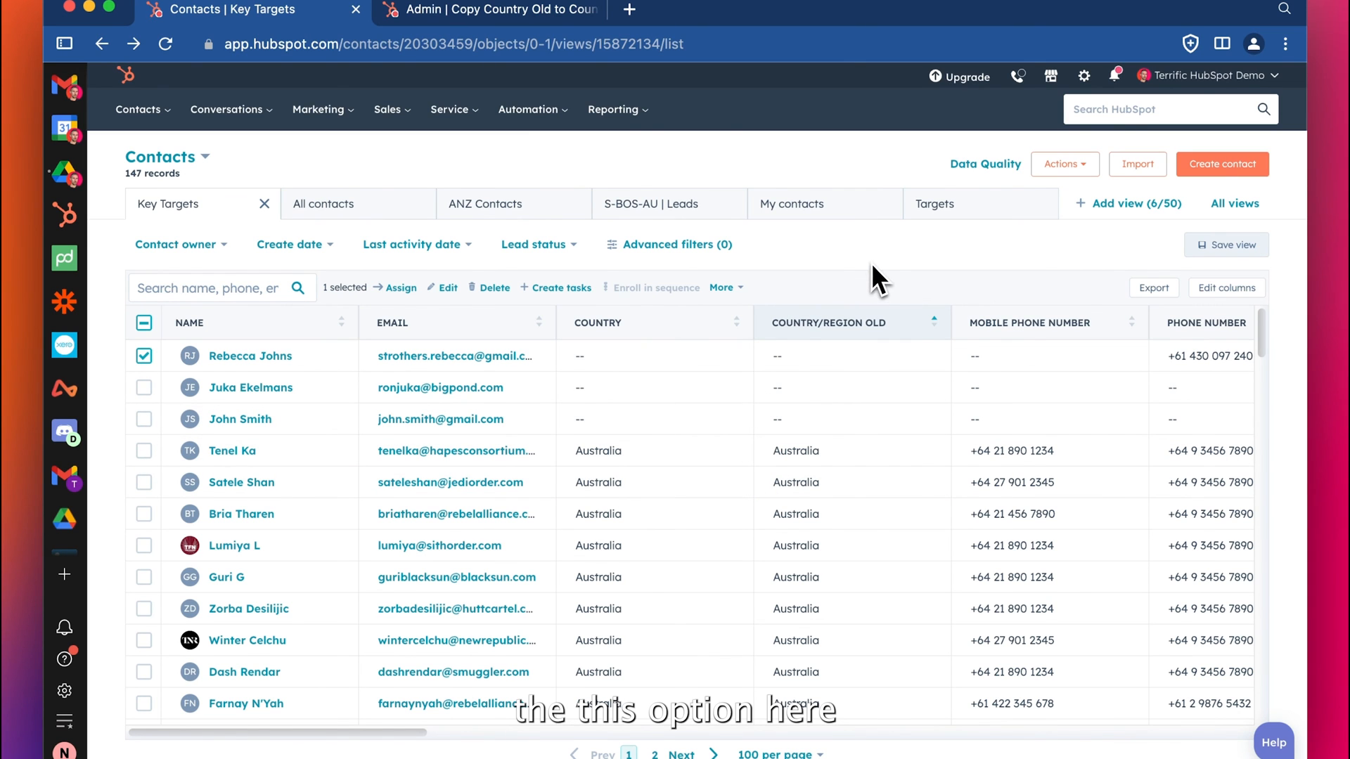
pyautogui.moveTo(803, 300)
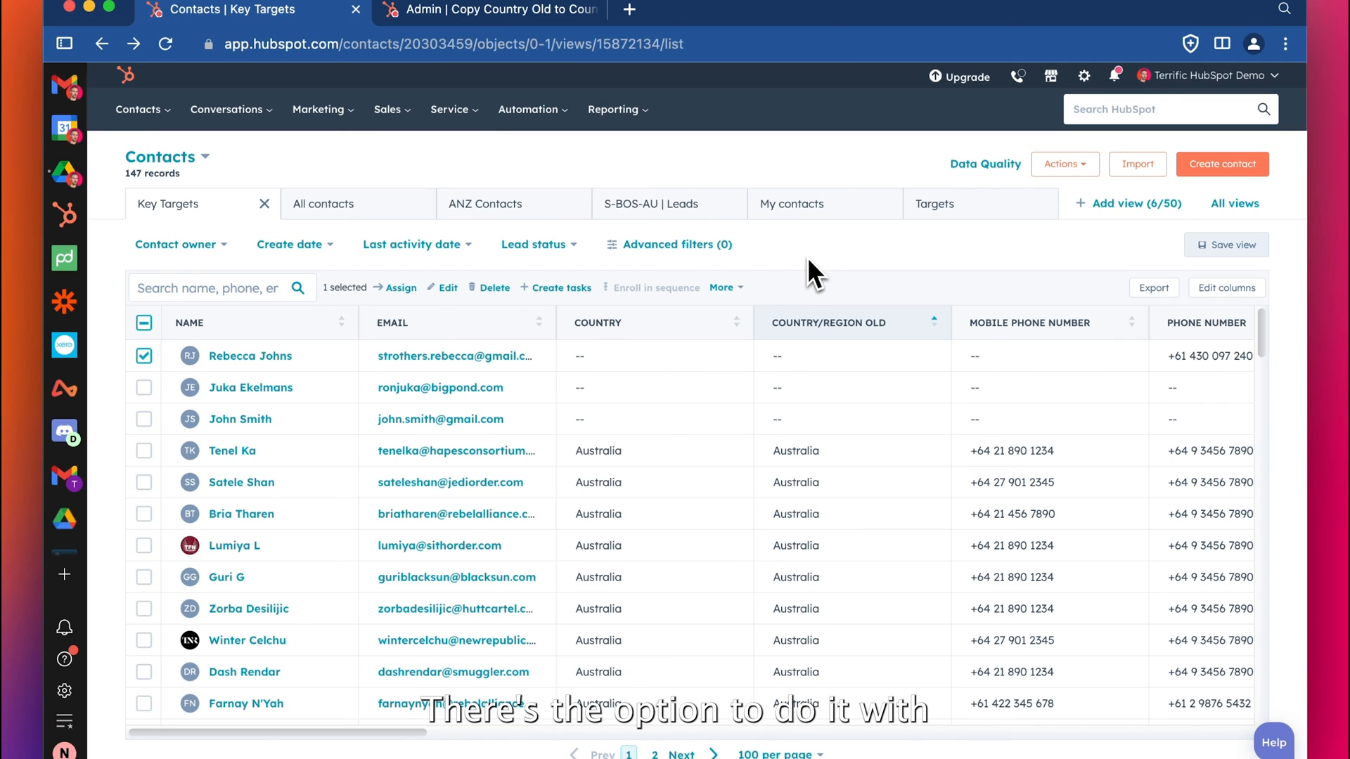
pyautogui.moveTo(445, 305)
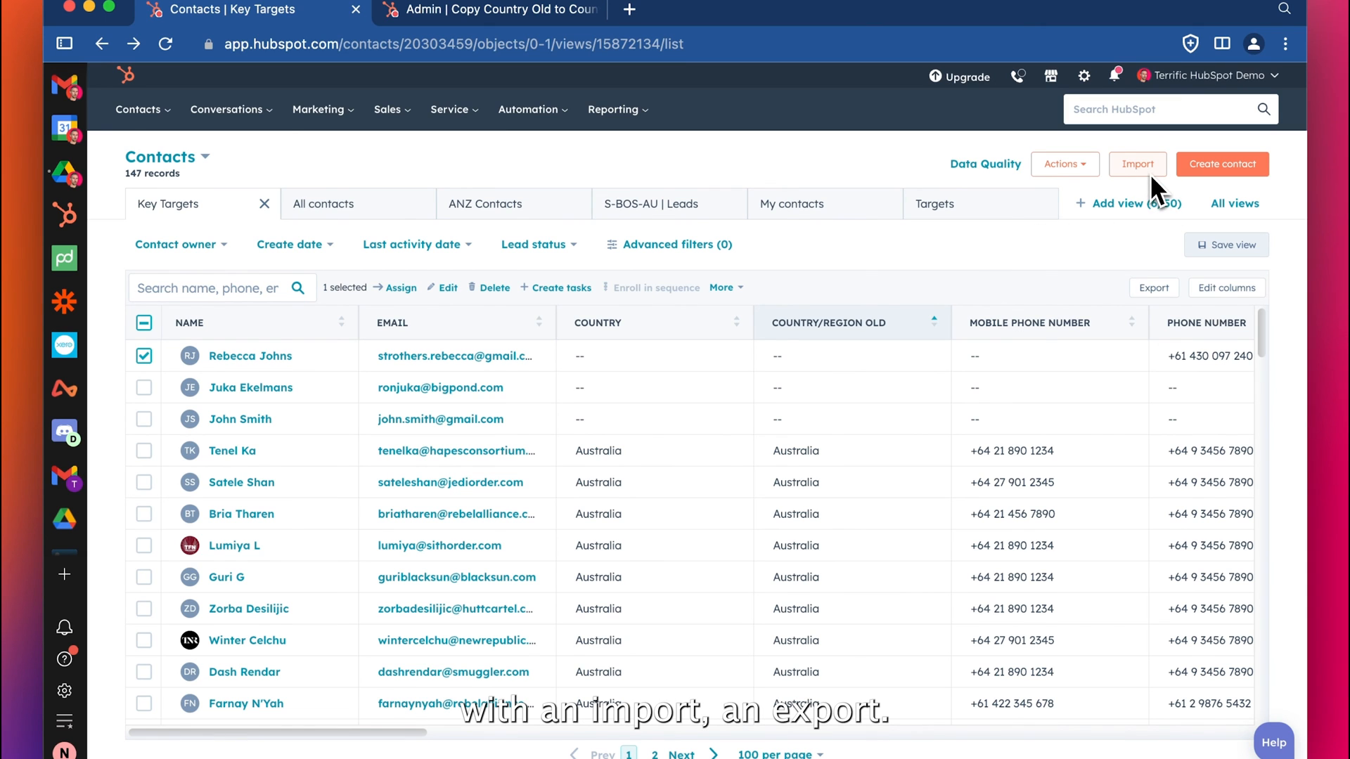
pyautogui.moveTo(880, 272)
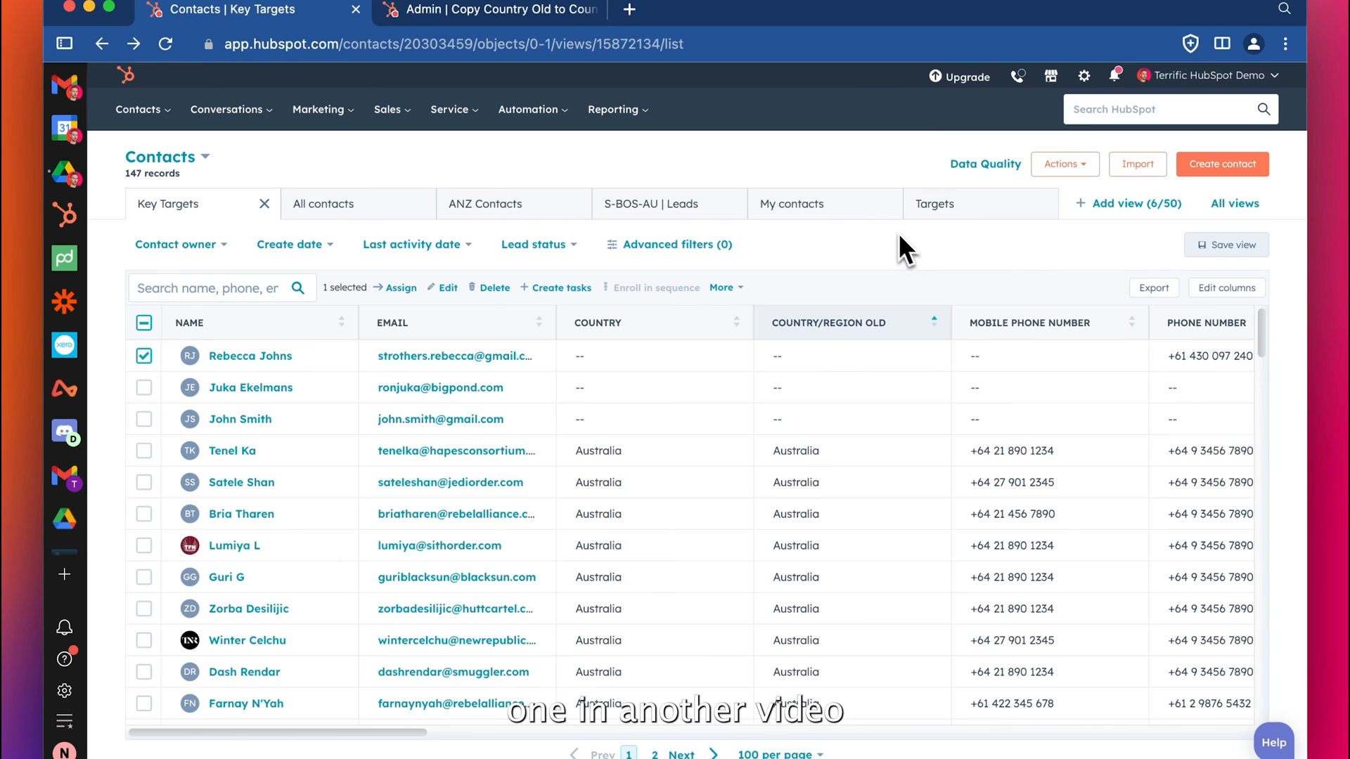
pyautogui.moveTo(856, 288)
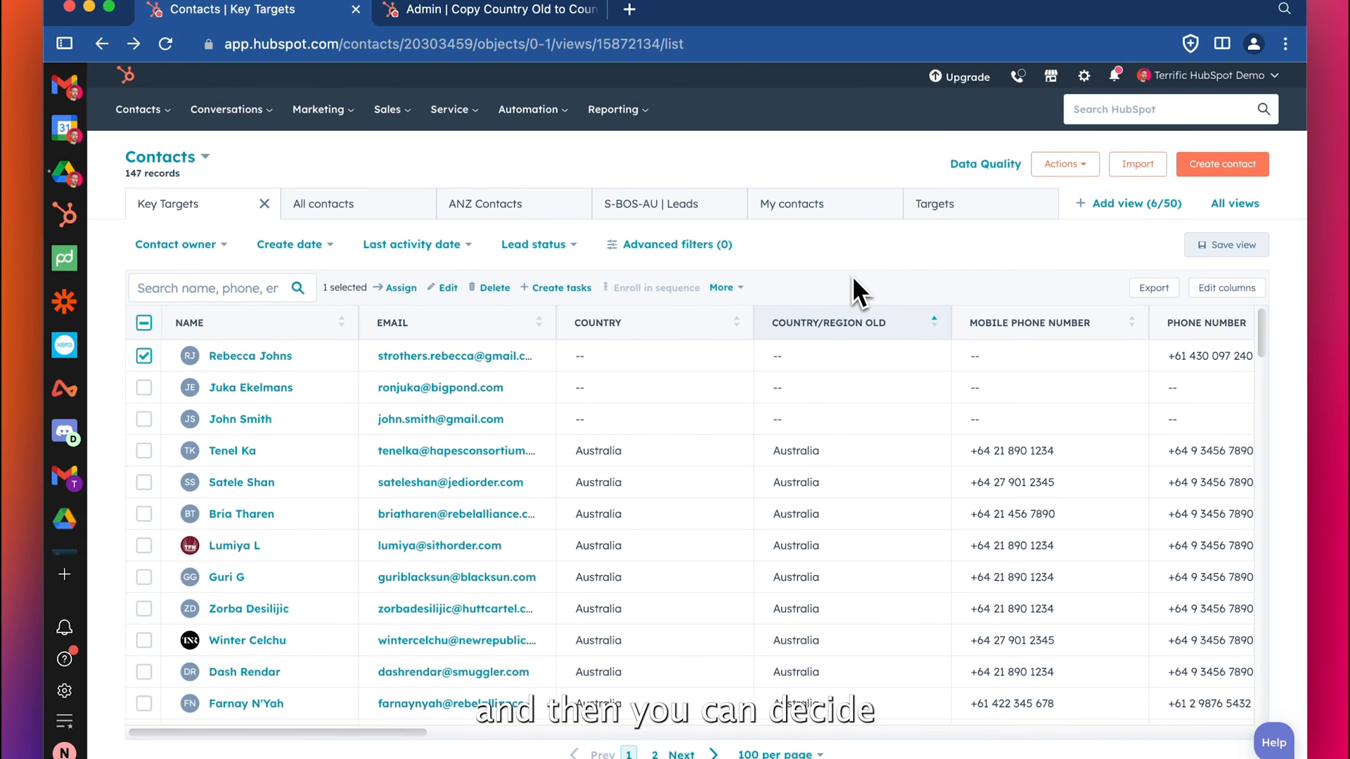